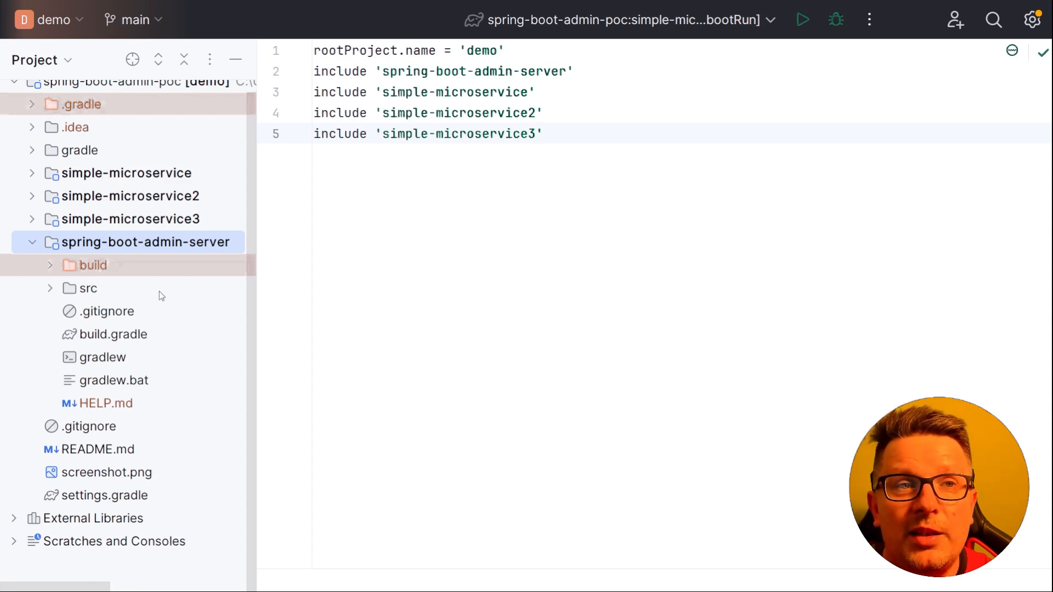
mouse_move(206, 256)
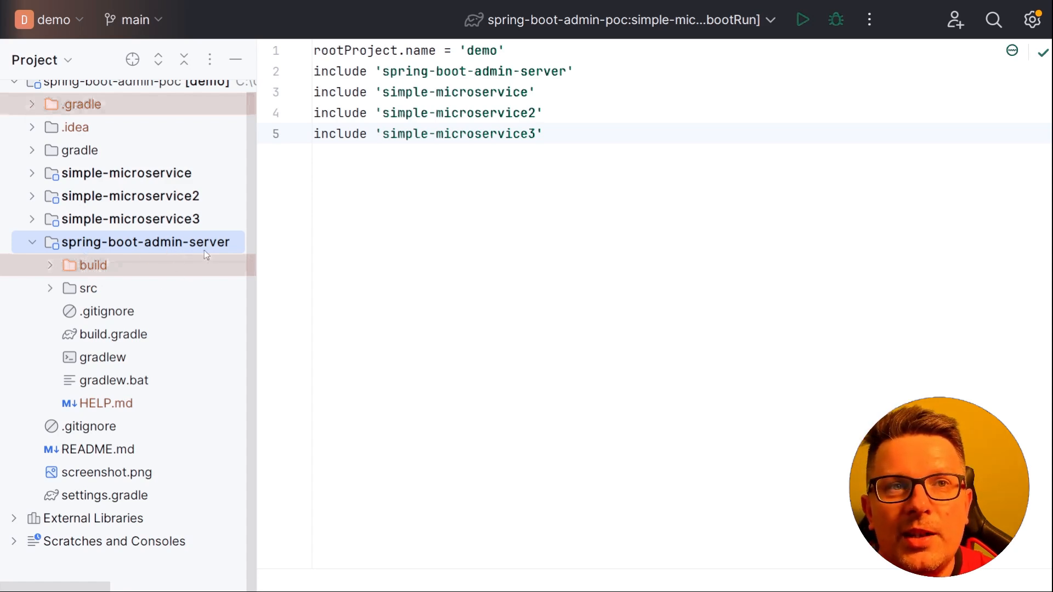
mouse_move(158, 259)
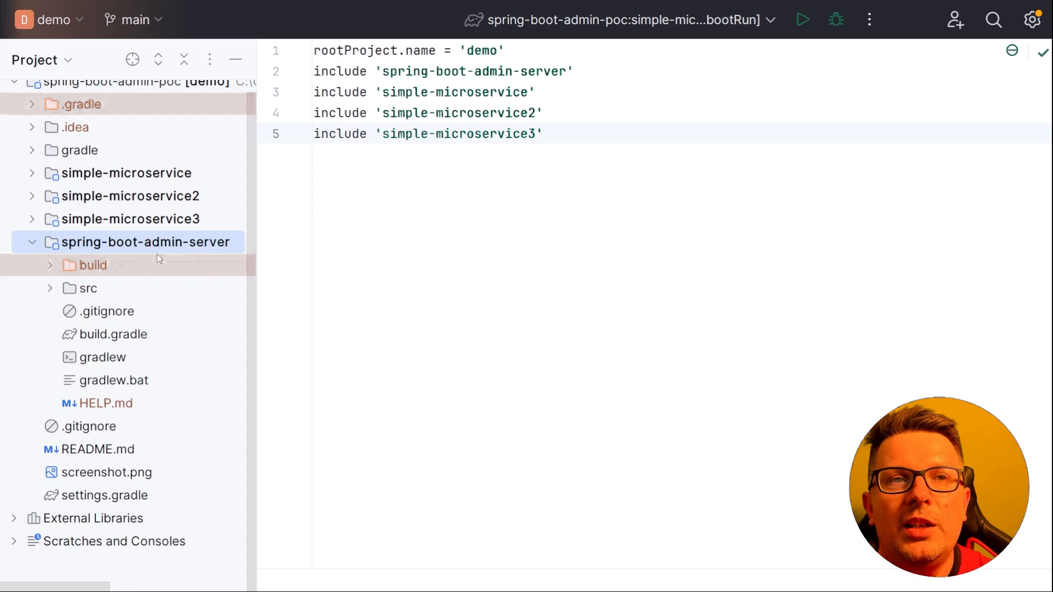
mouse_move(271, 253)
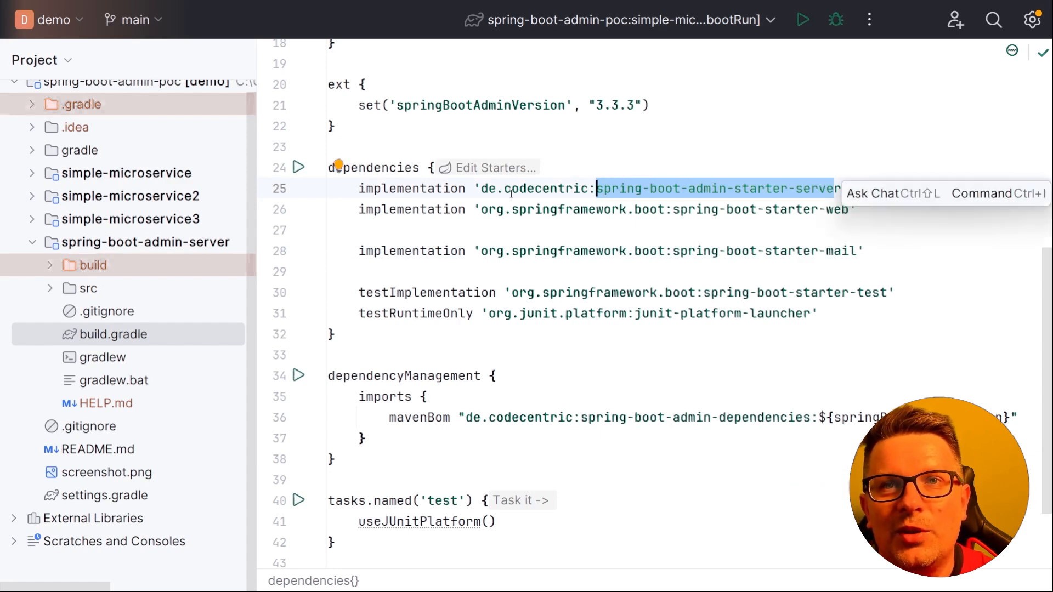
- Scroll through the admin server's build.gradle dependencies before moving to its application.properties
scroll(up, 3)
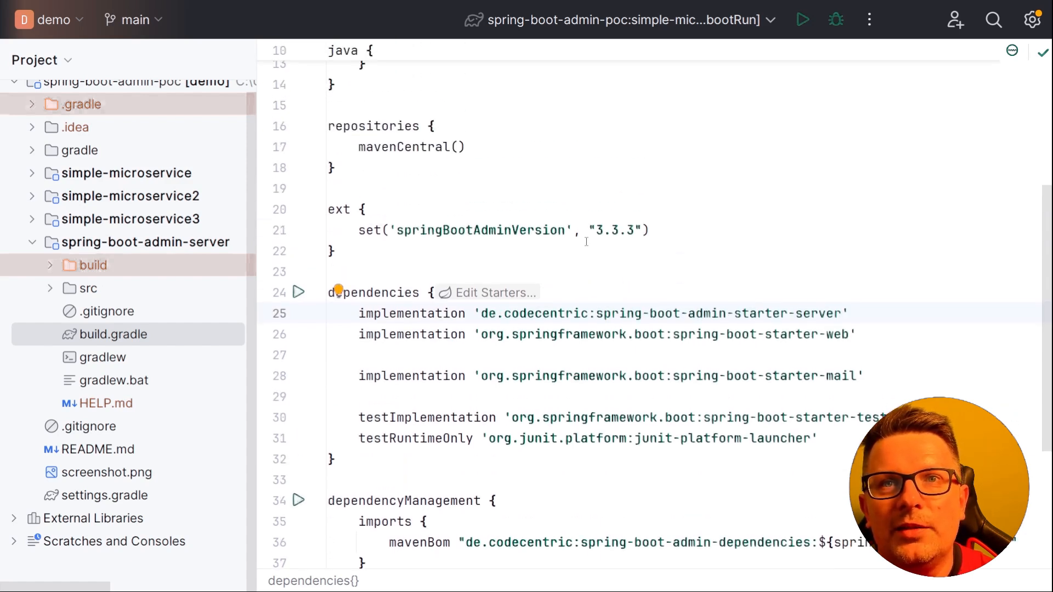
scroll(down, 3)
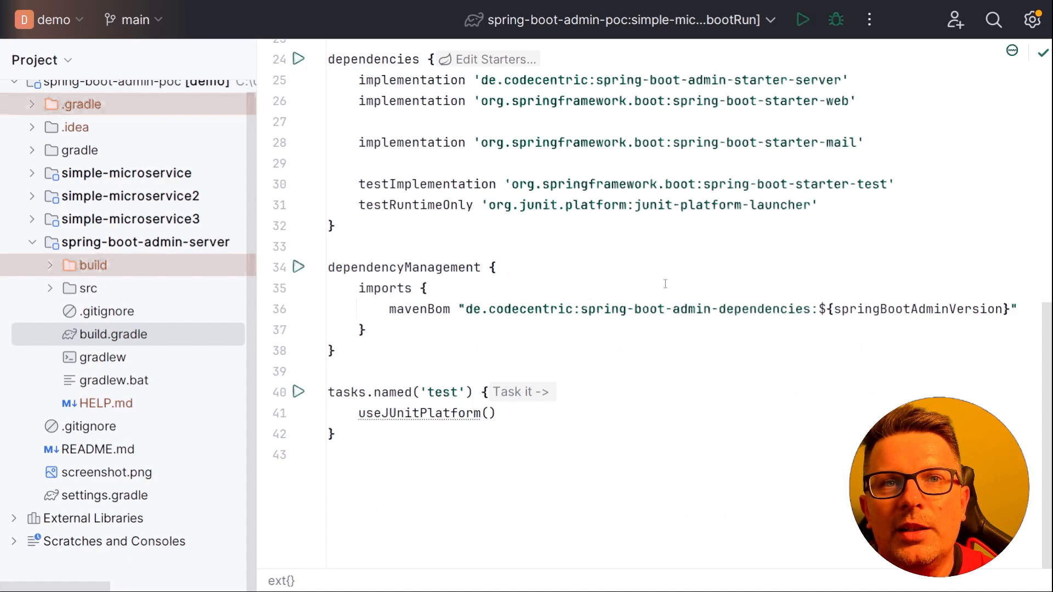
mouse_move(72, 223)
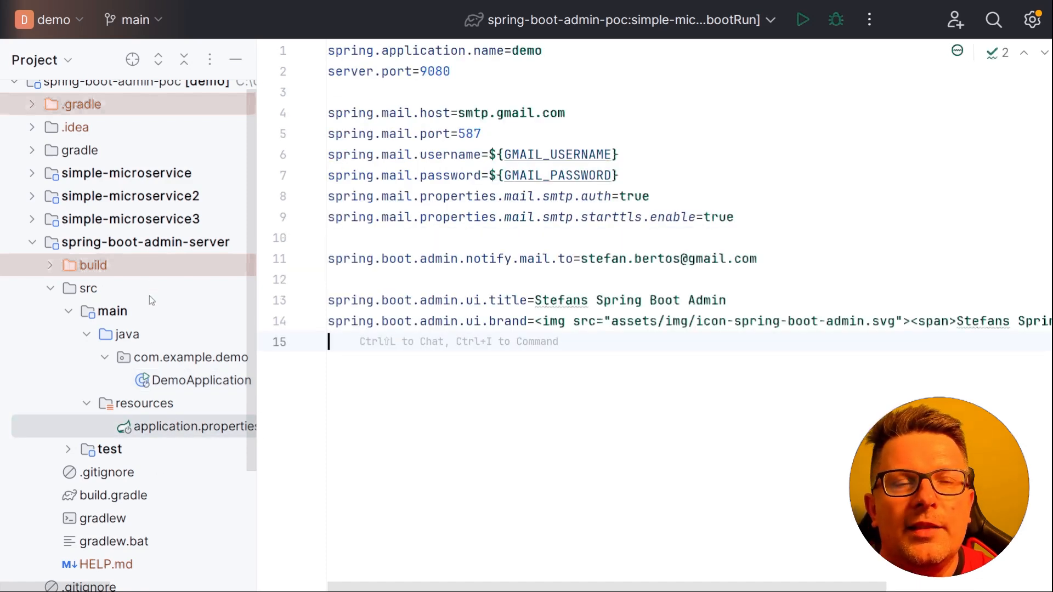
- Collapse and re-expand the spring-boot-admin-server module, leaving its src folder folded
click(32, 241)
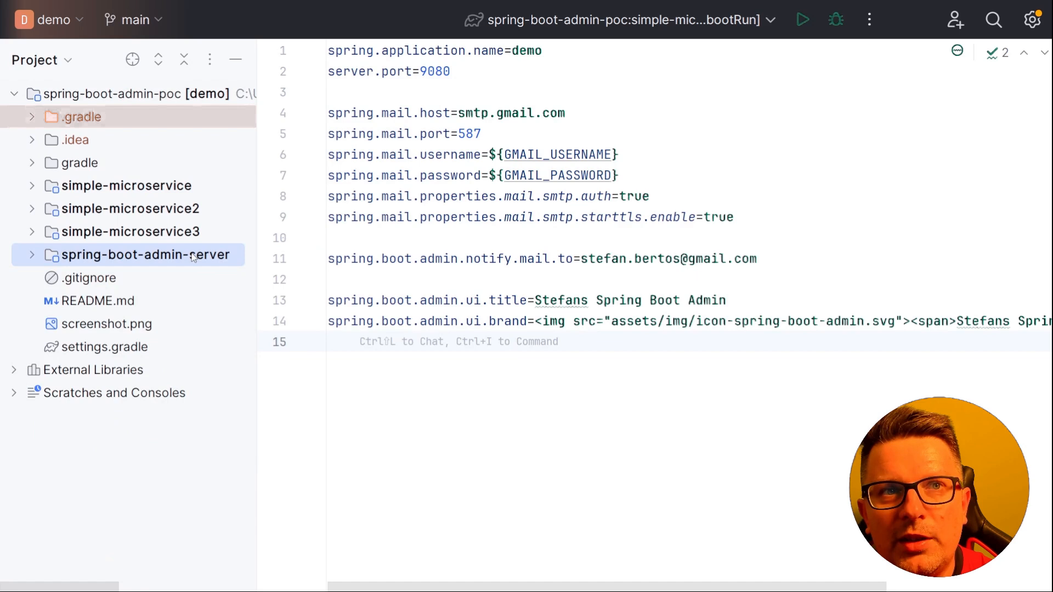
click(31, 255)
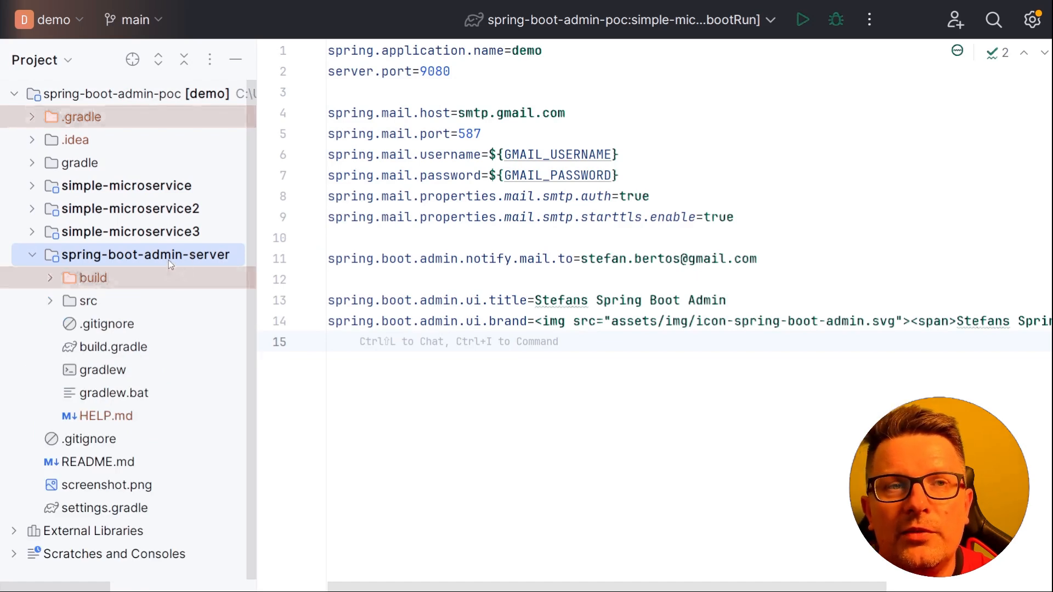
double_click(843, 195)
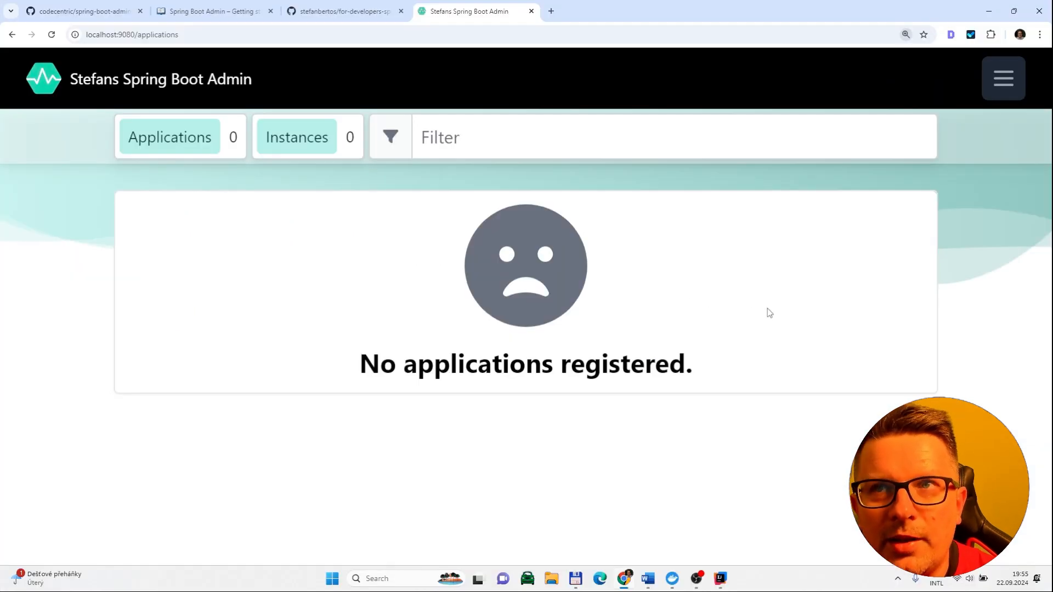
mouse_move(424, 329)
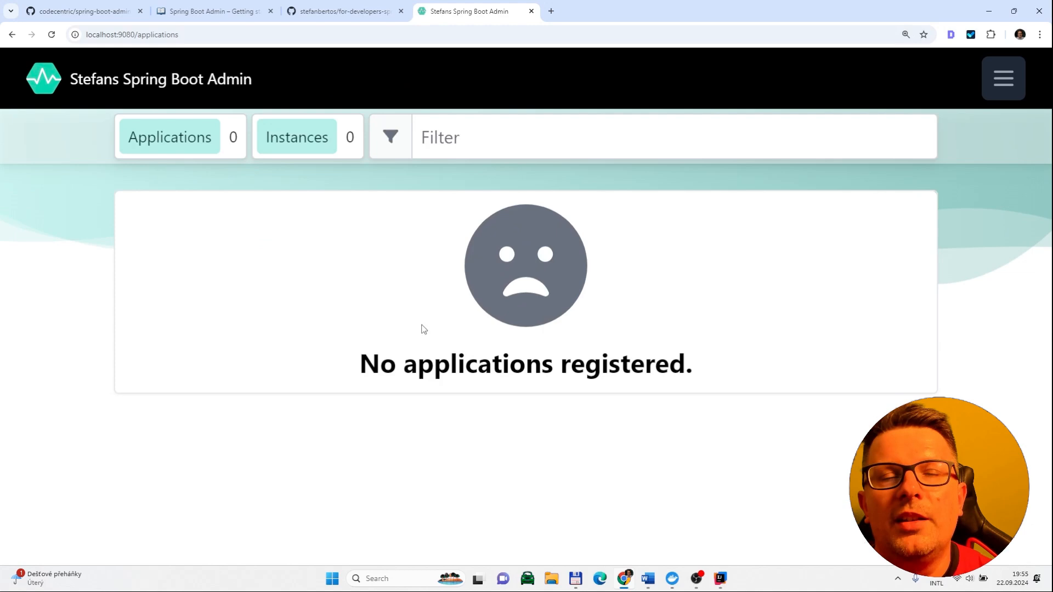
mouse_move(391, 339)
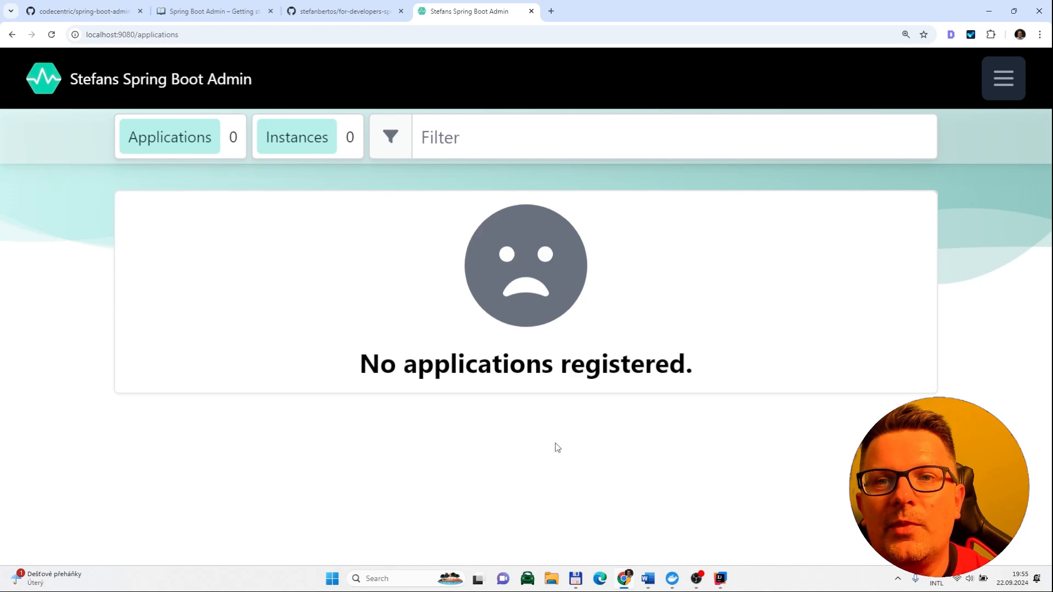
mouse_move(720, 581)
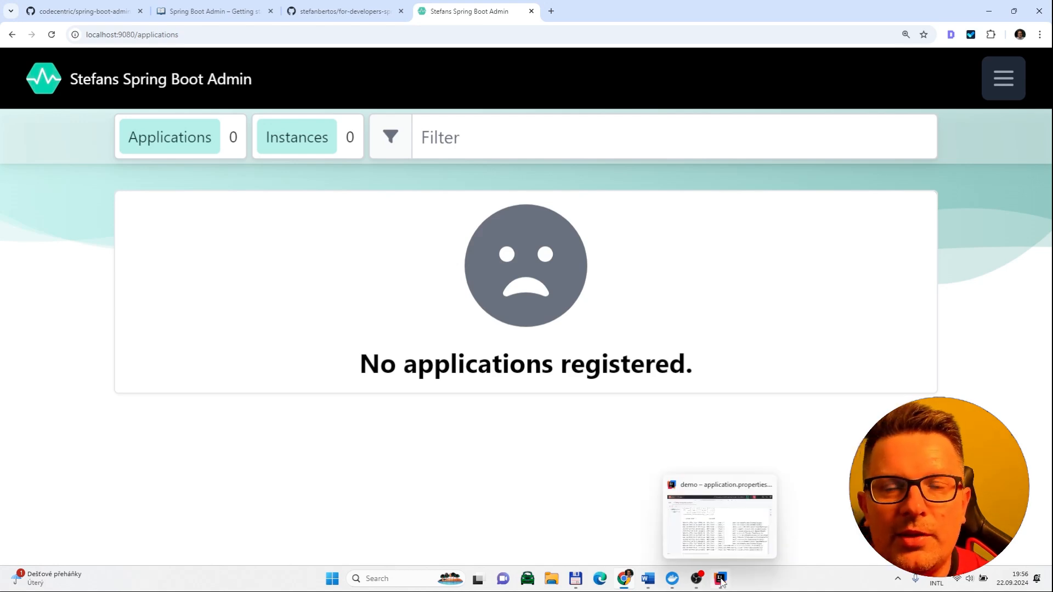
- Return to the IDE, show simple-microservice's build.gradle and review its spring-boot-admin-starter-client dependency with the Gradle panel hidden
click(720, 579)
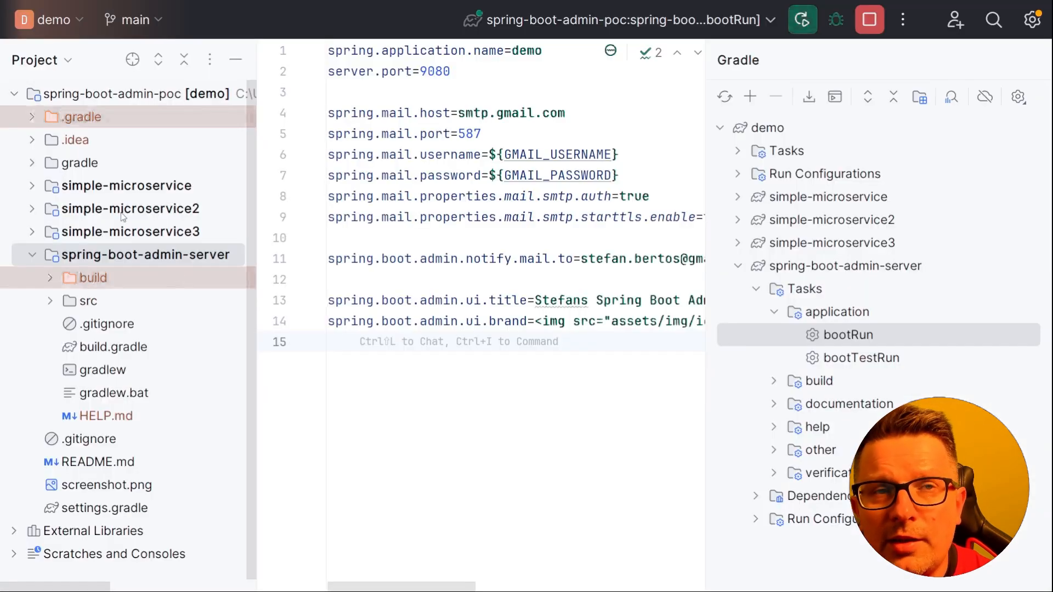
mouse_move(151, 187)
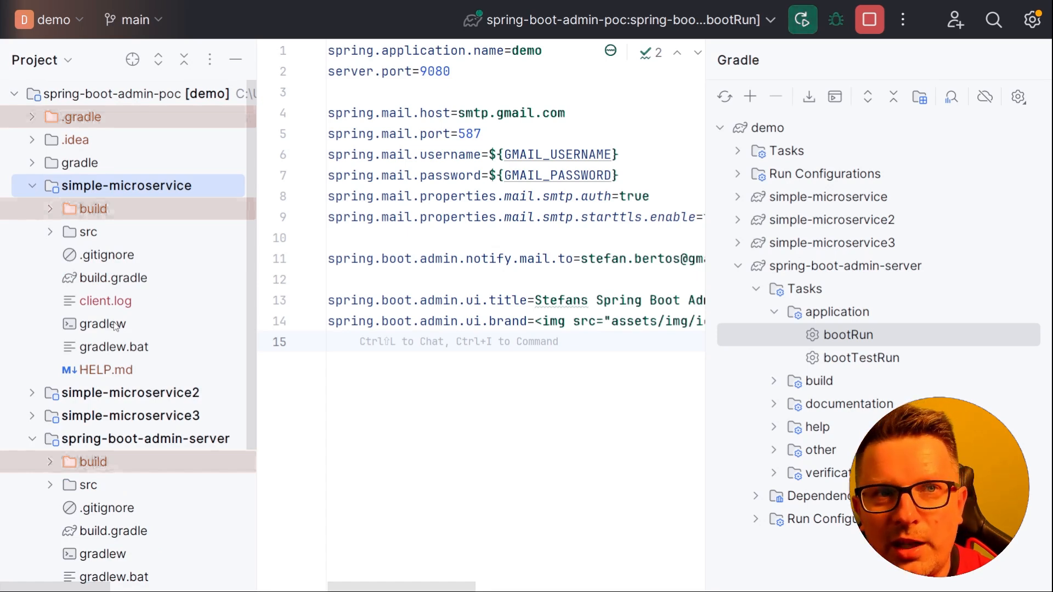
mouse_move(190, 317)
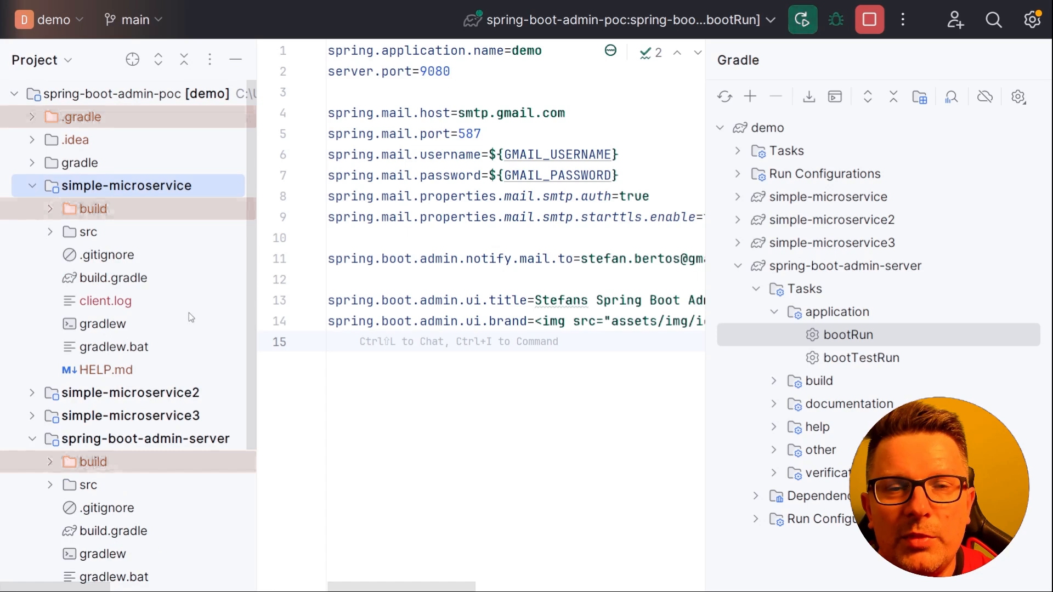
mouse_move(202, 299)
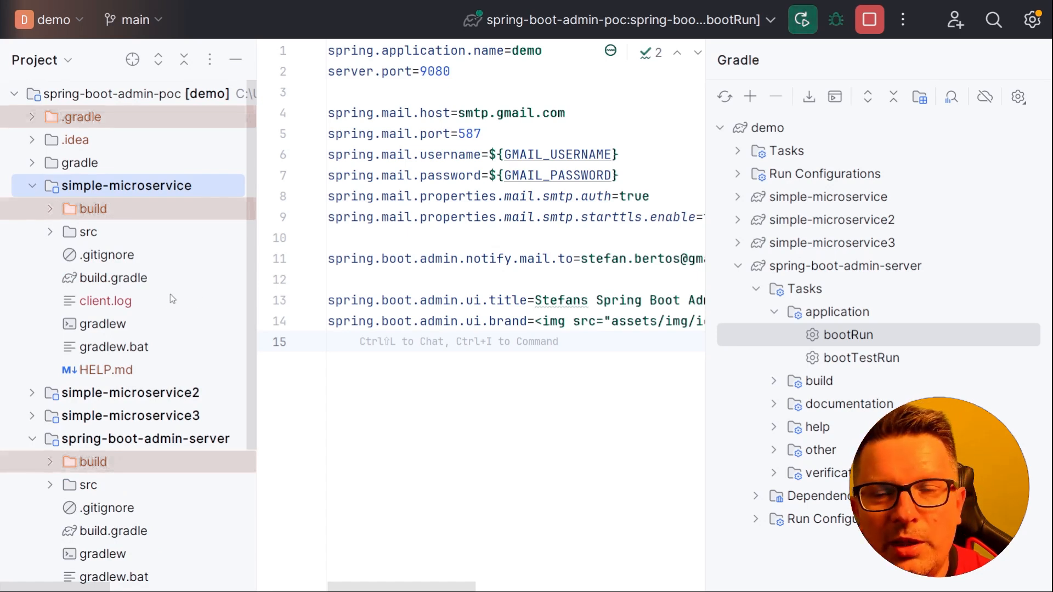
mouse_move(154, 299)
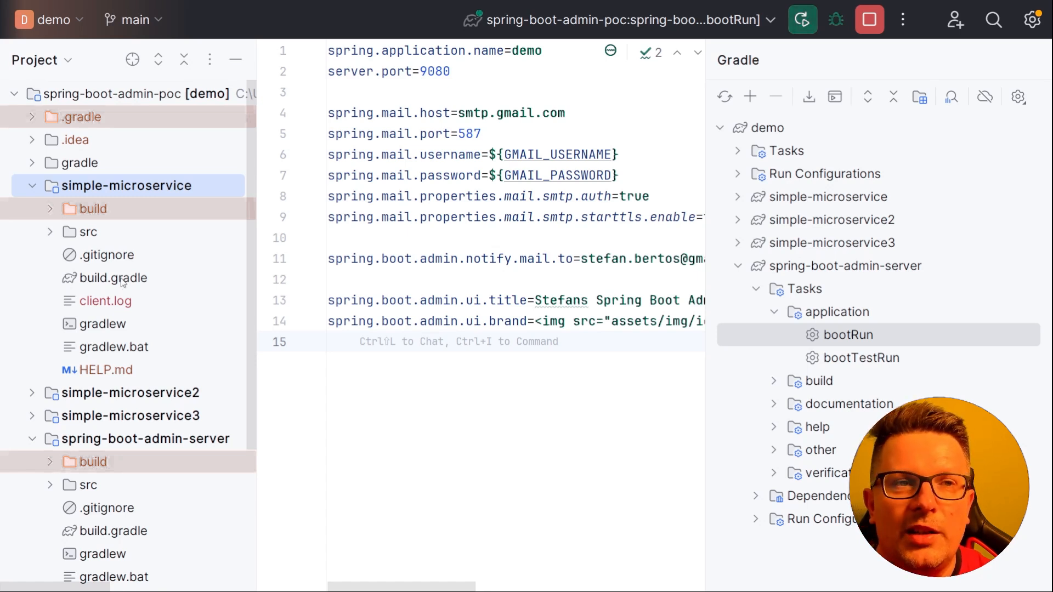
click(114, 278)
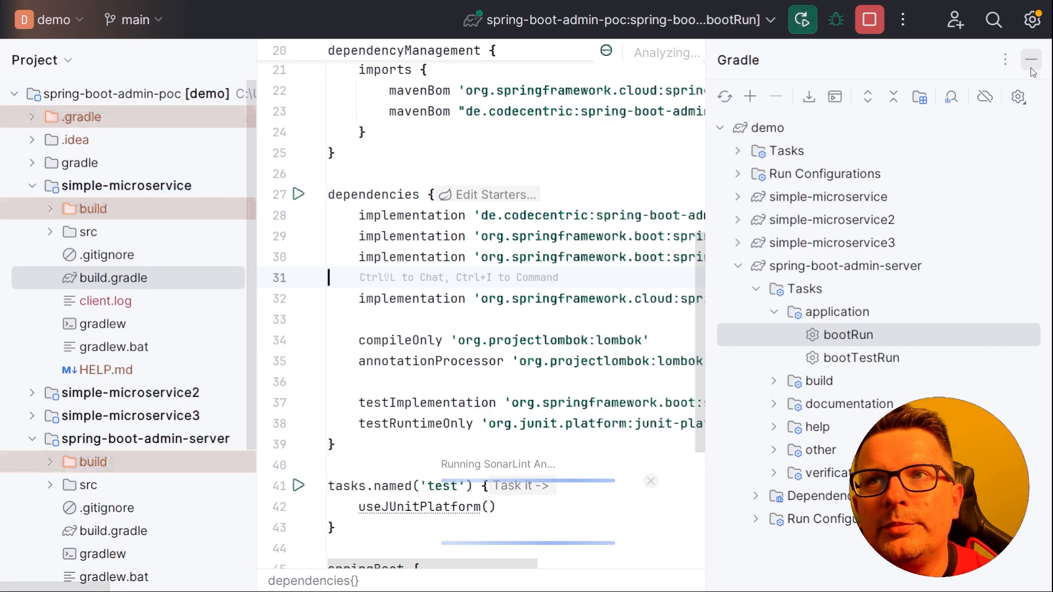
click(1032, 60)
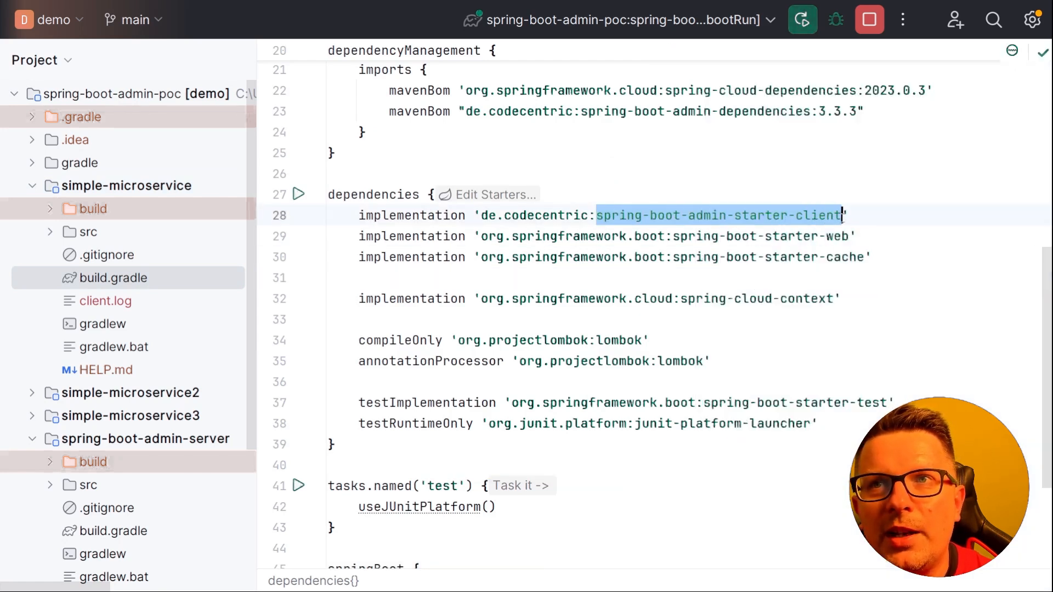
scroll(up, 3)
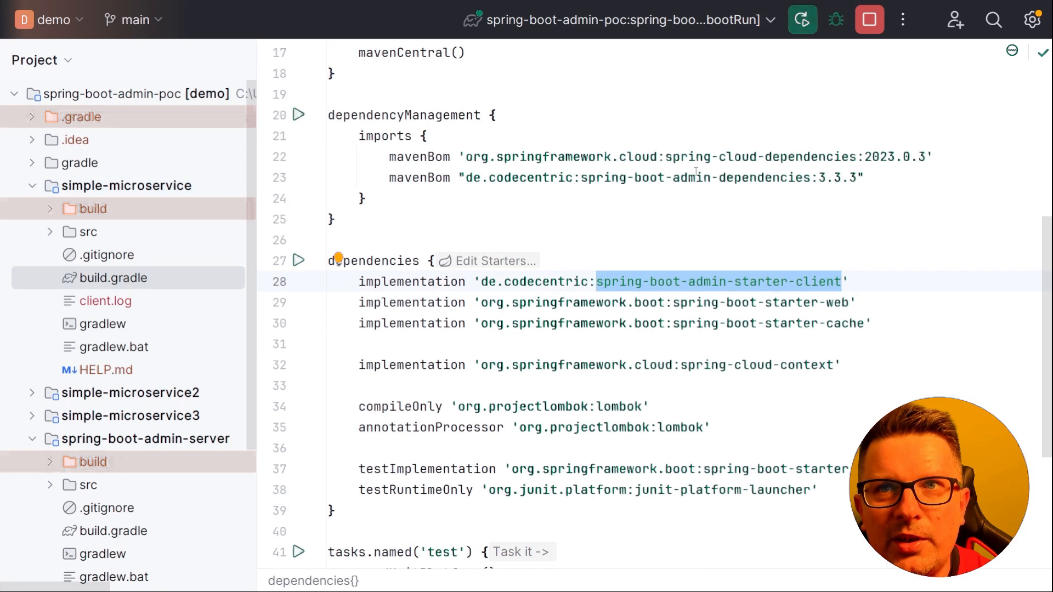
scroll(up, 3)
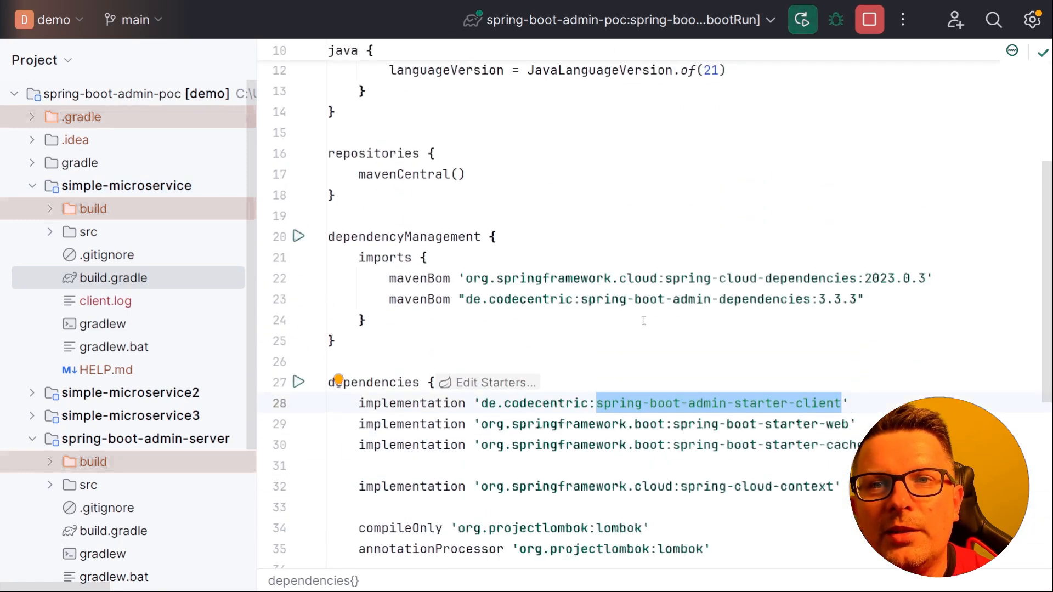
scroll(down, 3)
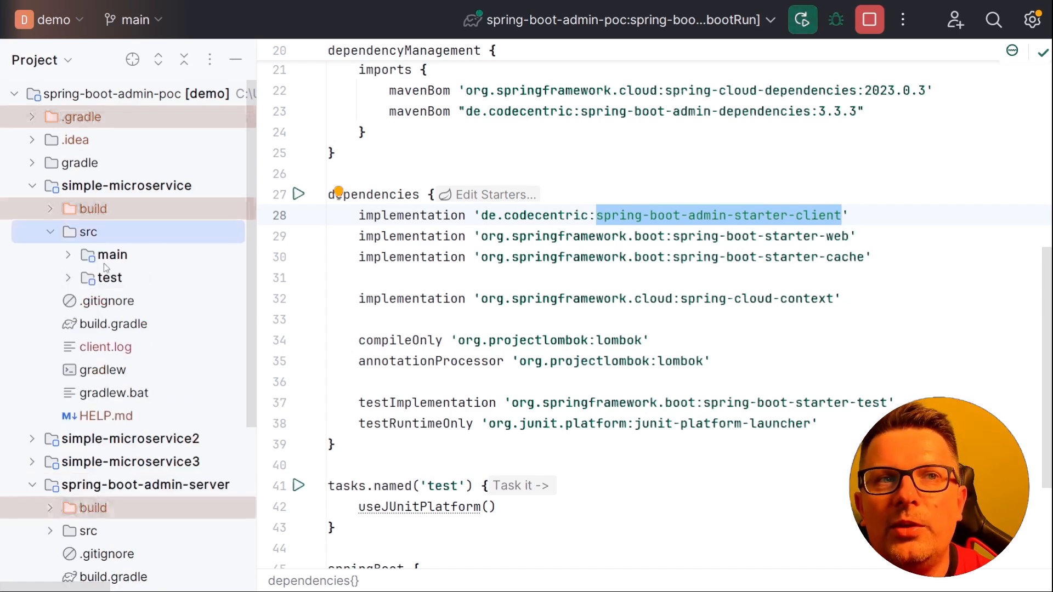
- Show simple-microservice's application.properties with spring.boot.admin.client.url pointing at localhost:9080
click(67, 254)
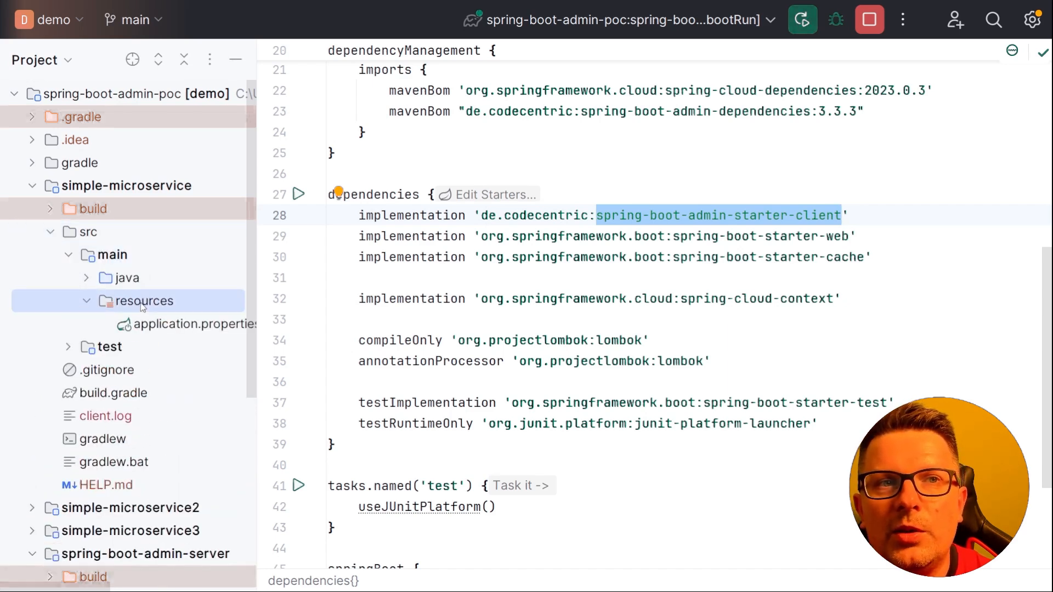
click(195, 323)
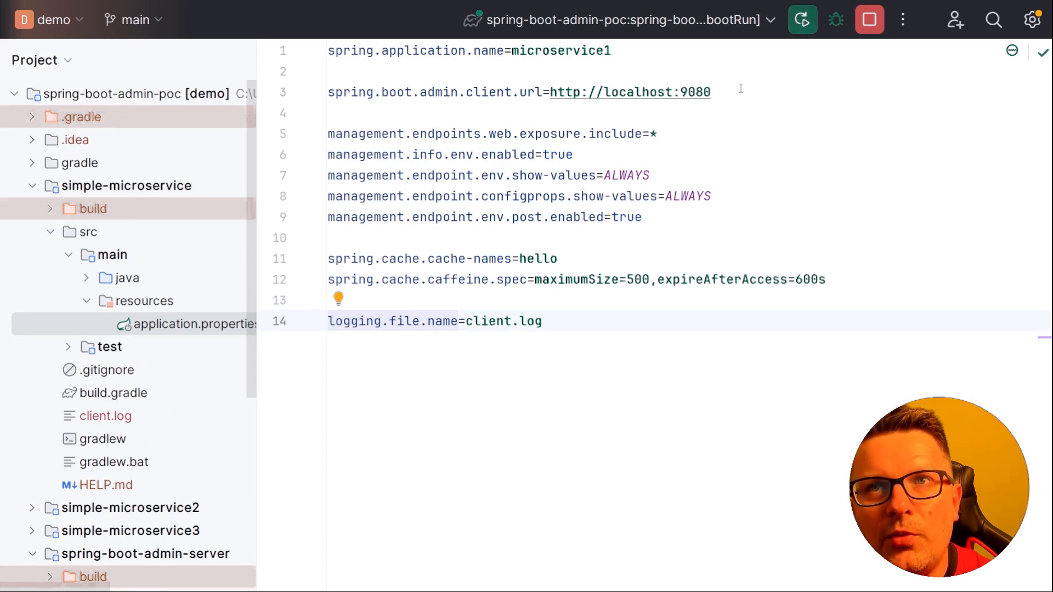
click(471, 92)
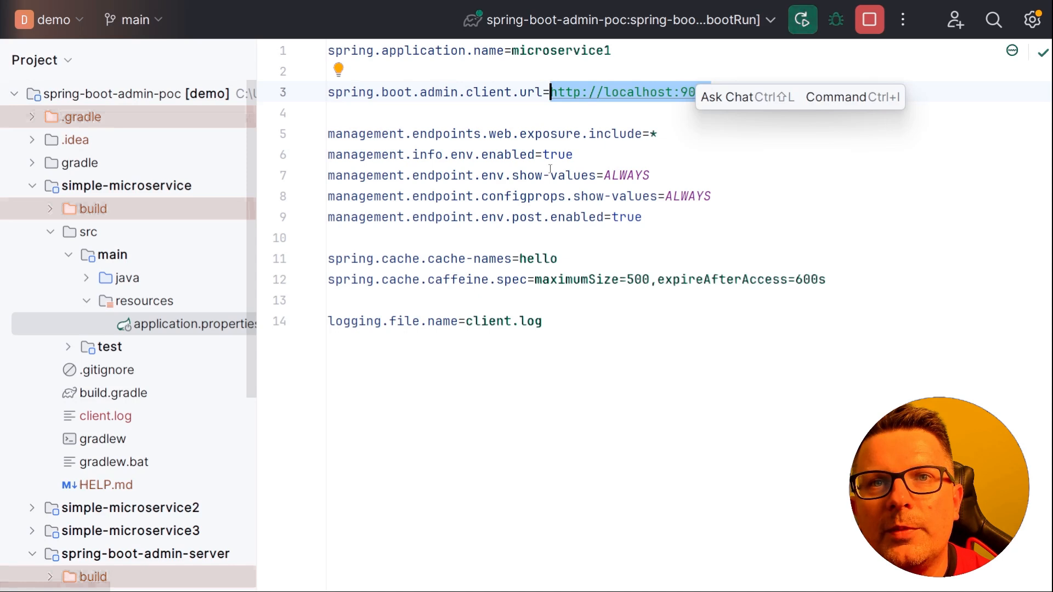
mouse_move(490, 92)
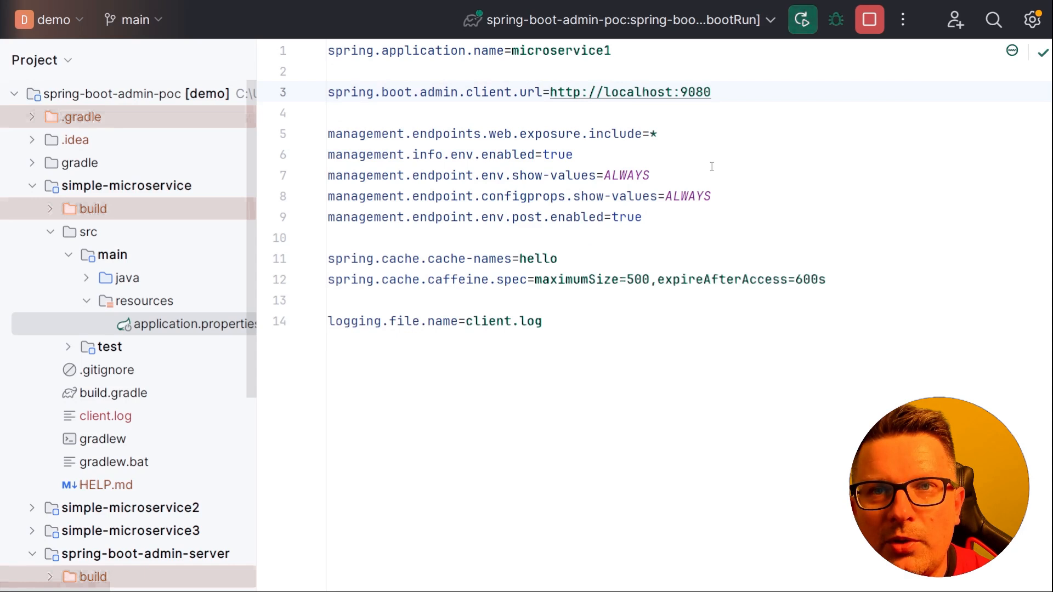
mouse_move(432, 118)
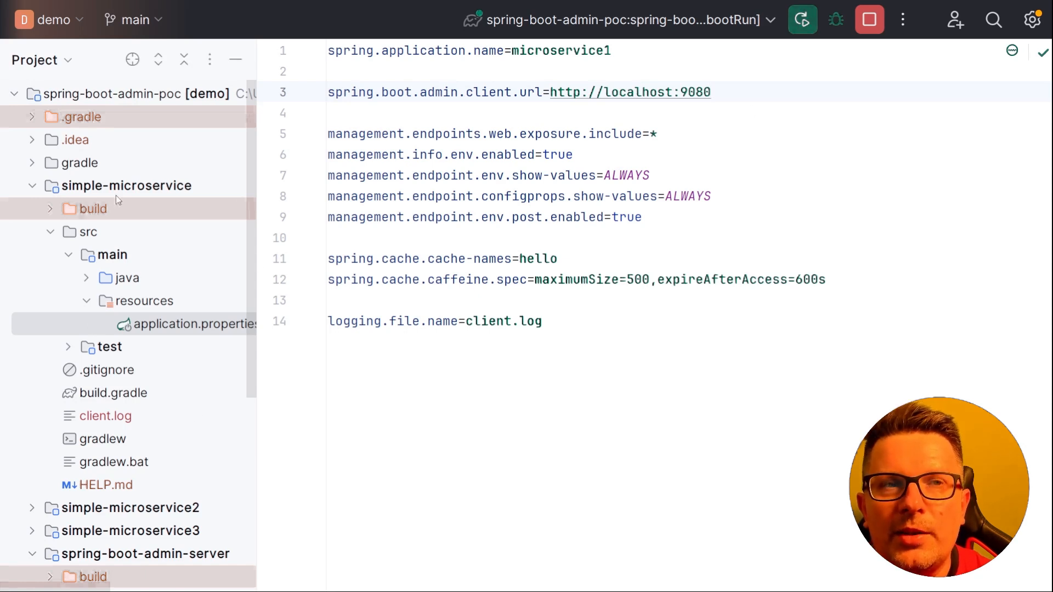
- Browse the rest and service packages and bring up SimpleSchedulerService with its fixed-rate logging task
click(127, 277)
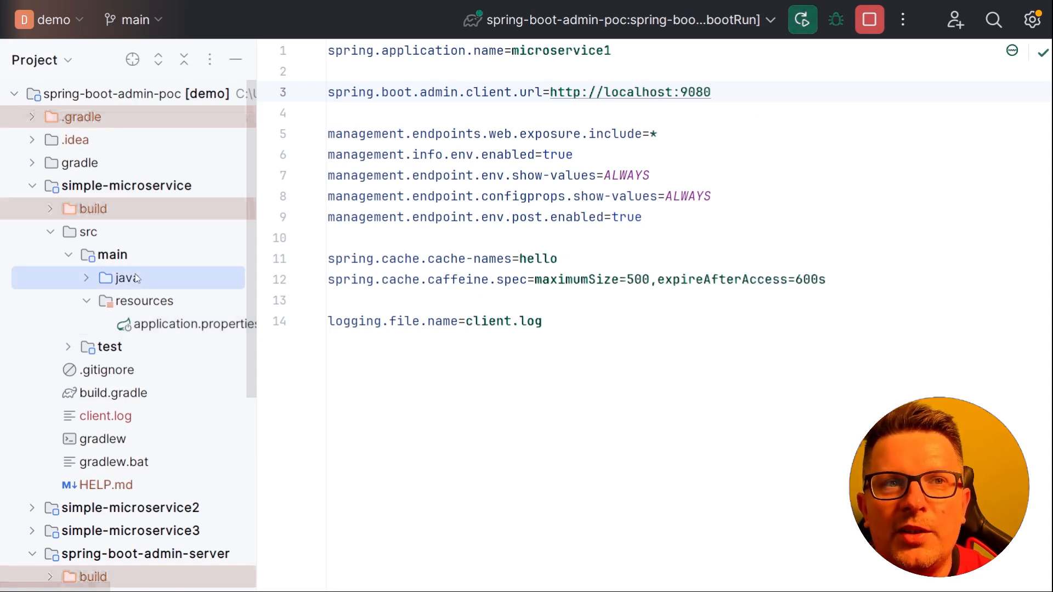
click(87, 277)
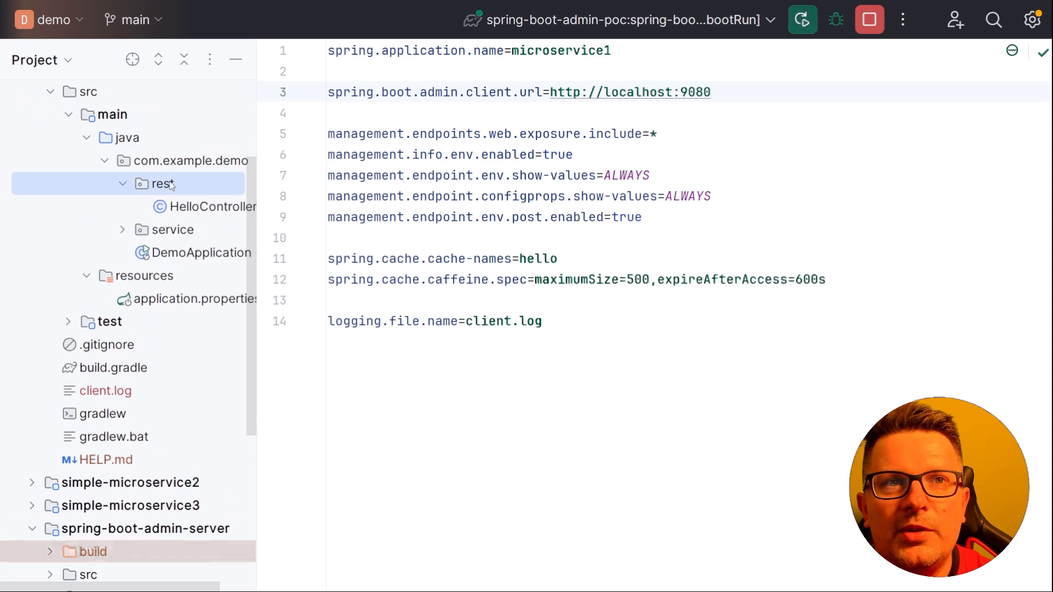
click(209, 207)
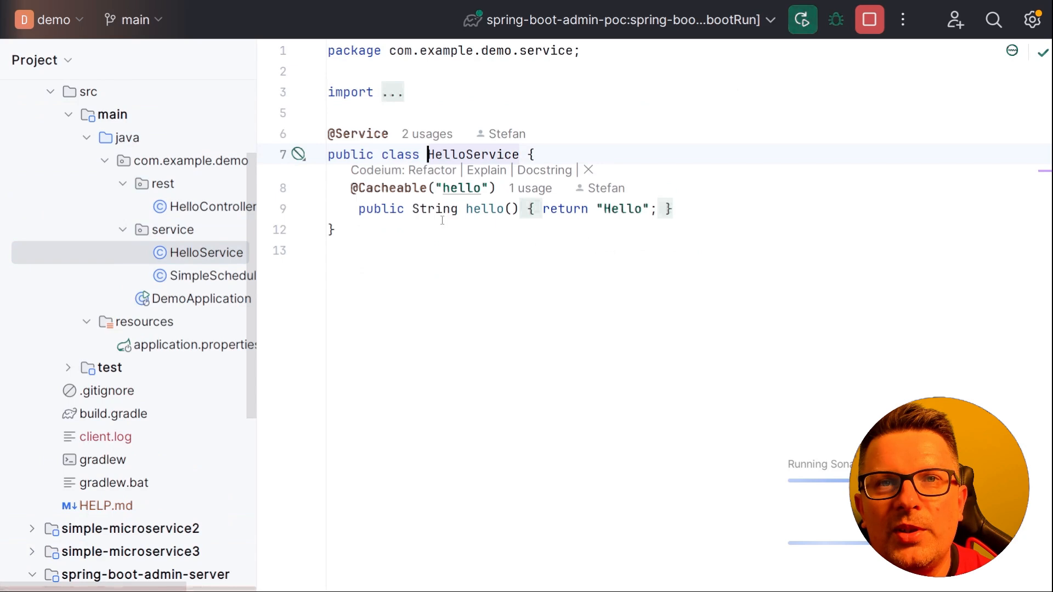
click(208, 275)
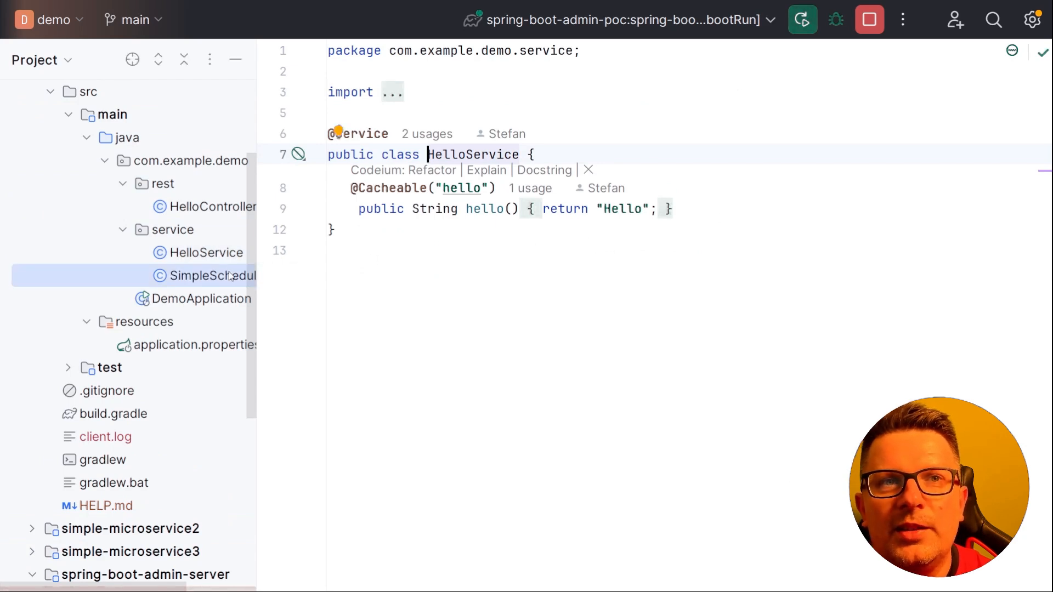
click(215, 275)
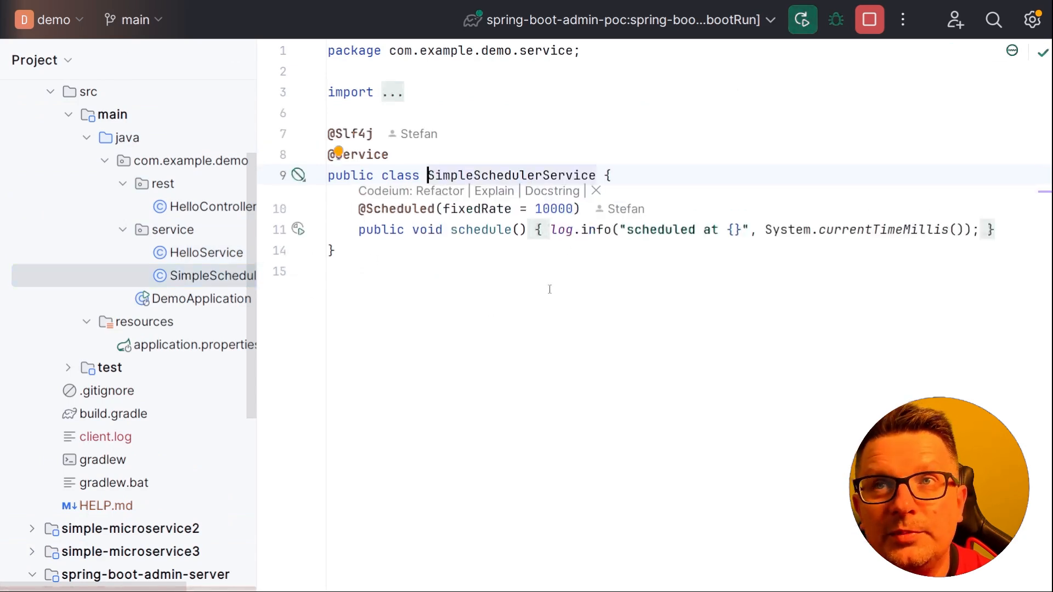
mouse_move(1020, 124)
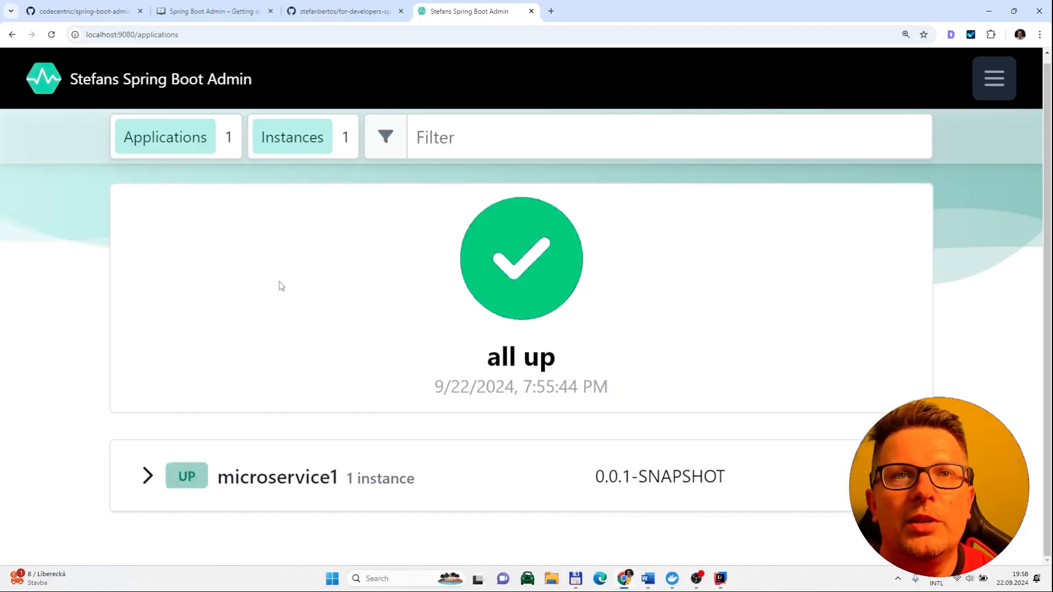
mouse_move(227, 436)
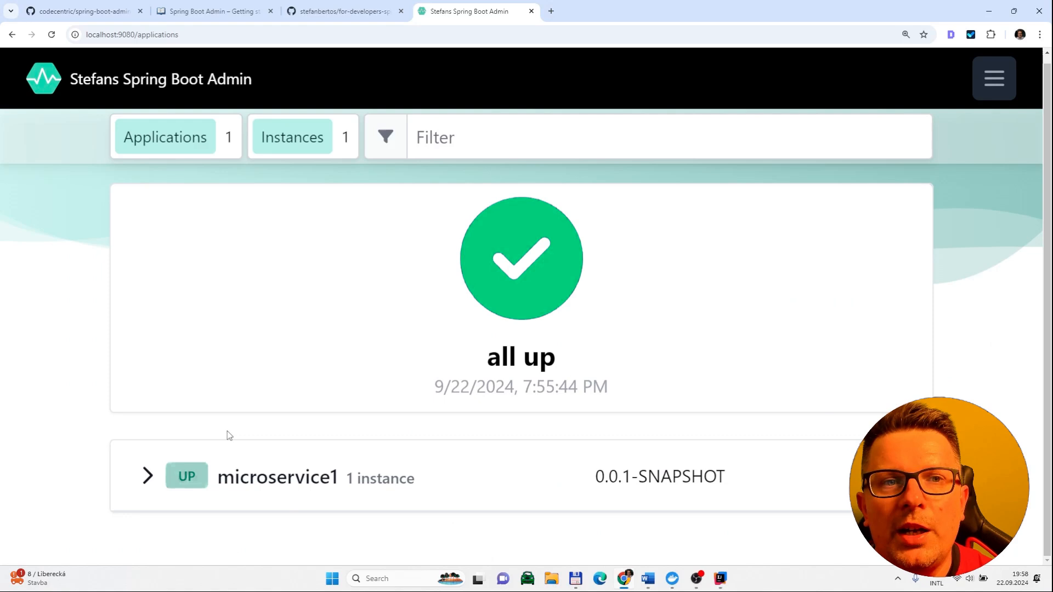
mouse_move(248, 452)
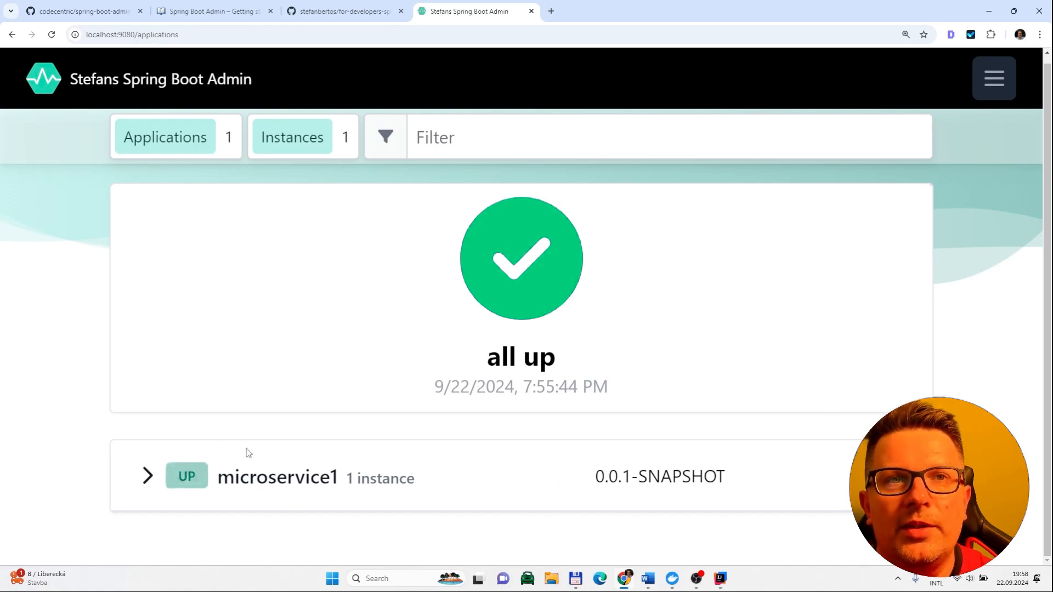
mouse_move(119, 241)
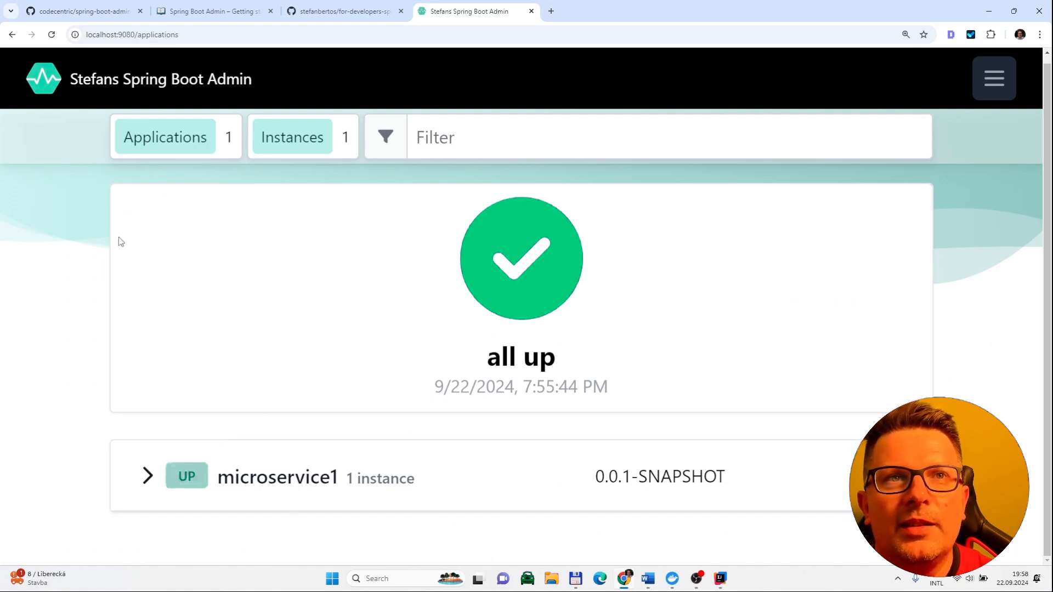
- Reveal the dashboard's main navigation with Wallboard, Applications and Journal links
click(993, 79)
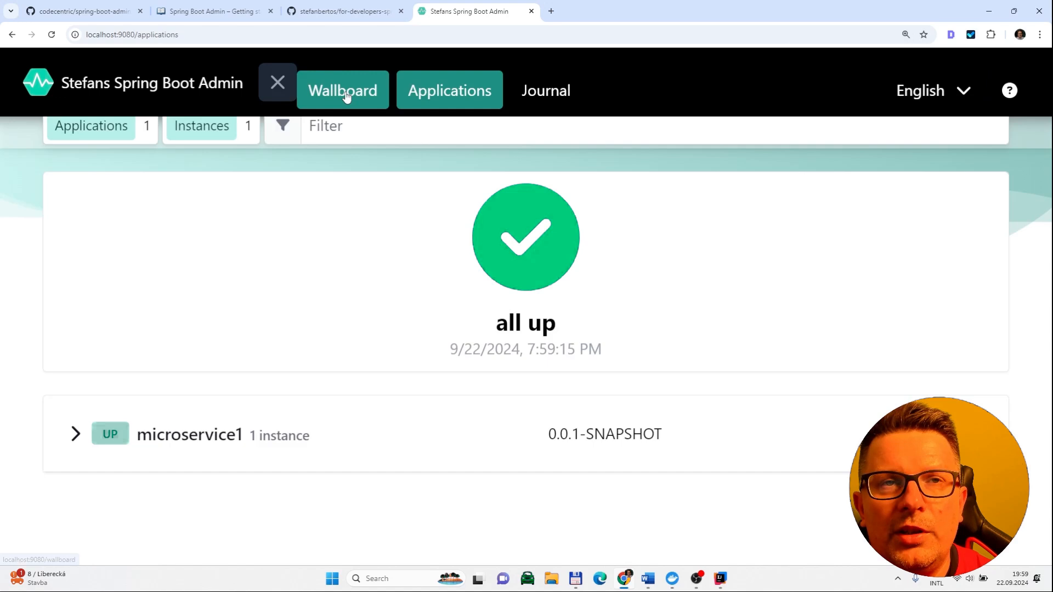
- Walk through microservice1's instance Details, Metrics, Environment and Beans views and expand its JVM section
click(190, 434)
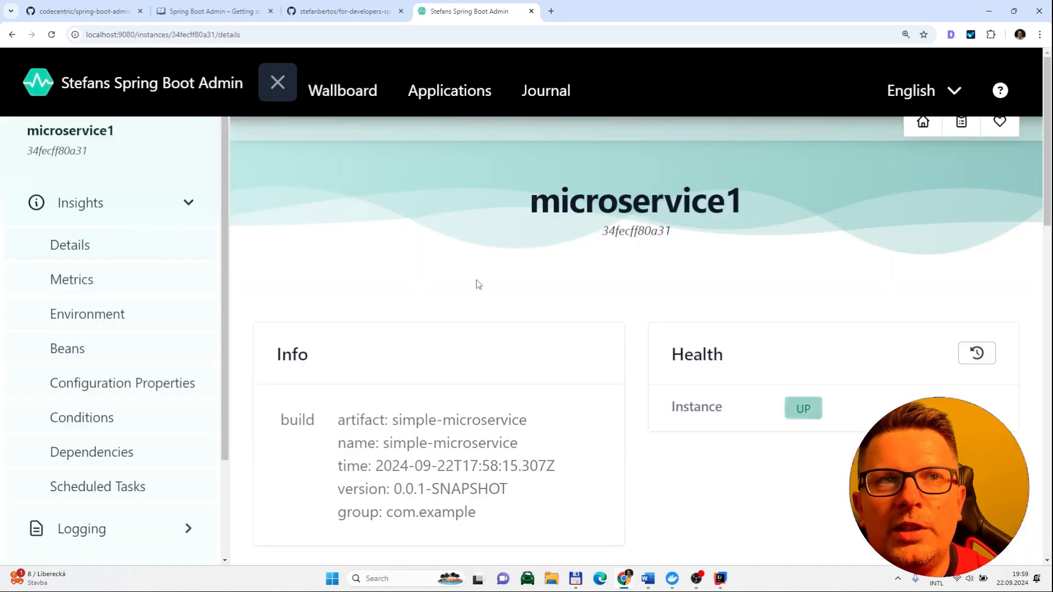
mouse_move(595, 313)
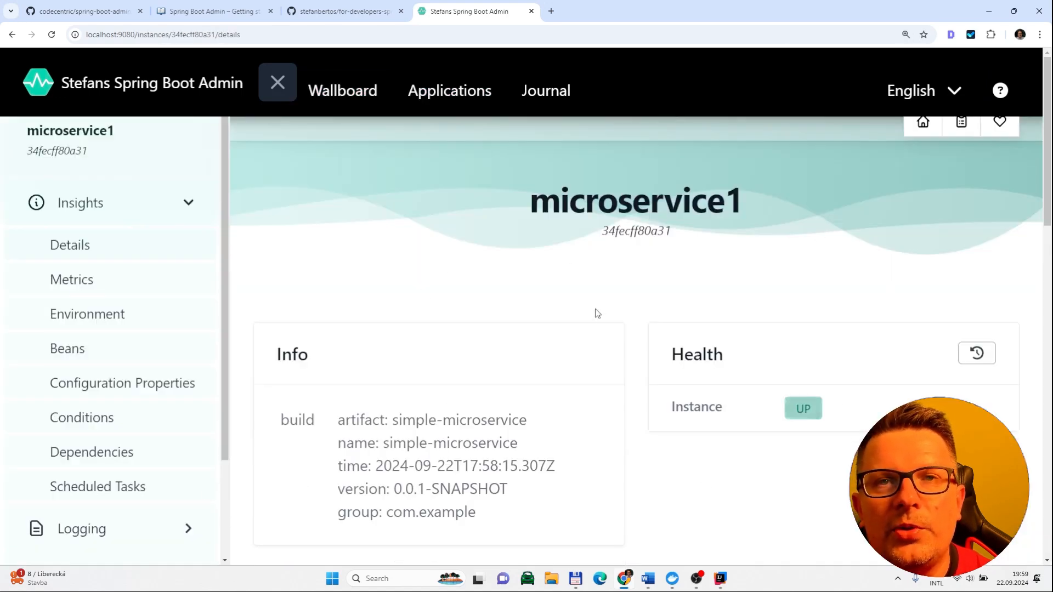
mouse_move(569, 311)
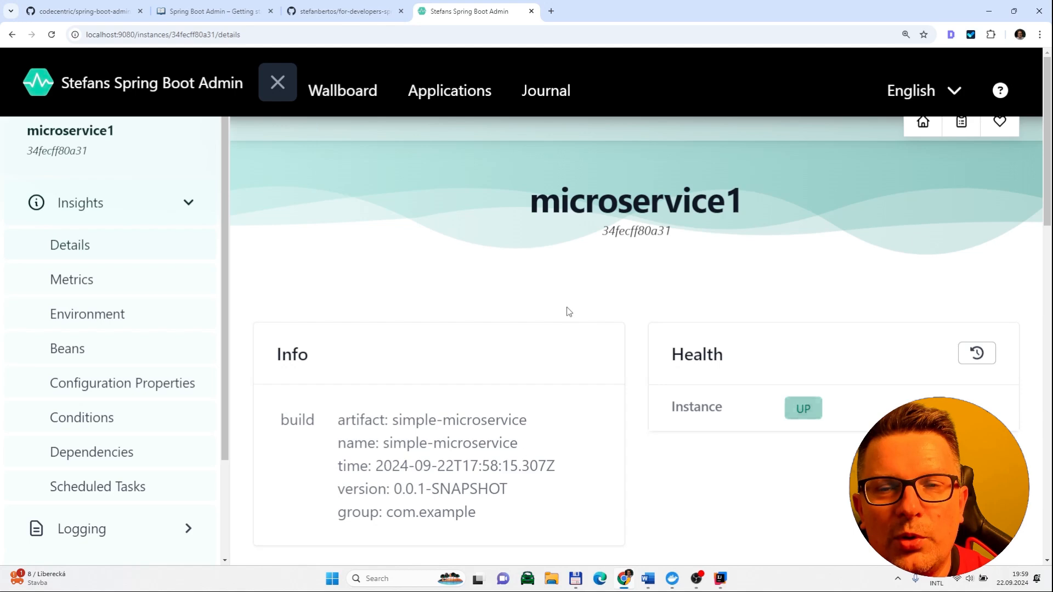
scroll(down, 3)
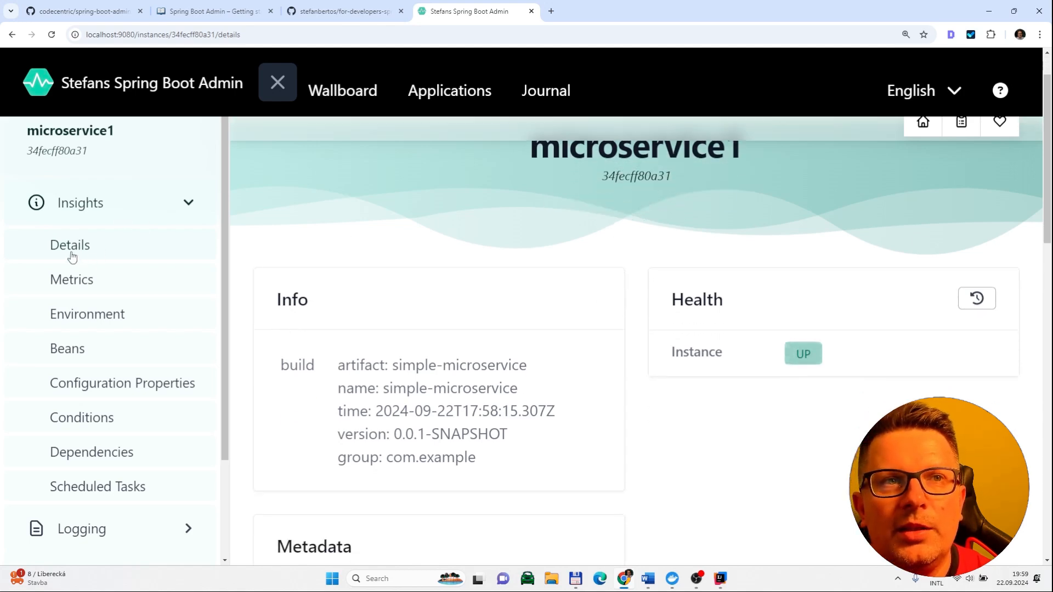
click(71, 280)
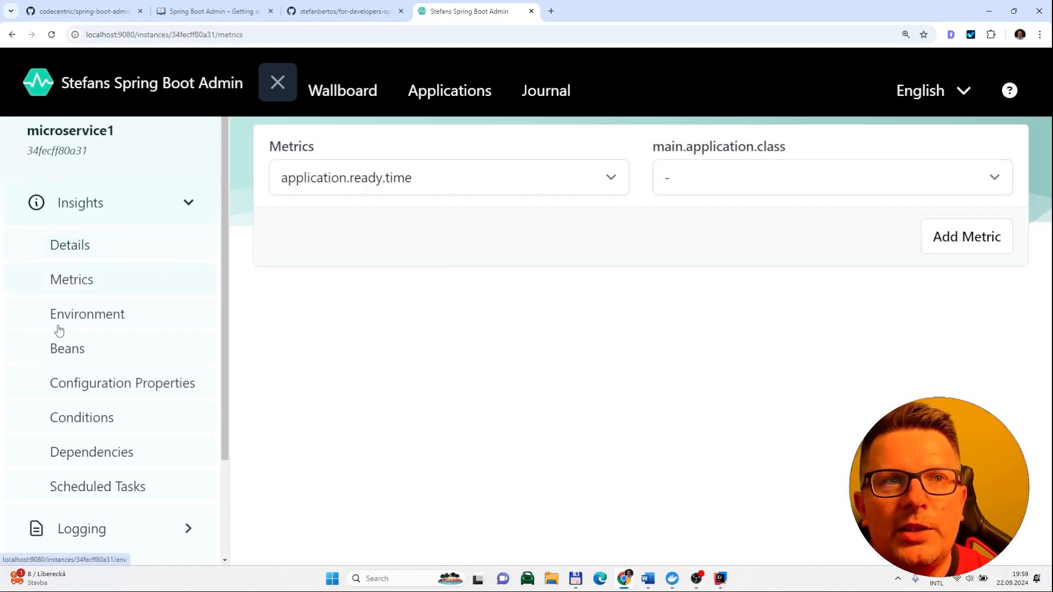
click(88, 313)
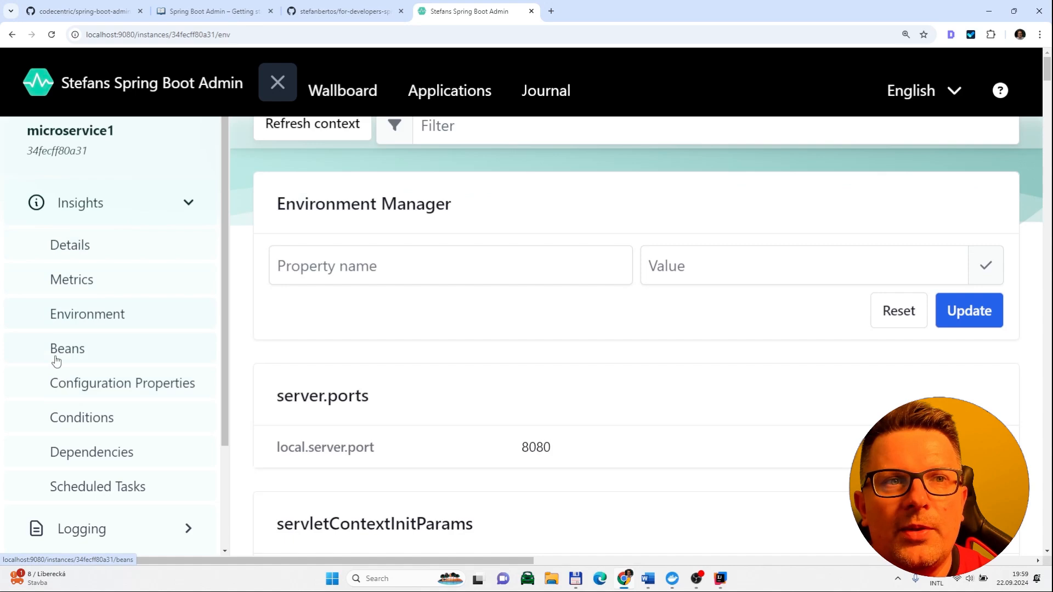
click(67, 349)
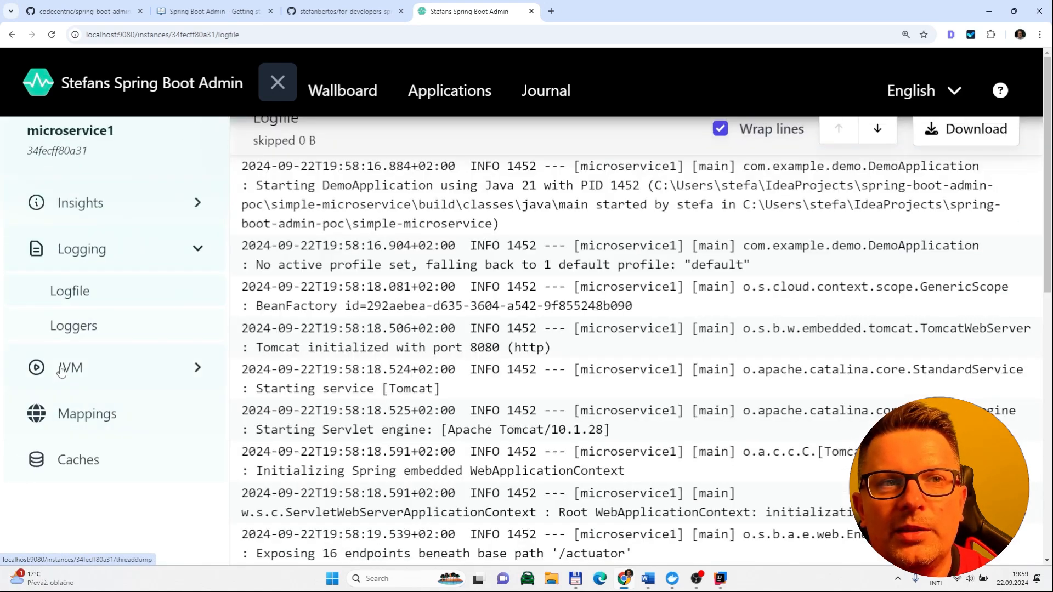
click(69, 367)
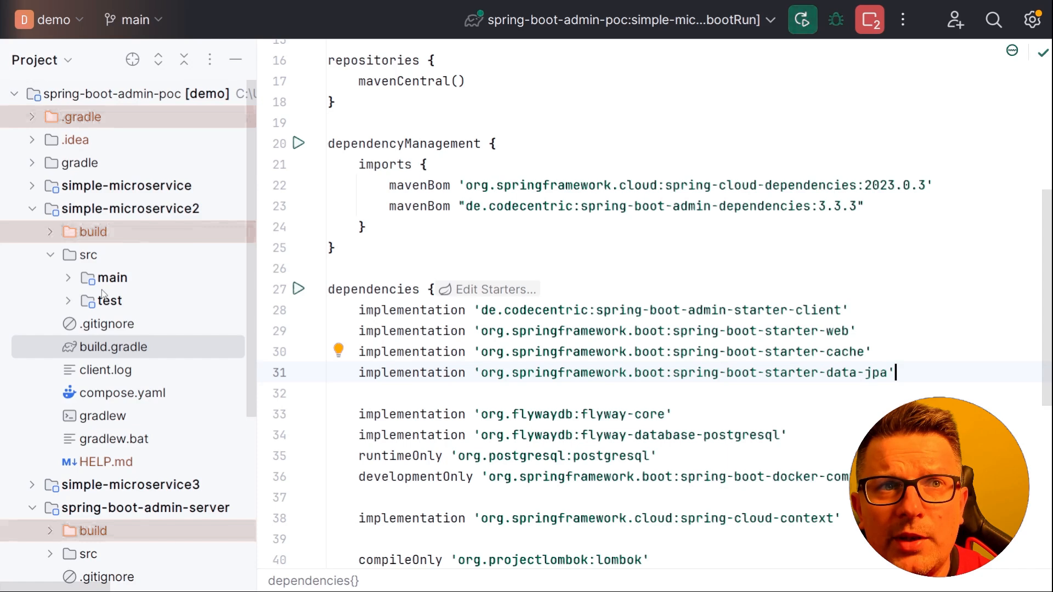
- Review microservice2's DemoApplication and Hello controller saving greetings, then its build.gradle JPA and Flyway dependencies
click(67, 277)
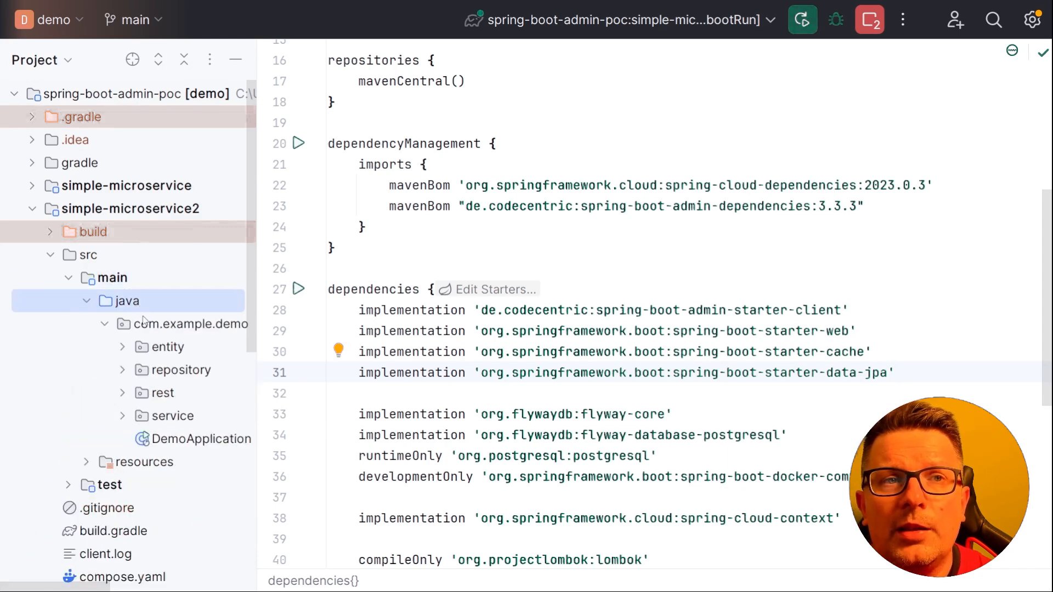
mouse_move(149, 430)
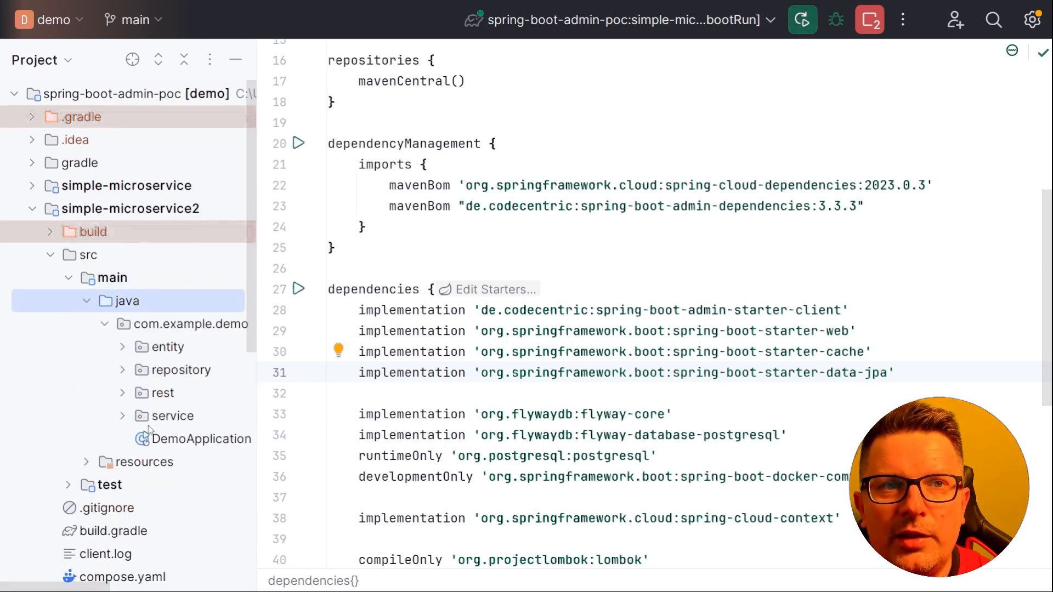
click(202, 439)
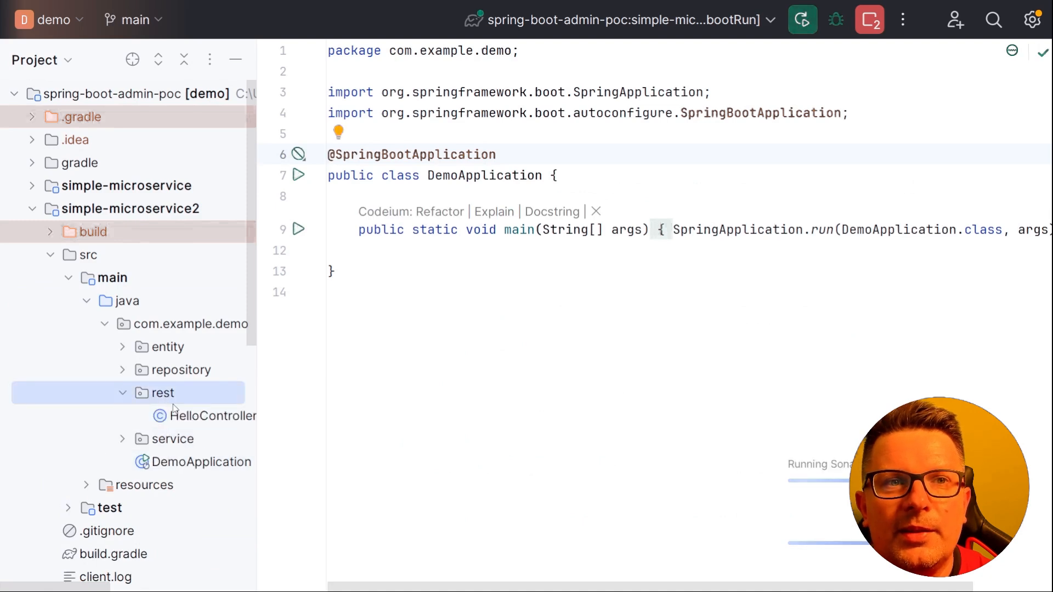
click(214, 416)
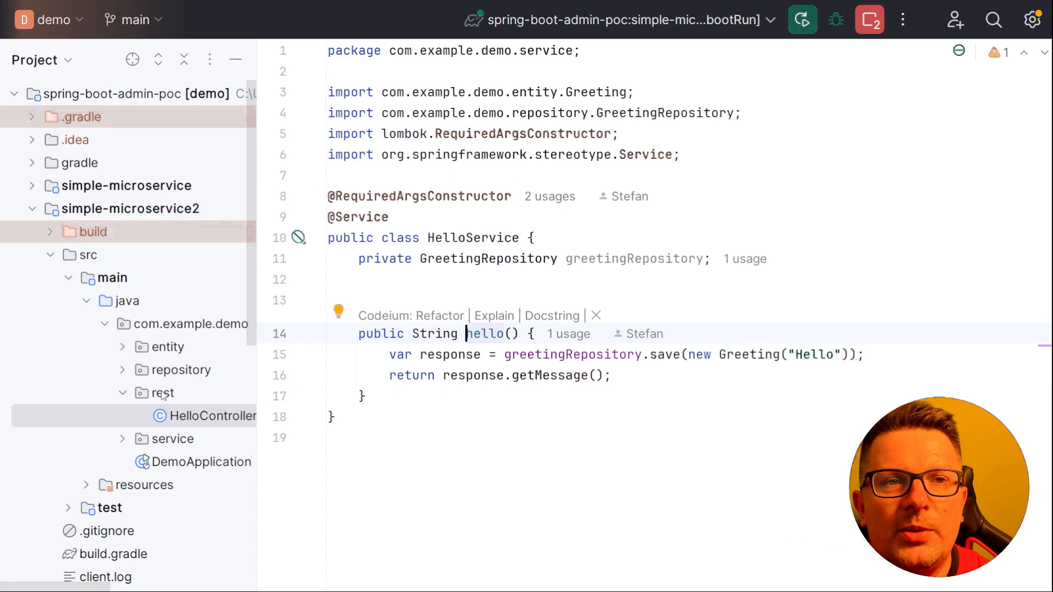
scroll(down, 3)
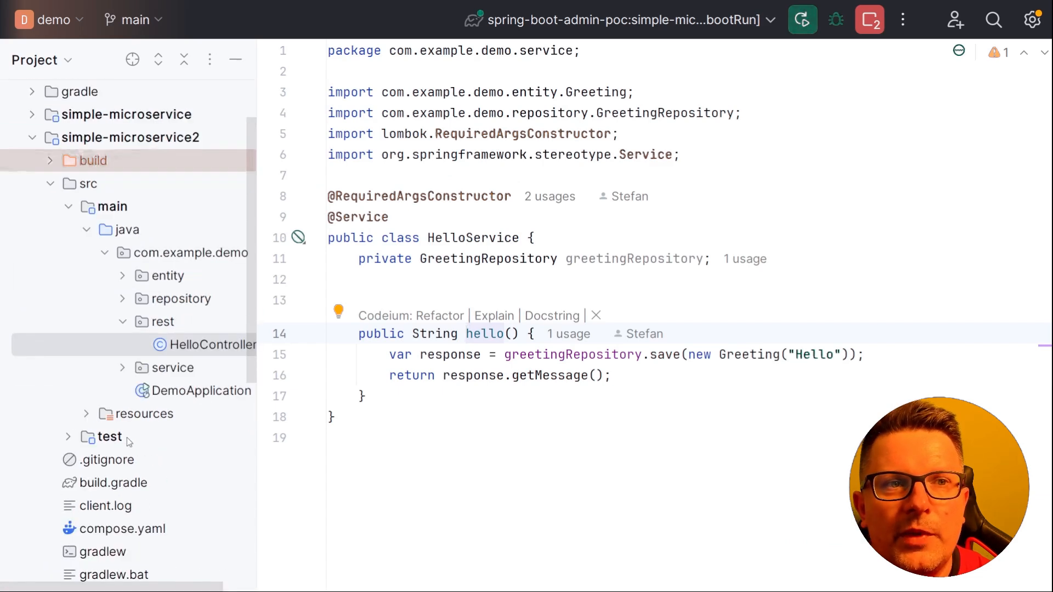
click(112, 482)
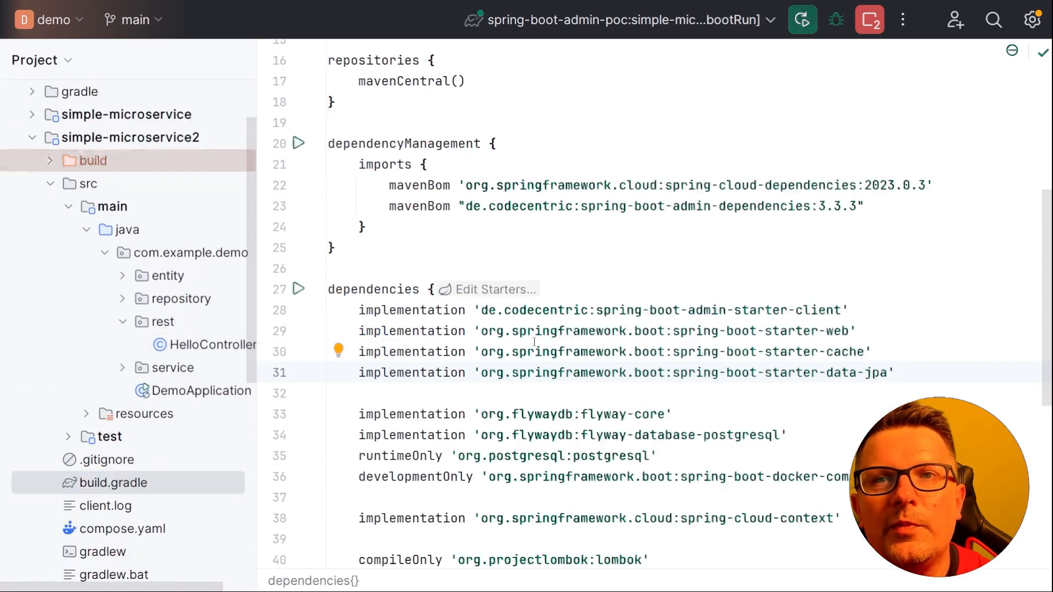
scroll(down, 3)
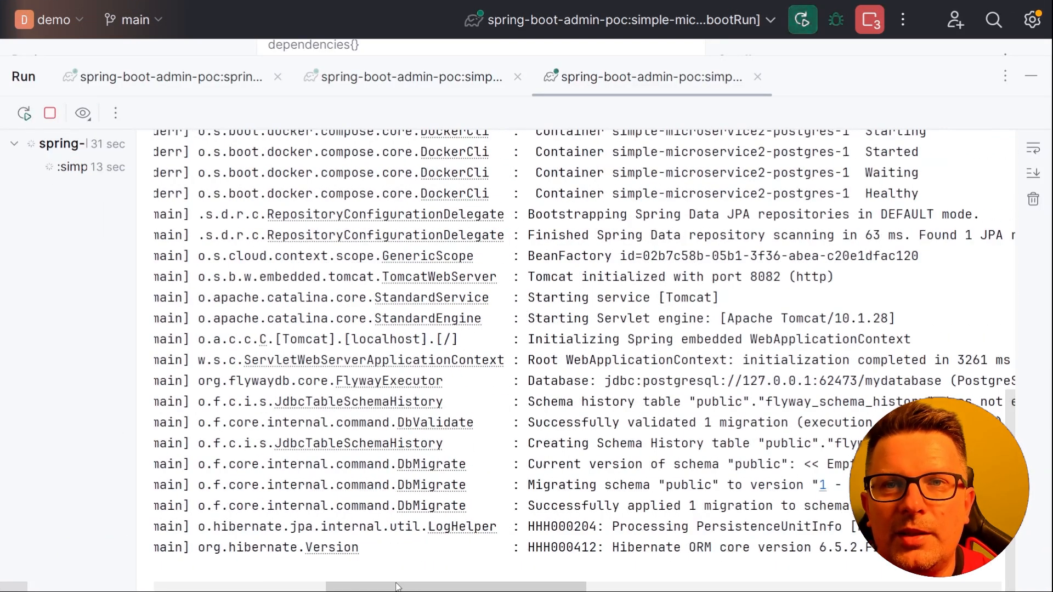
- Scroll the bootRun console to confirm the Postgres container, Flyway migration and port 8082 startup
scroll(up, 3)
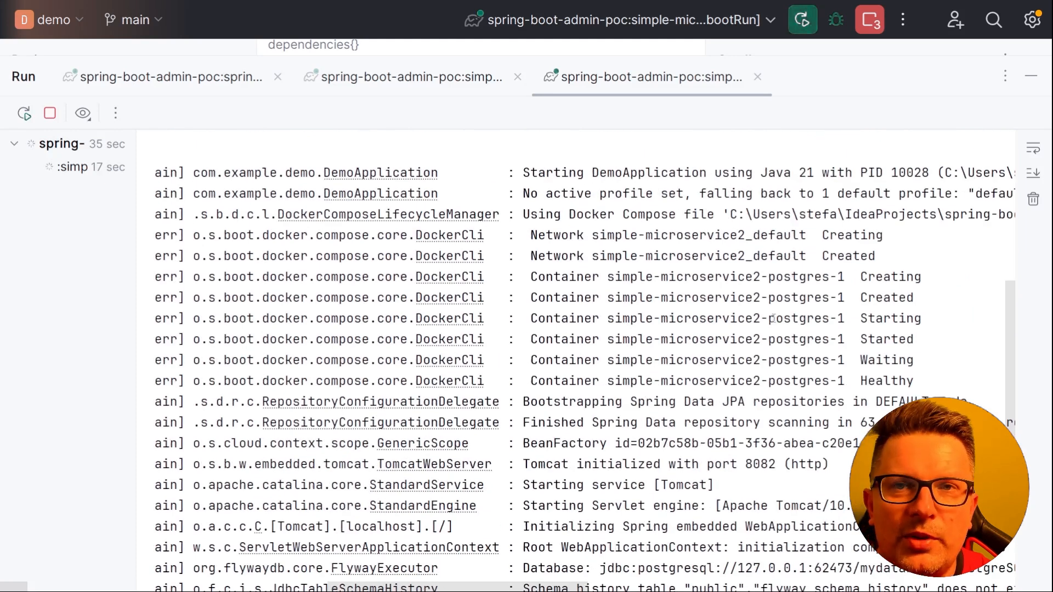
scroll(down, 3)
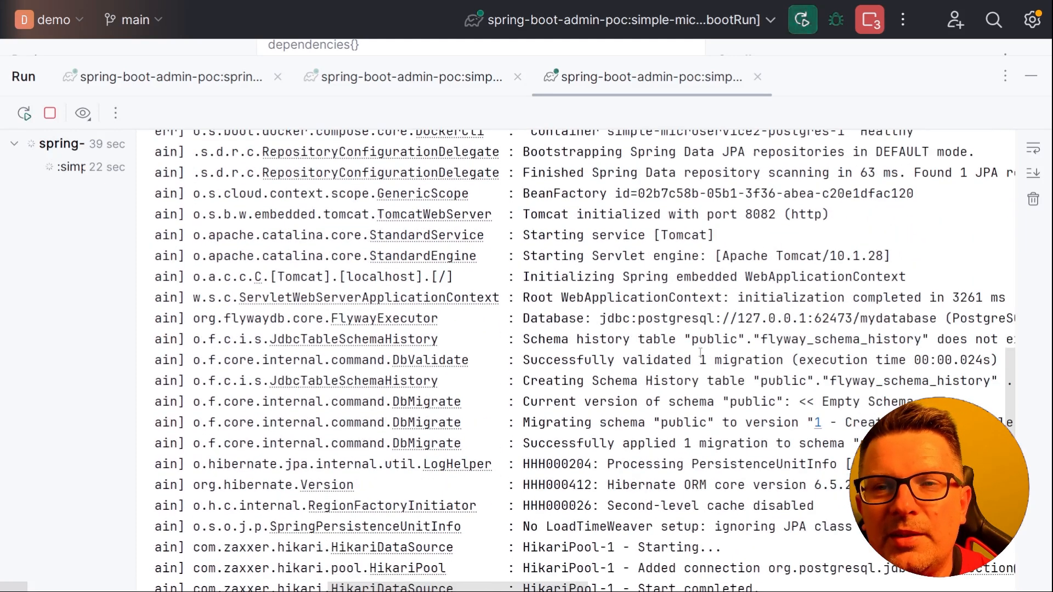
scroll(down, 3)
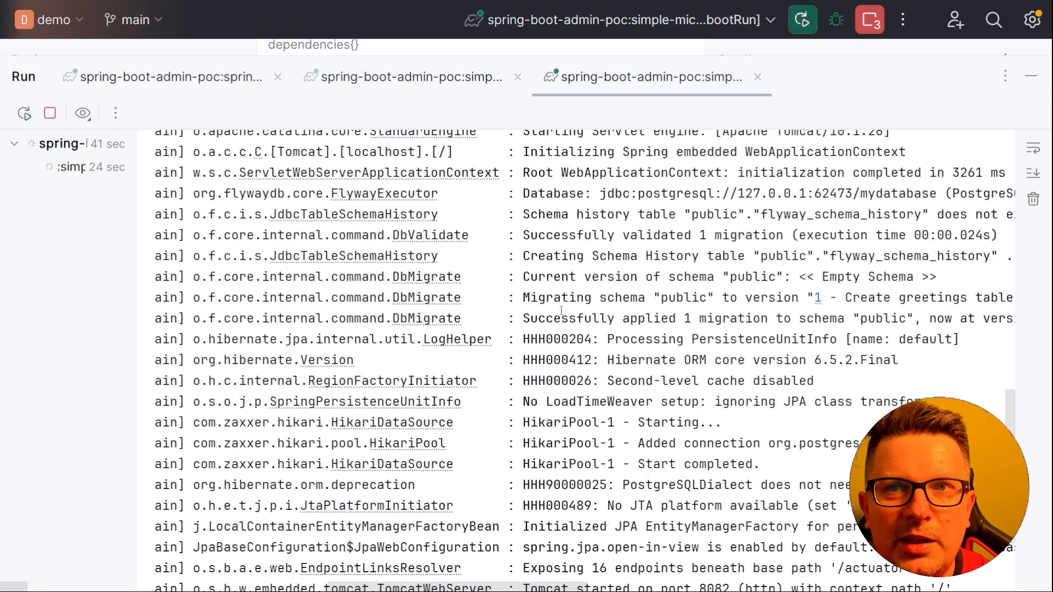
scroll(down, 3)
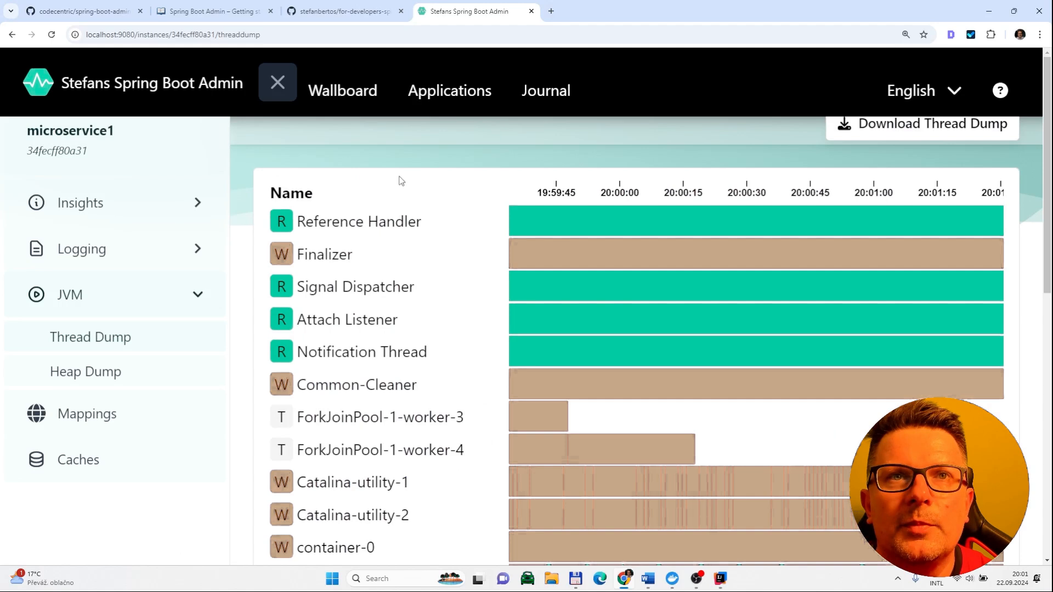
- From the Wallboard, show microservice2's Flyway history with the successful create greetings table migration
click(449, 91)
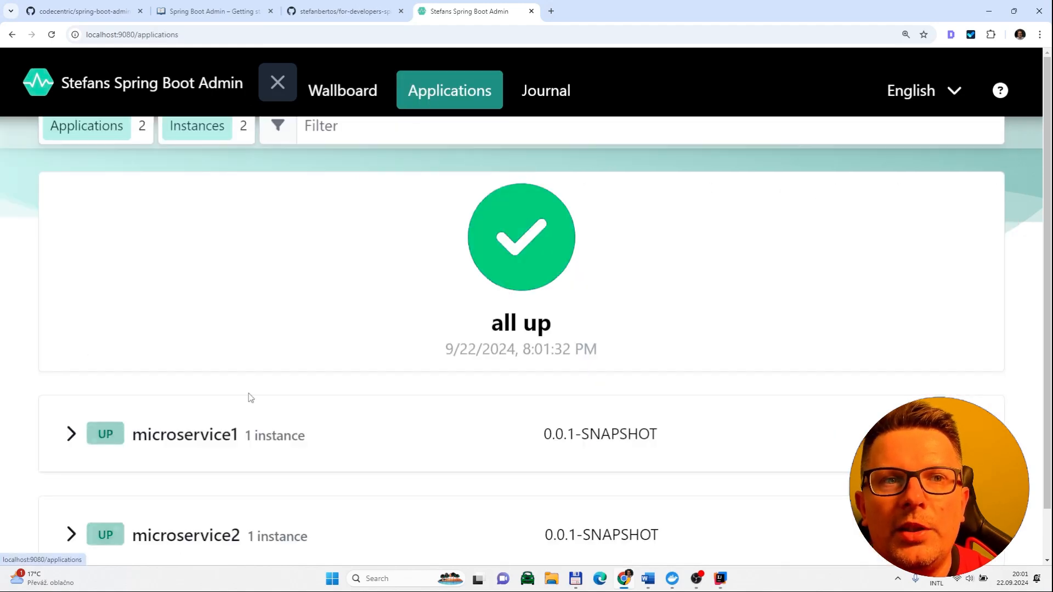
scroll(down, 3)
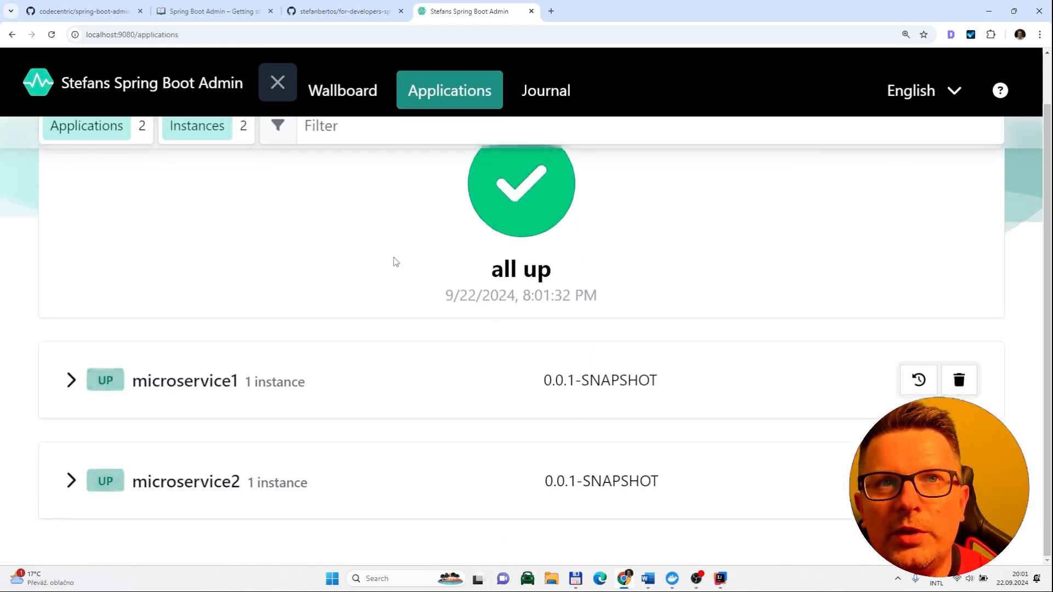
click(342, 91)
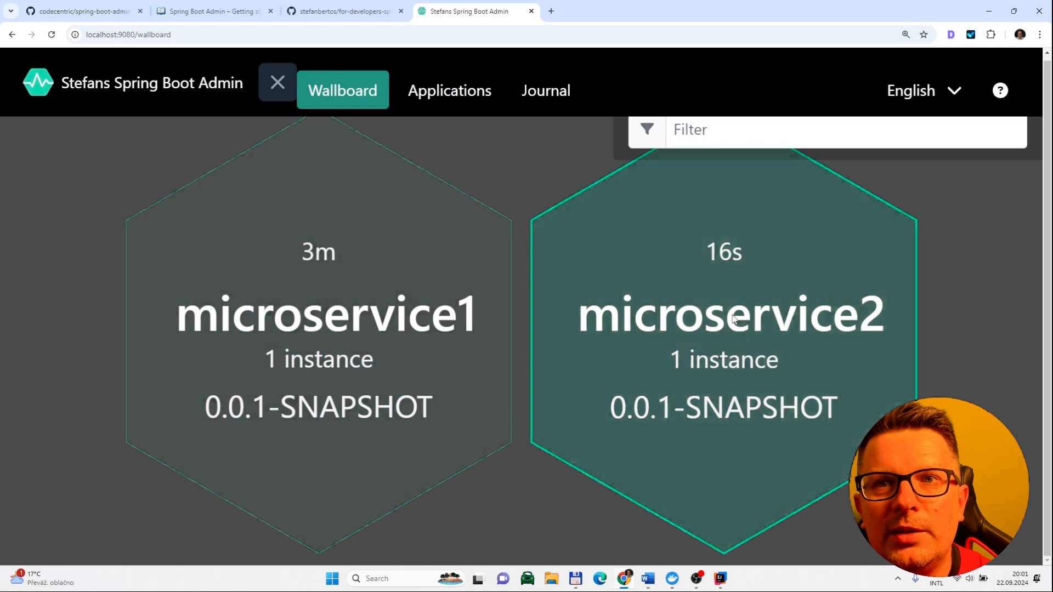
click(730, 314)
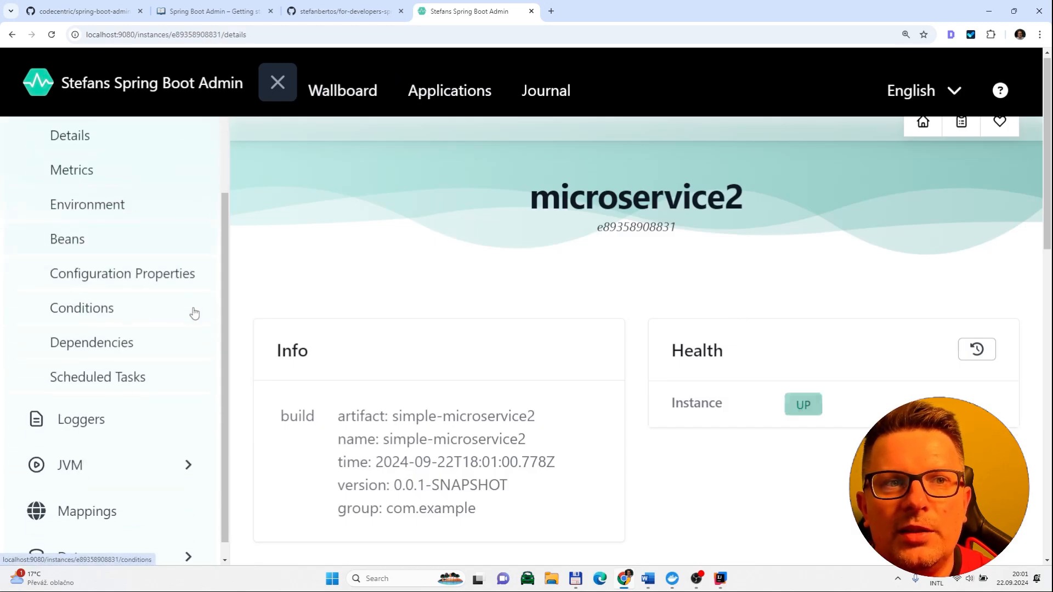
scroll(down, 3)
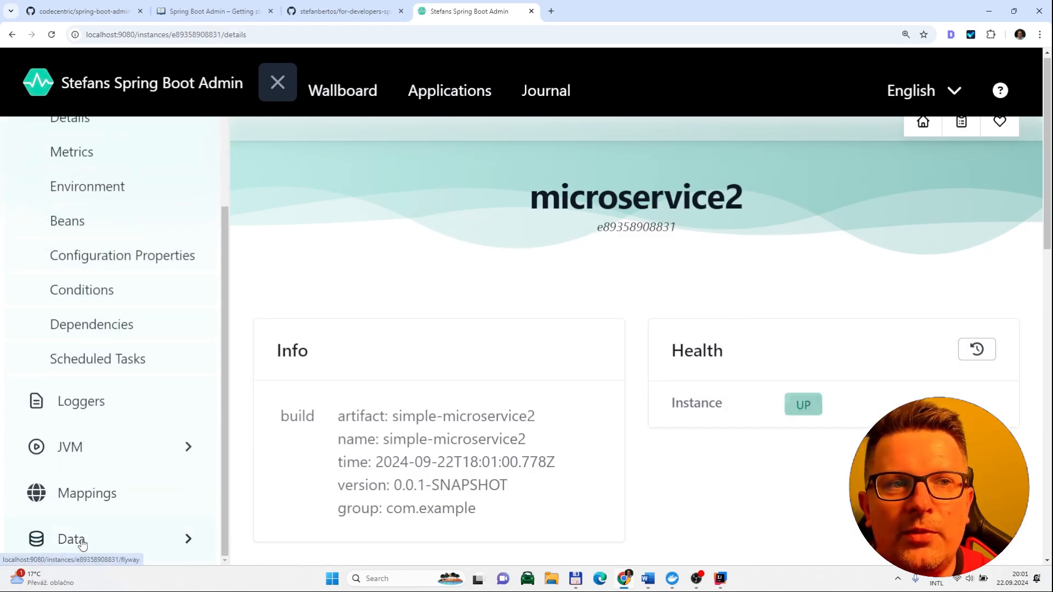
click(72, 537)
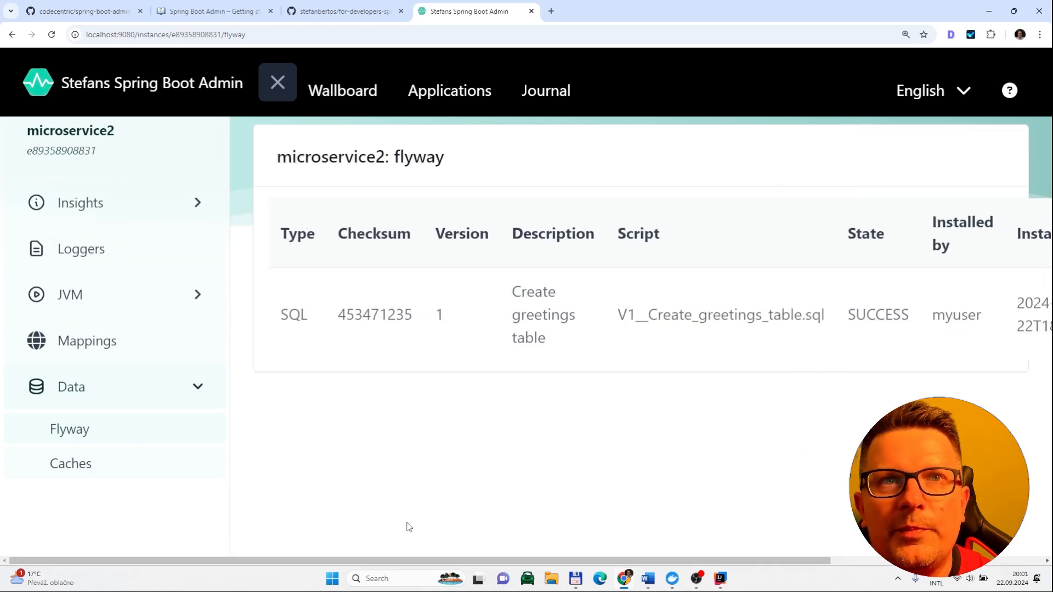
scroll(right, 3)
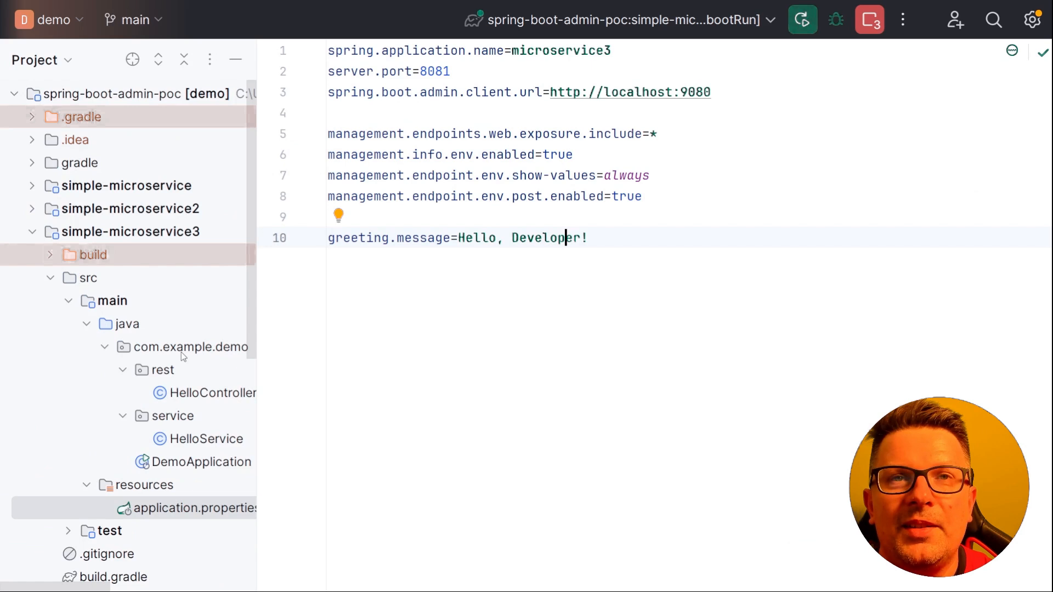
mouse_move(140, 380)
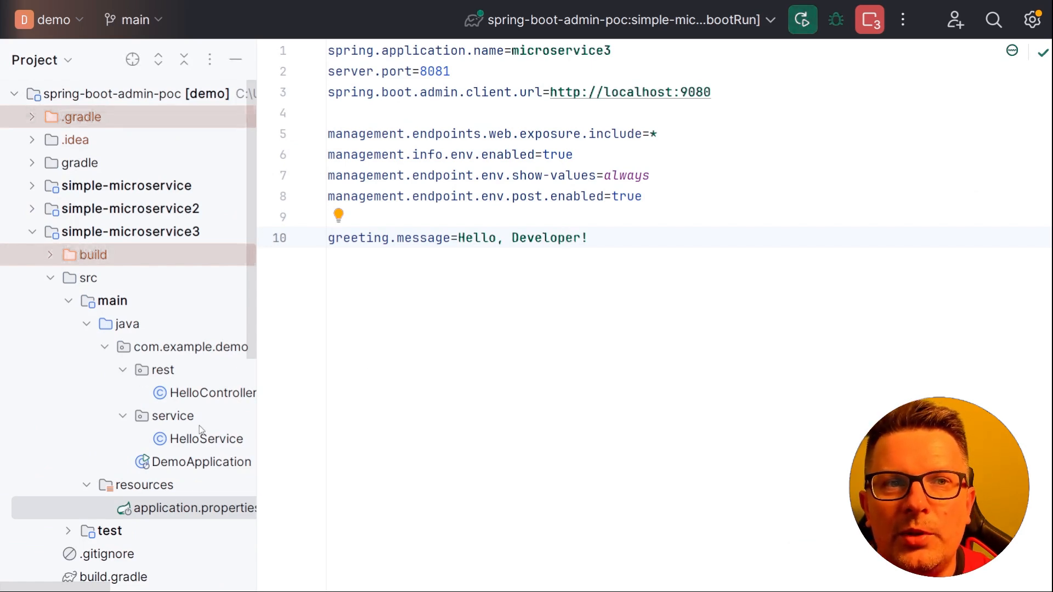
- Bring up microservice3's refresh-scoped HelloService that injects greeting.message
click(205, 439)
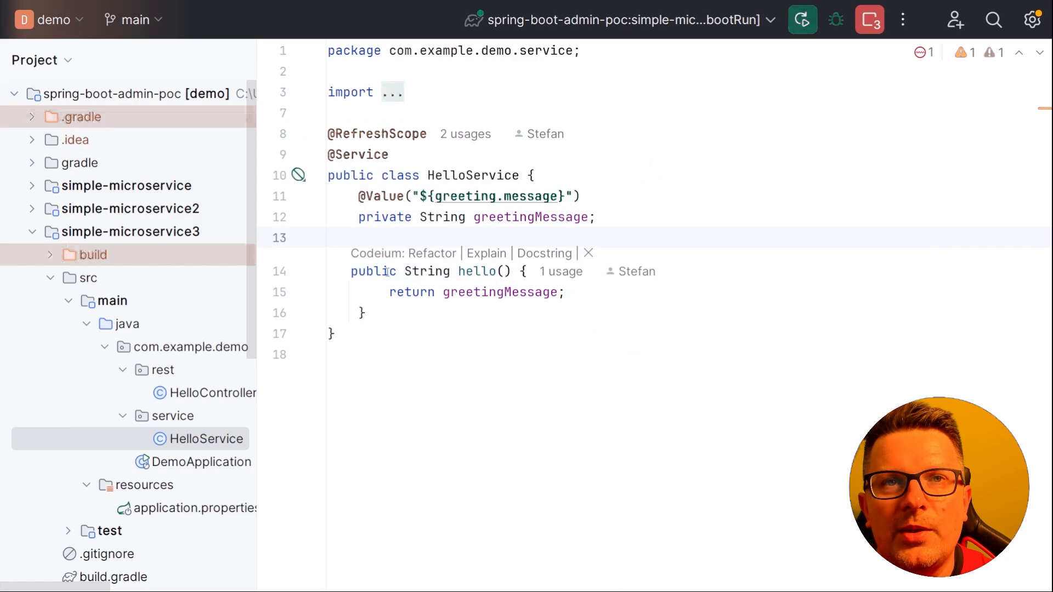
mouse_move(1046, 80)
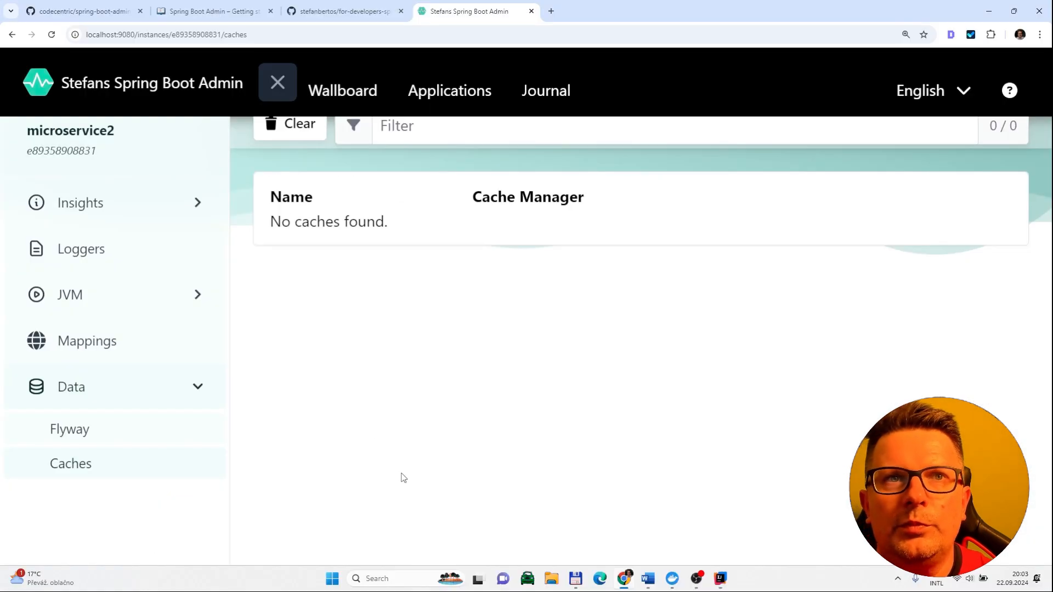
- Review microservice3's instance details, then browse its environment systemProperties
click(342, 91)
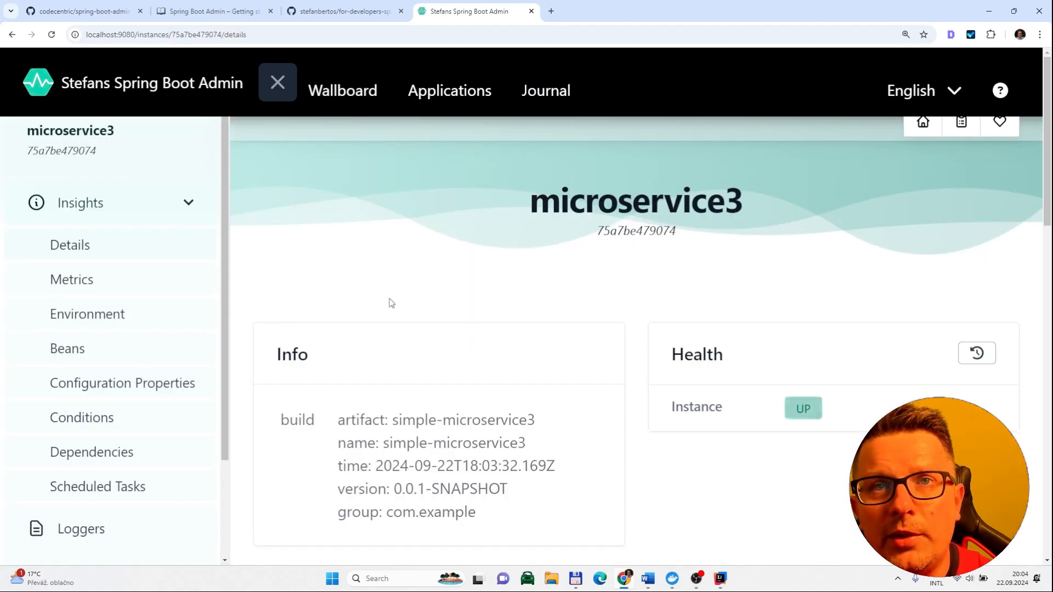
scroll(down, 3)
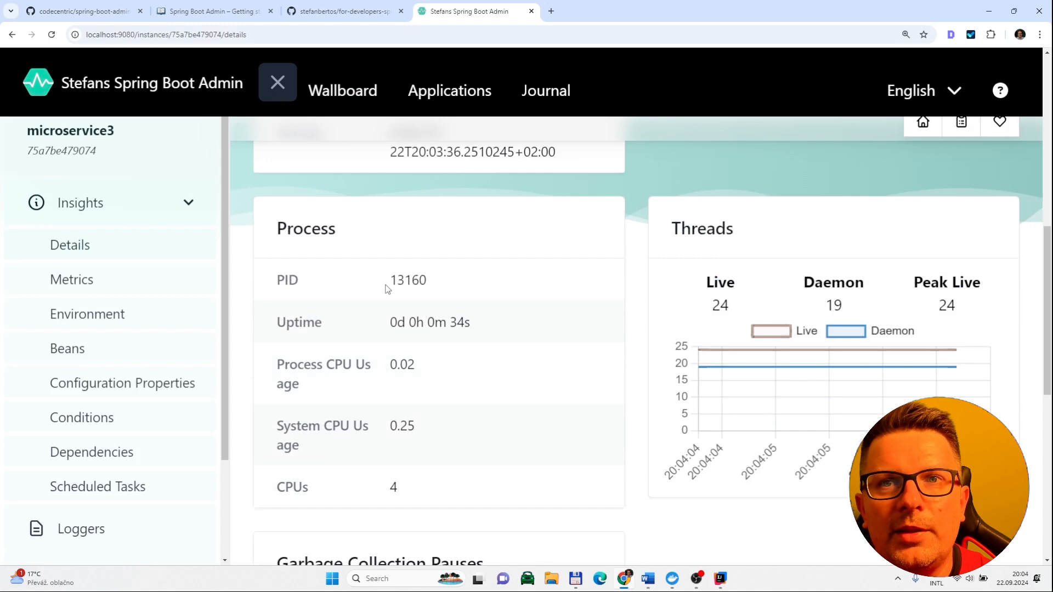
scroll(down, 3)
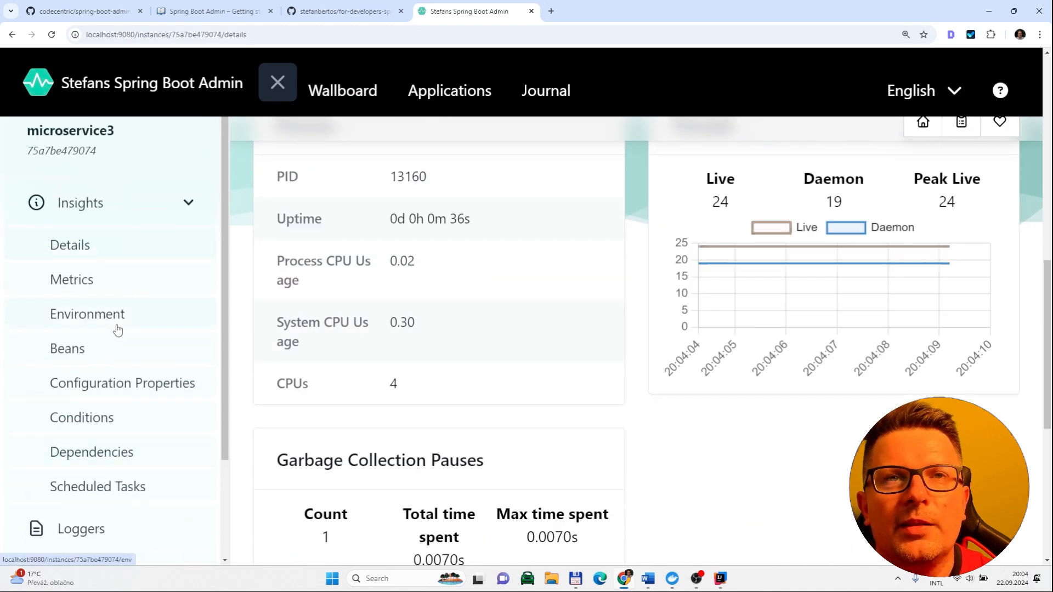
click(88, 314)
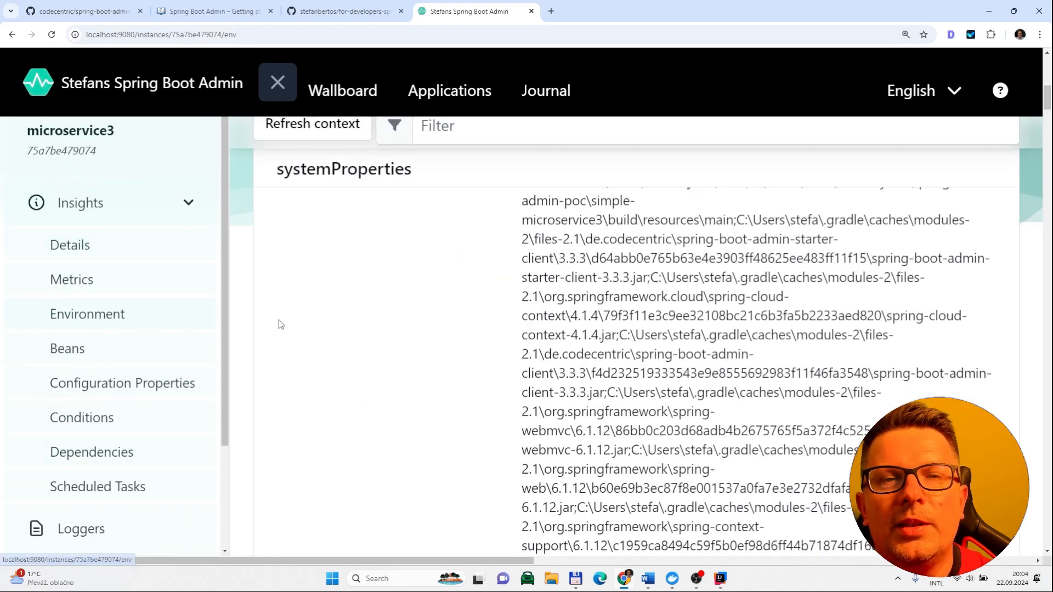
scroll(up, 3)
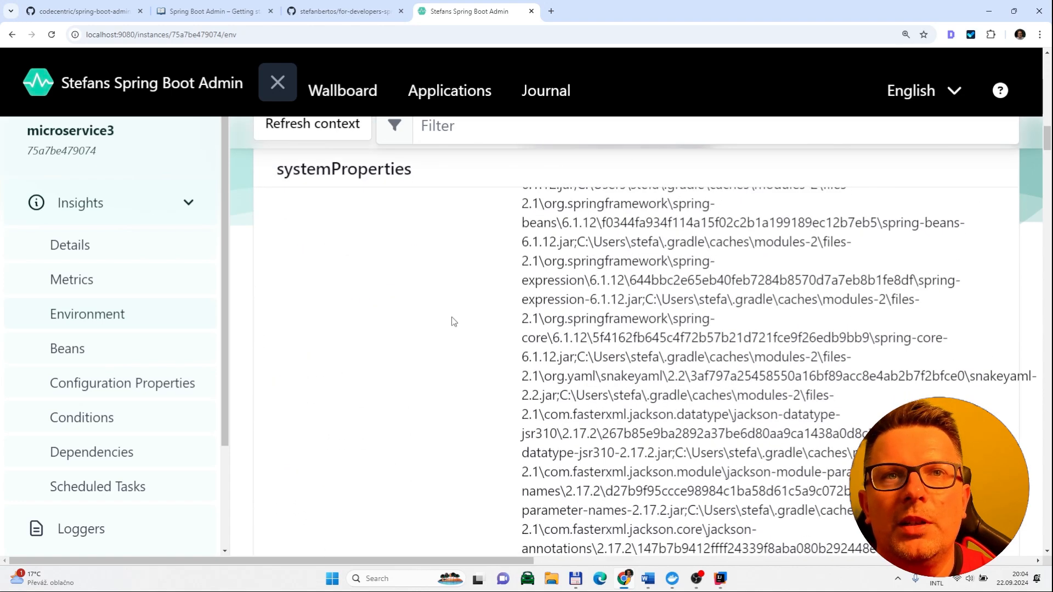
scroll(up, 3)
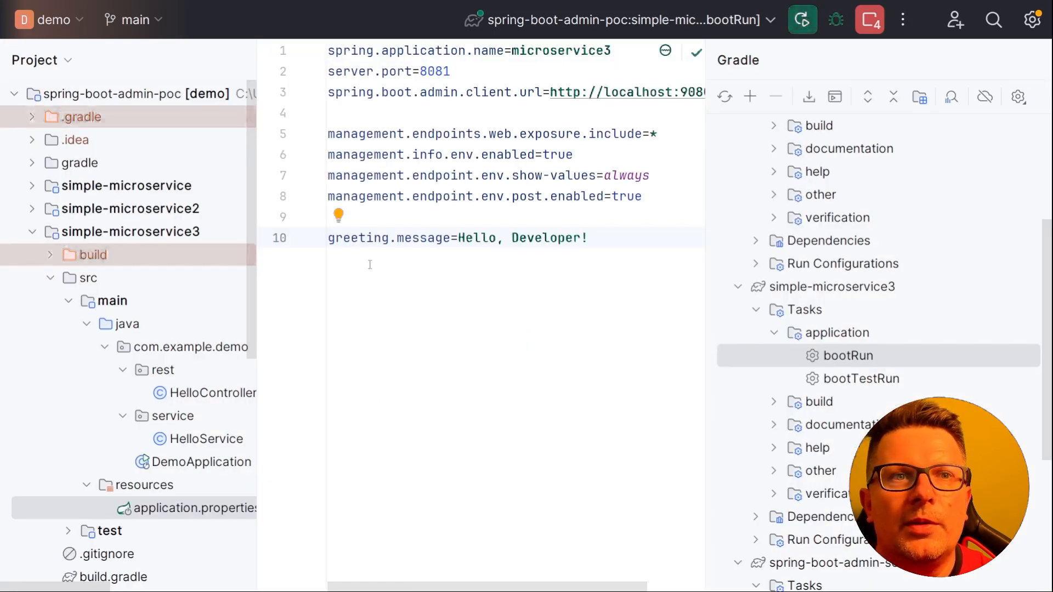
- Close the Gradle task list and return to HelloService and HelloController in the editor
click(214, 393)
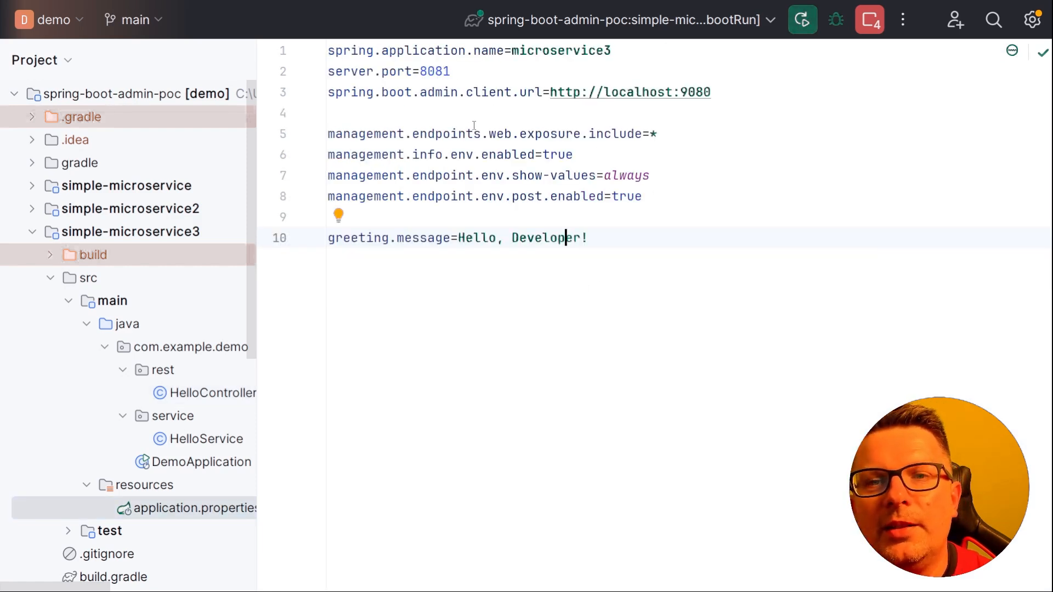
click(215, 393)
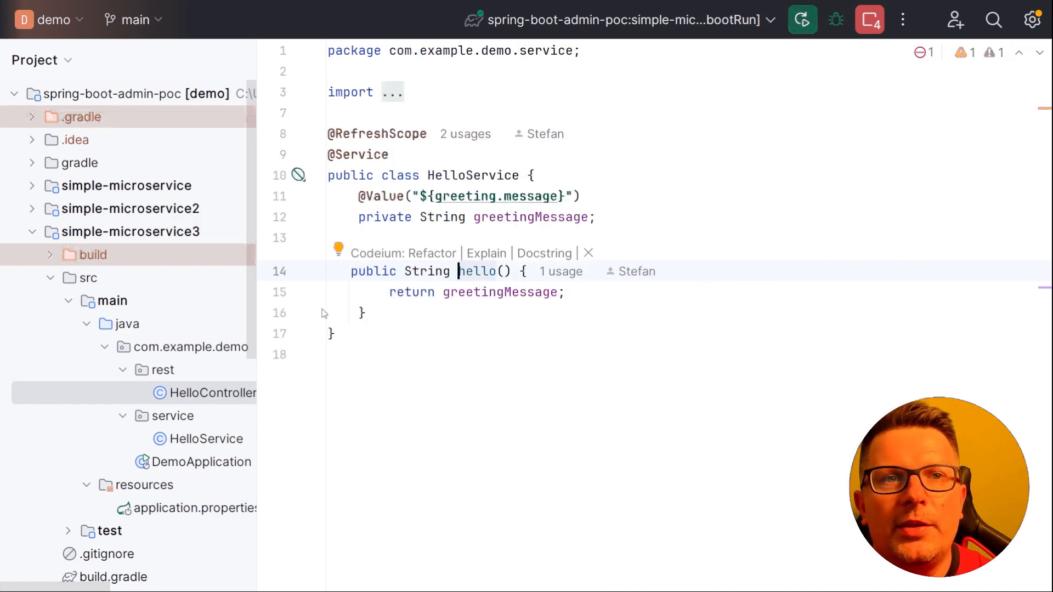
click(196, 508)
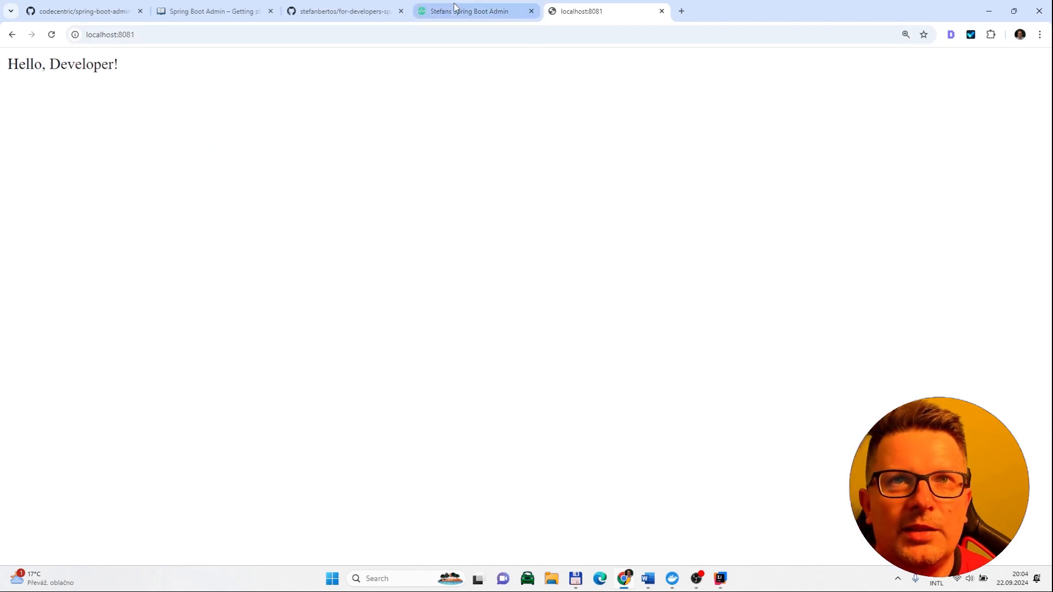
- Override greeting.message to HELLO in microservice3's Environment Manager and confirm it
click(474, 11)
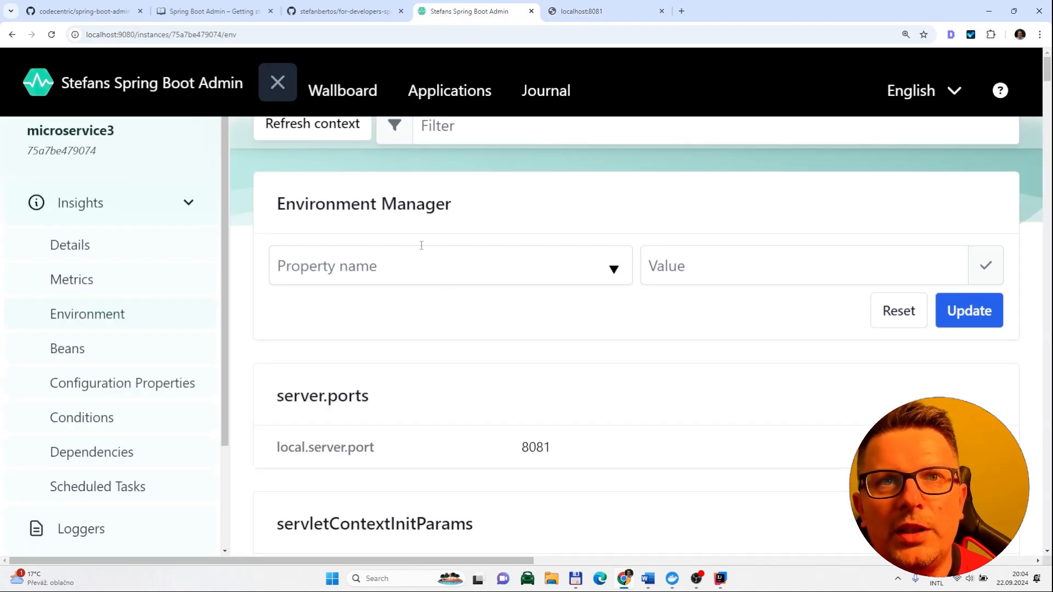
mouse_move(511, 270)
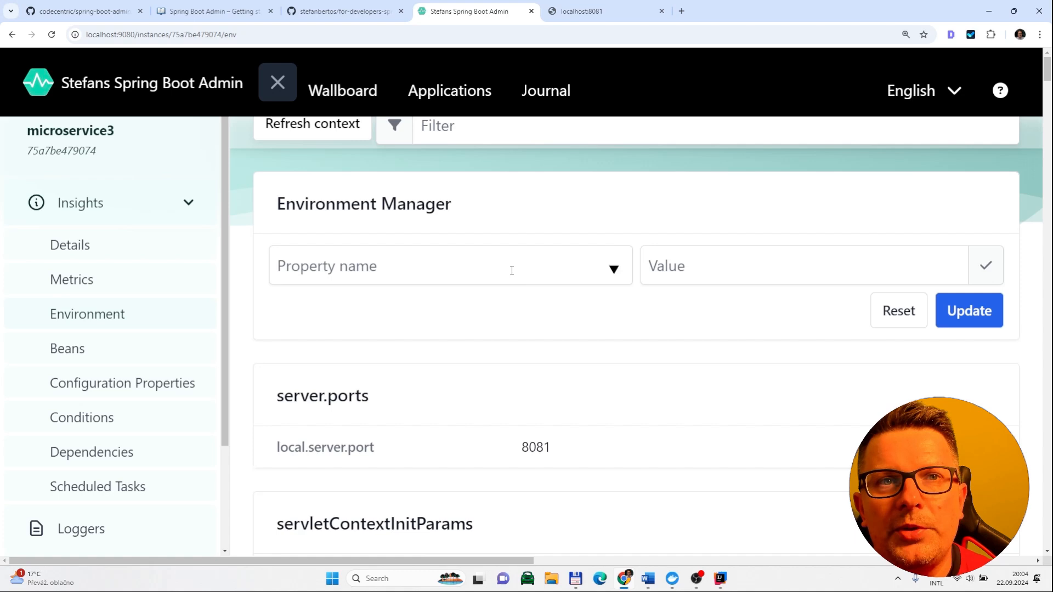
text(greeting.message)
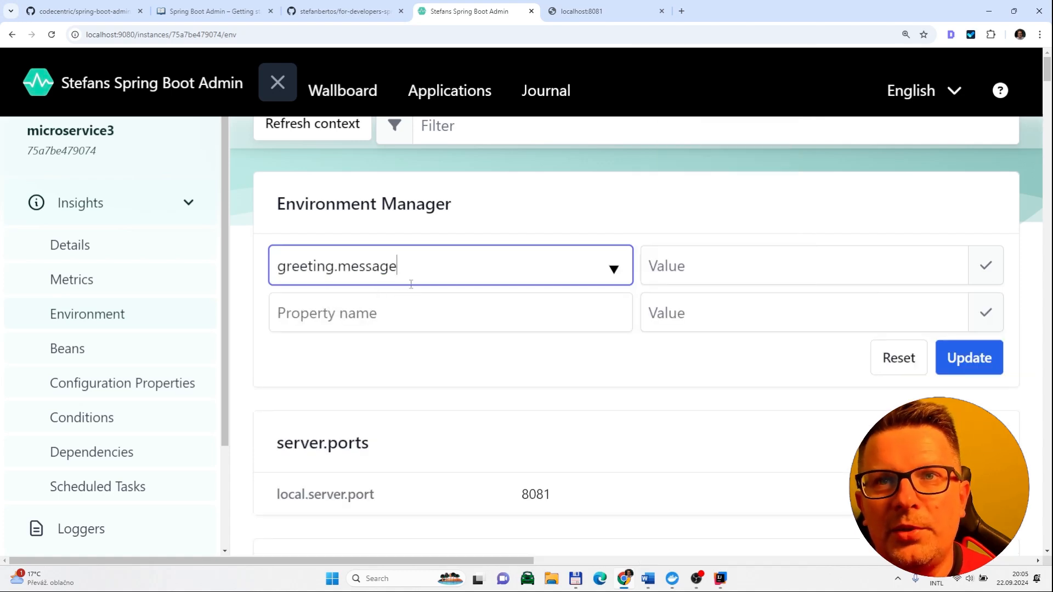
click(799, 265)
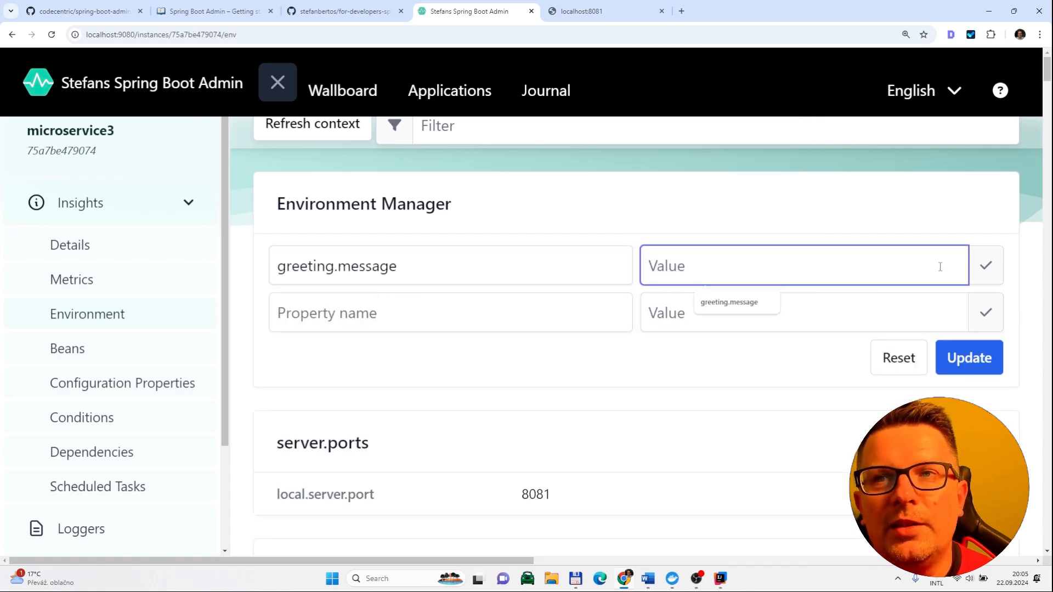
text(H)
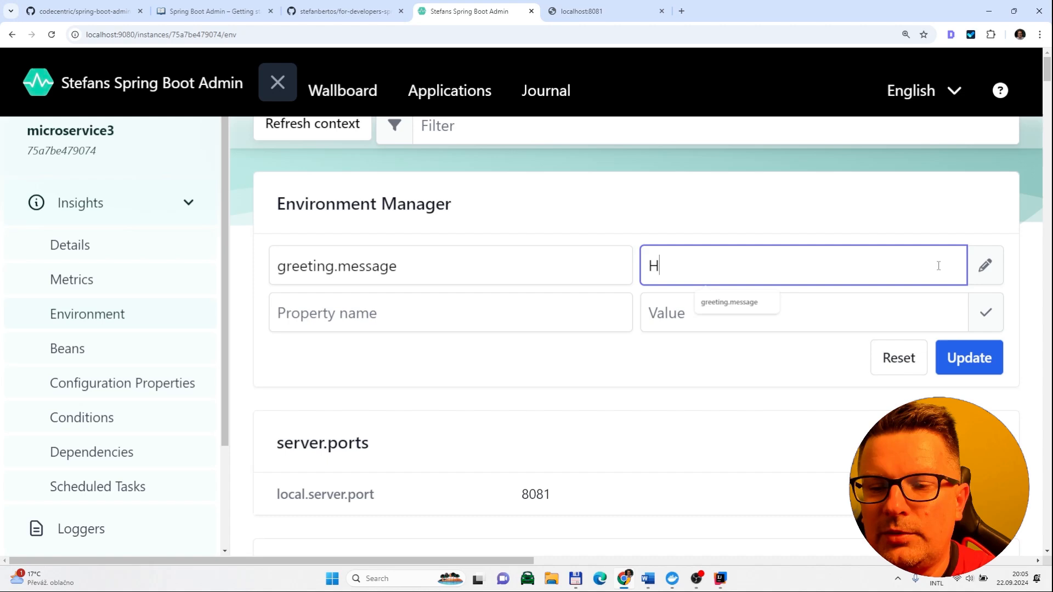
text(ELLO)
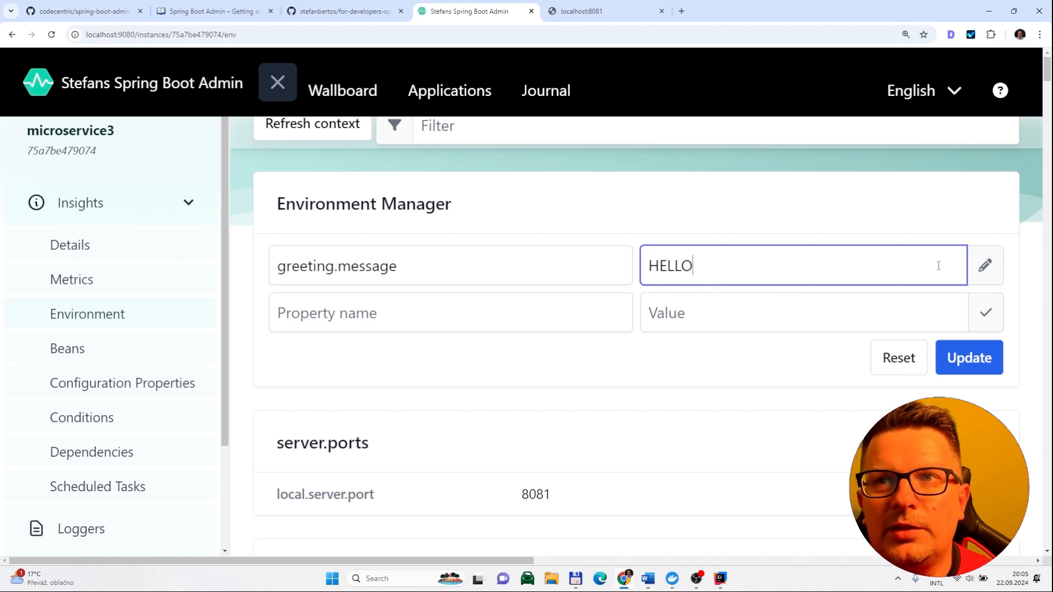
click(967, 358)
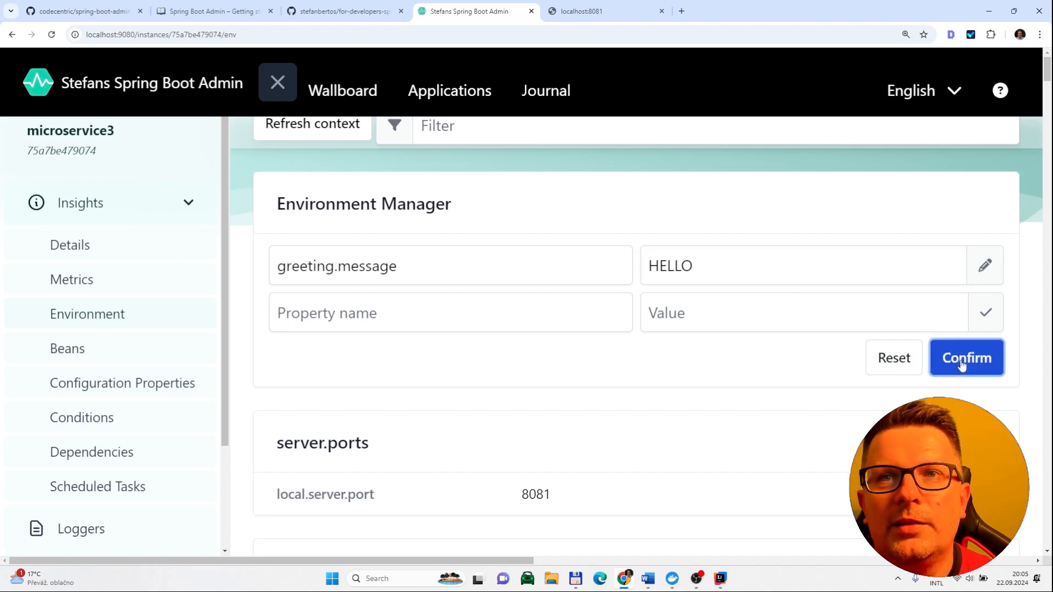
click(965, 357)
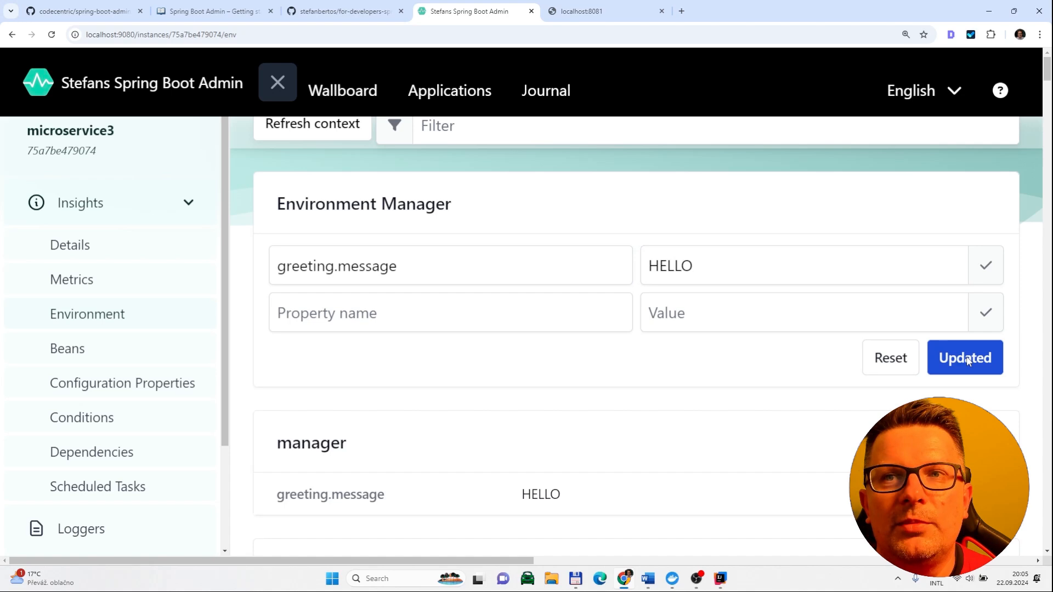
mouse_move(265, 146)
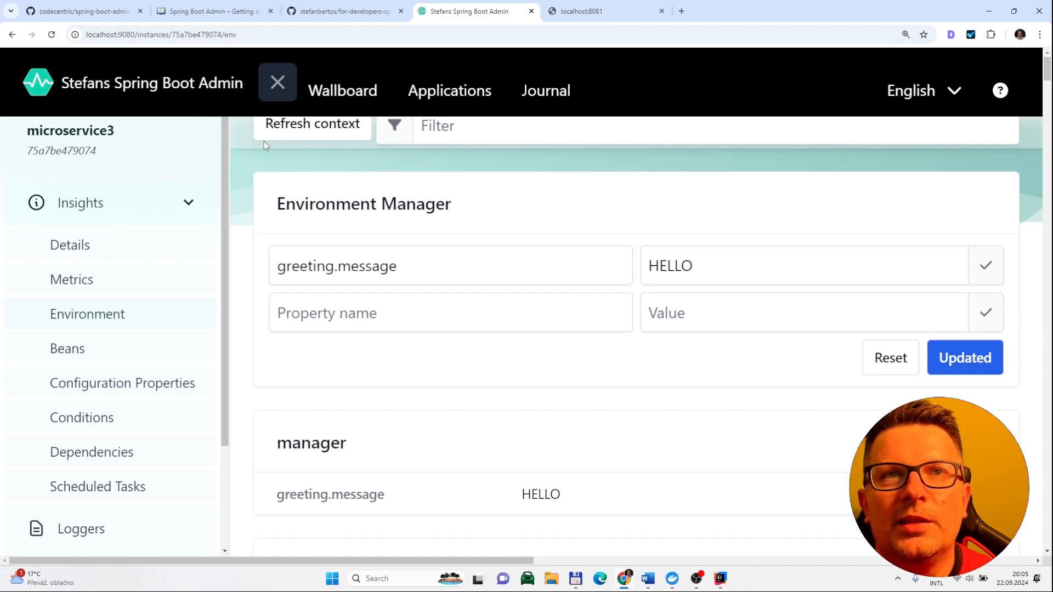
- Refresh microservice3's application context and confirm the refresh
click(312, 127)
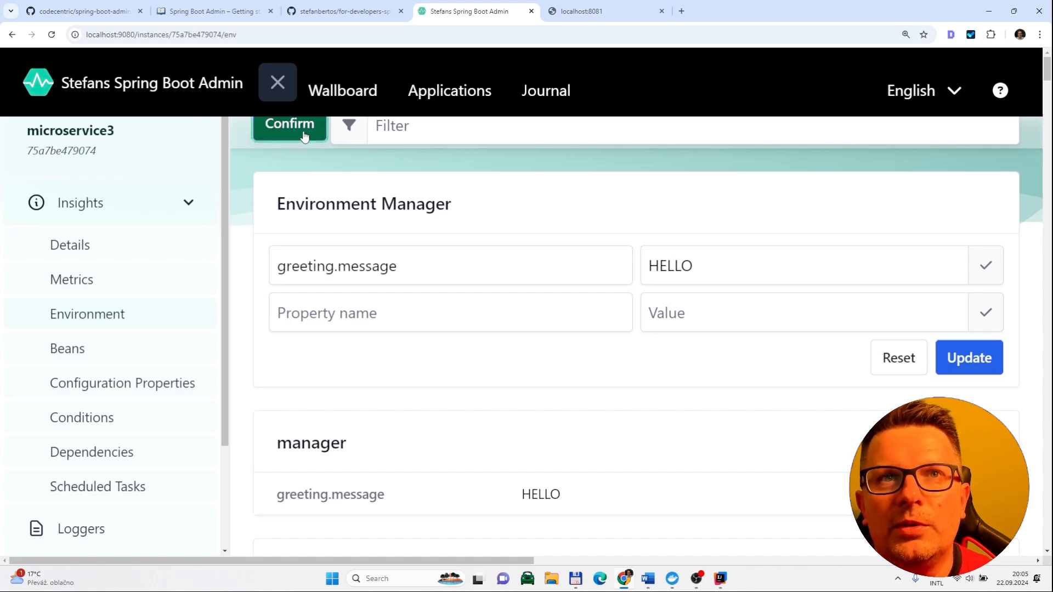
click(289, 127)
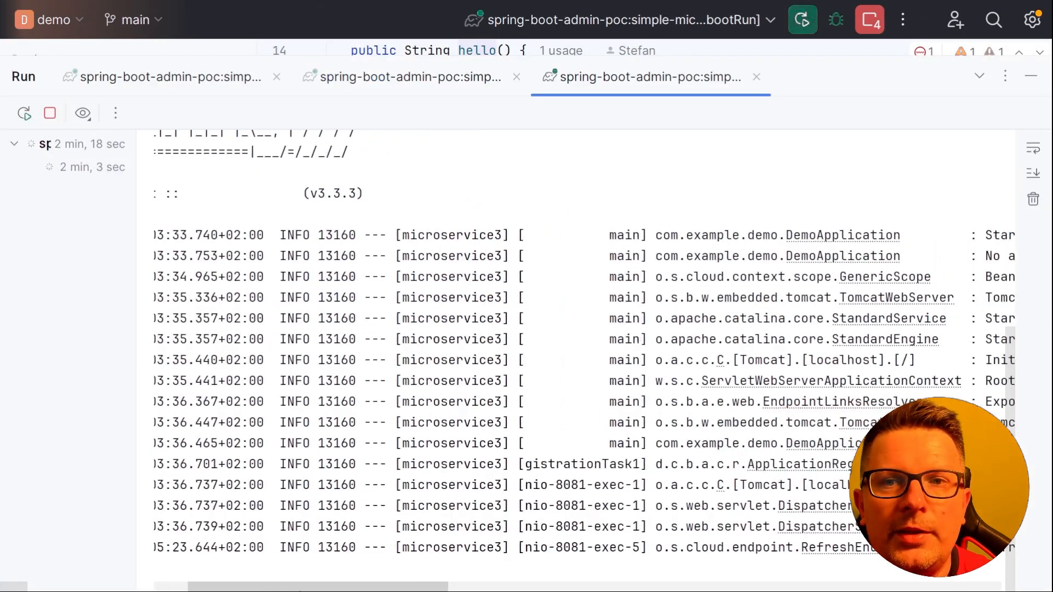
- Scroll the run log to confirm Tomcat started microservice3 on port 8081
scroll(right, 3)
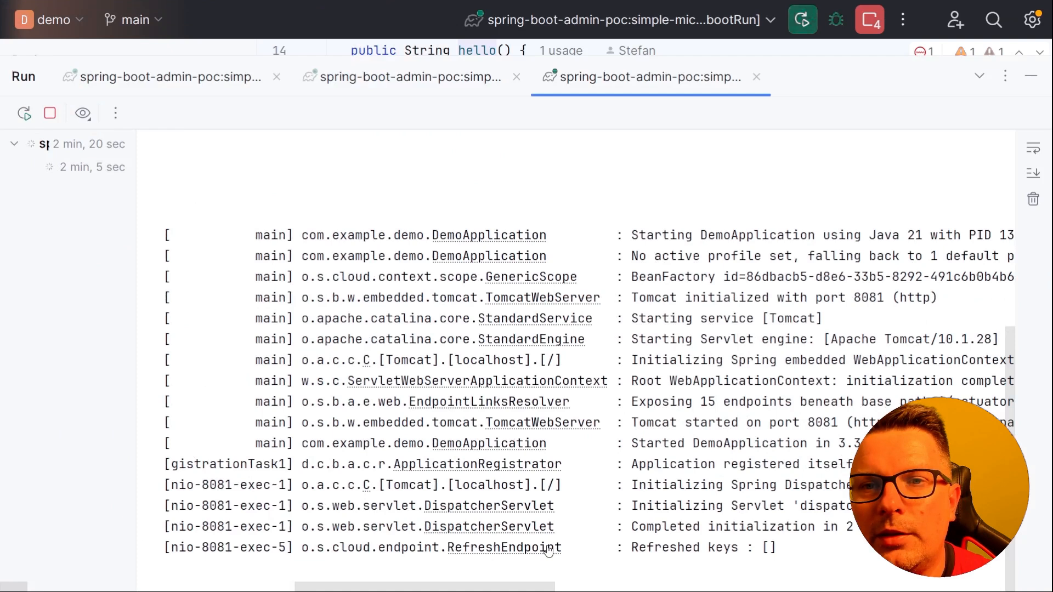
mouse_move(541, 570)
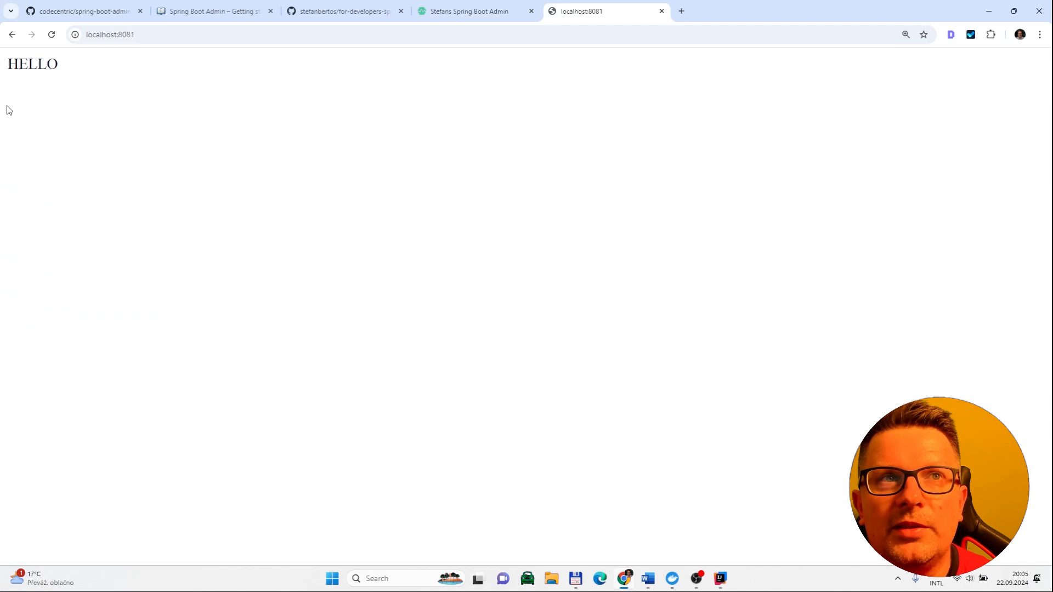
mouse_move(399, 52)
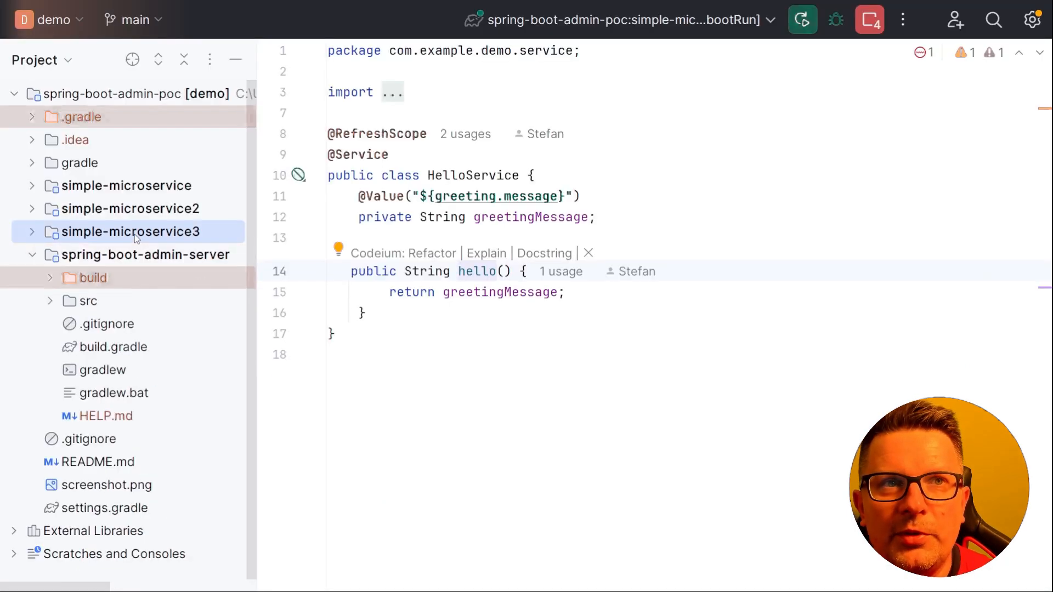
mouse_move(190, 289)
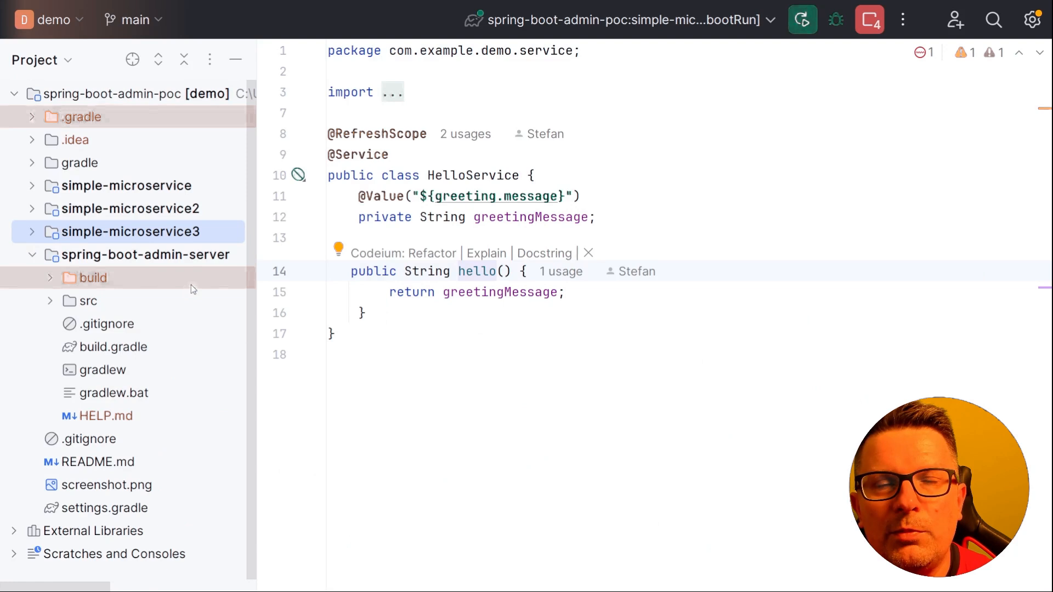
mouse_move(165, 204)
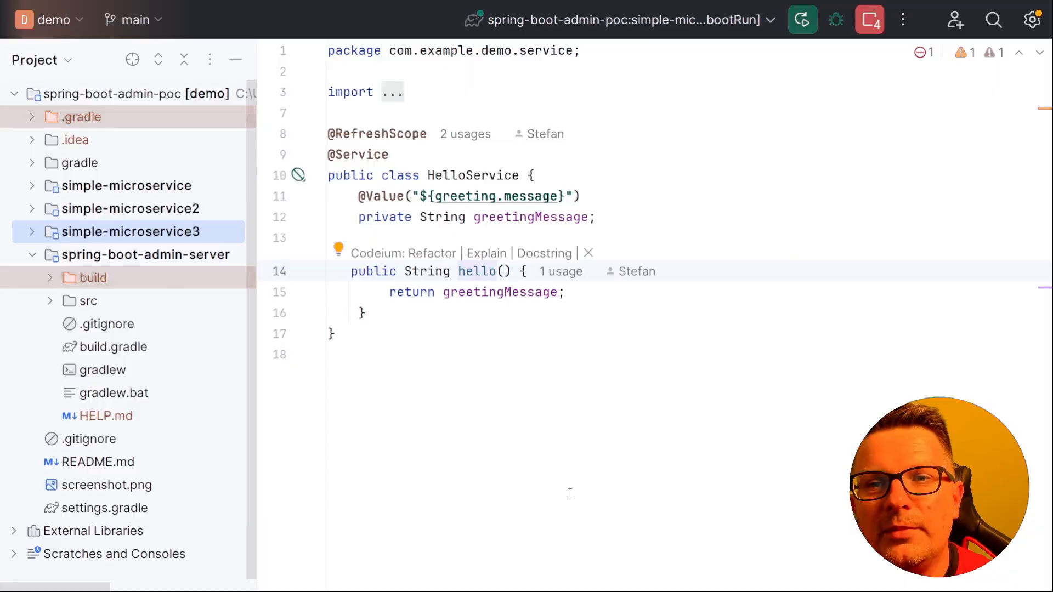
- Show the admin server's application.properties with mail, UI title and brand settings
click(195, 393)
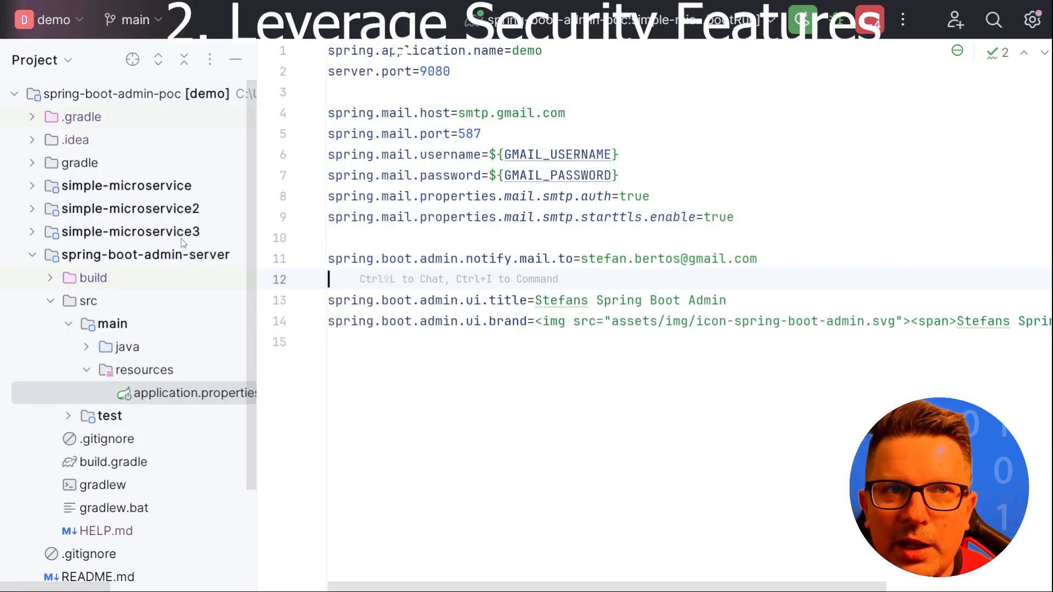
click(127, 185)
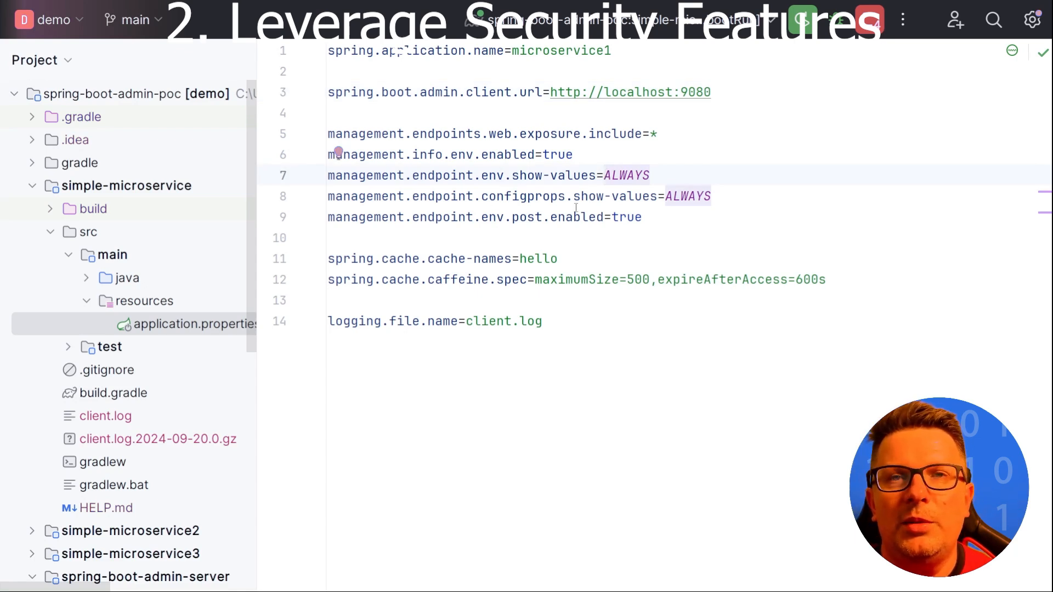
mouse_move(602, 216)
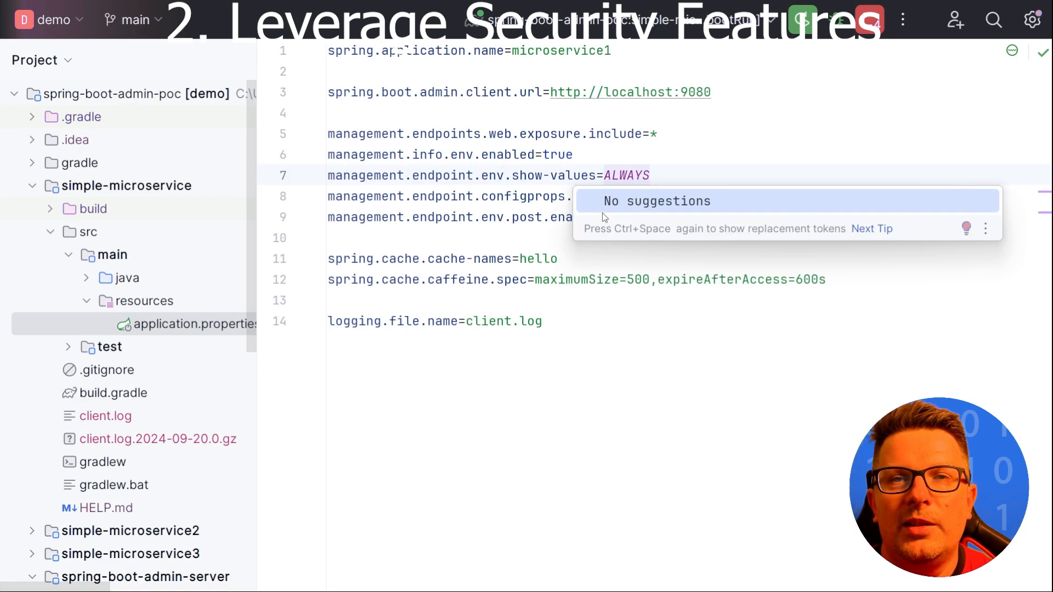
- Request completion suggestions on the management.endpoint property line
key(ctrl+space)
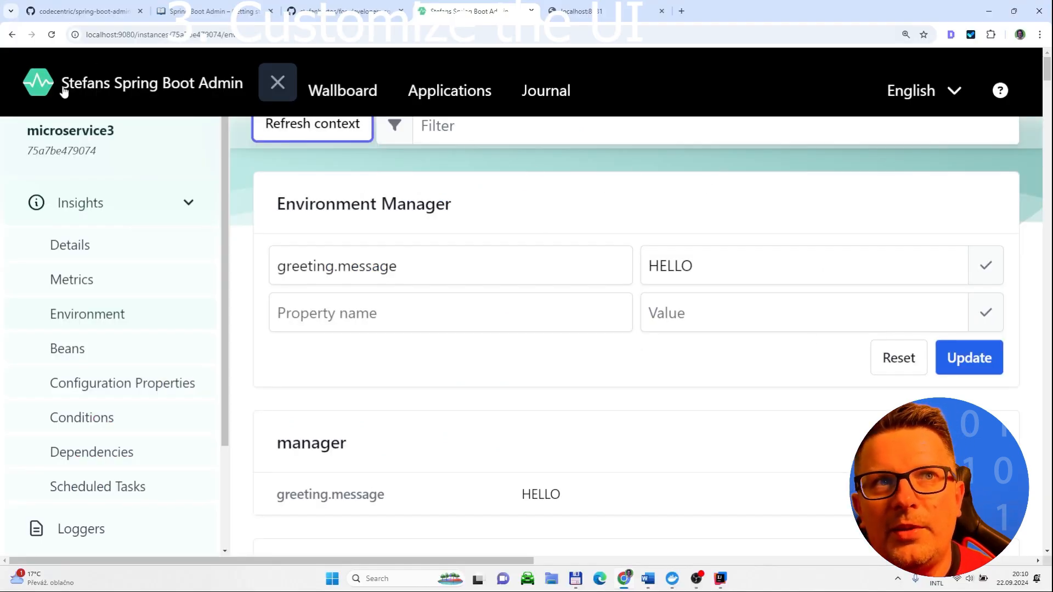
mouse_move(154, 94)
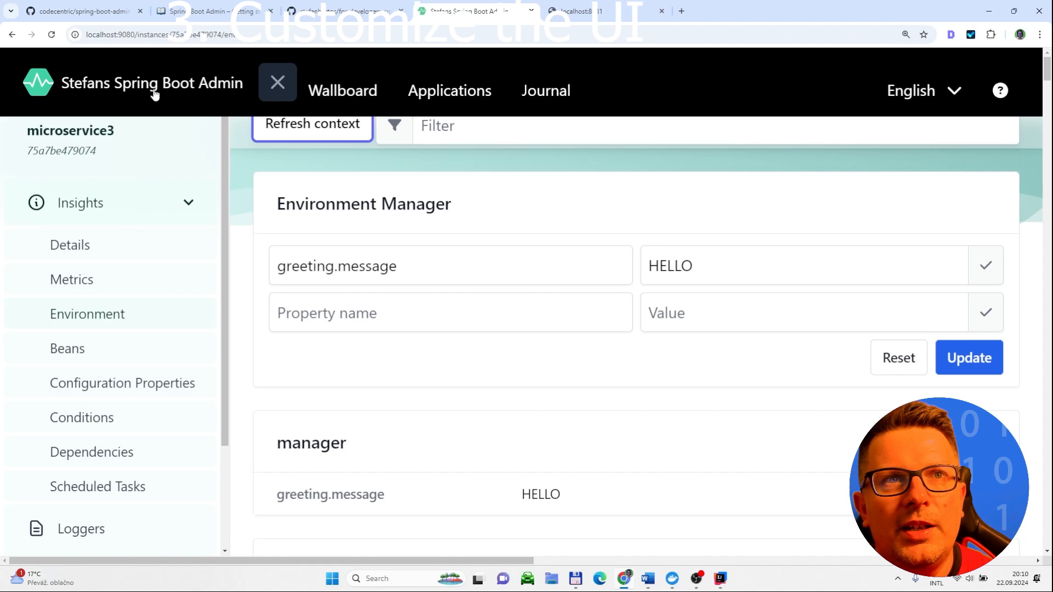
mouse_move(141, 283)
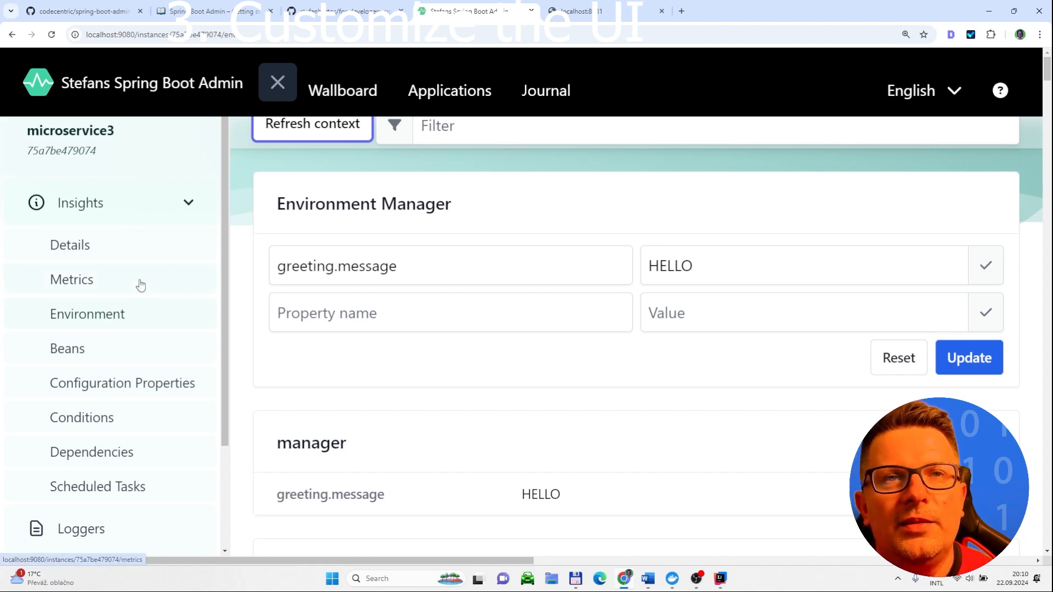
mouse_move(169, 328)
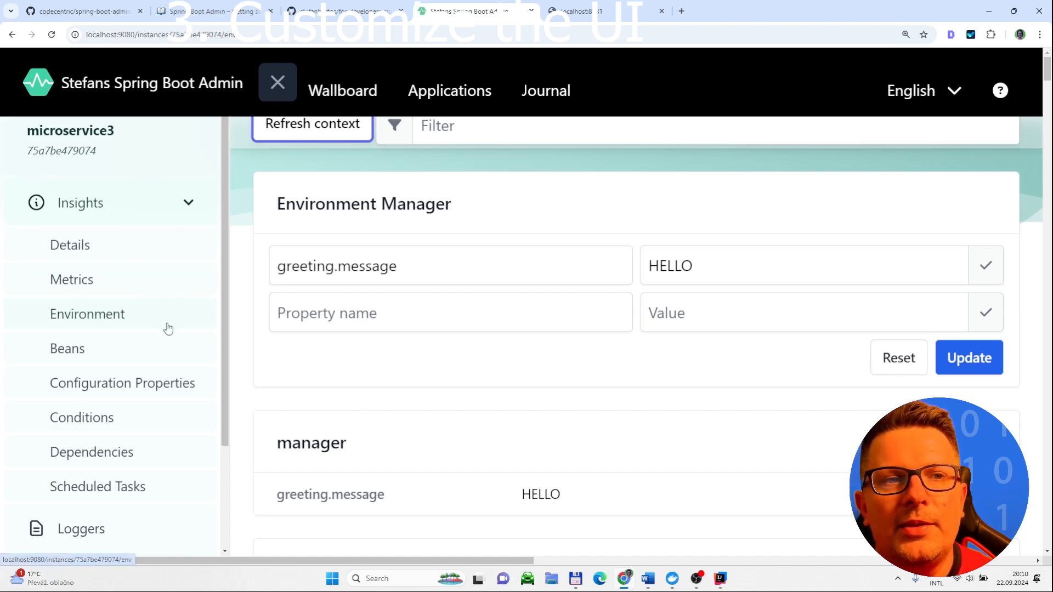
mouse_move(256, 239)
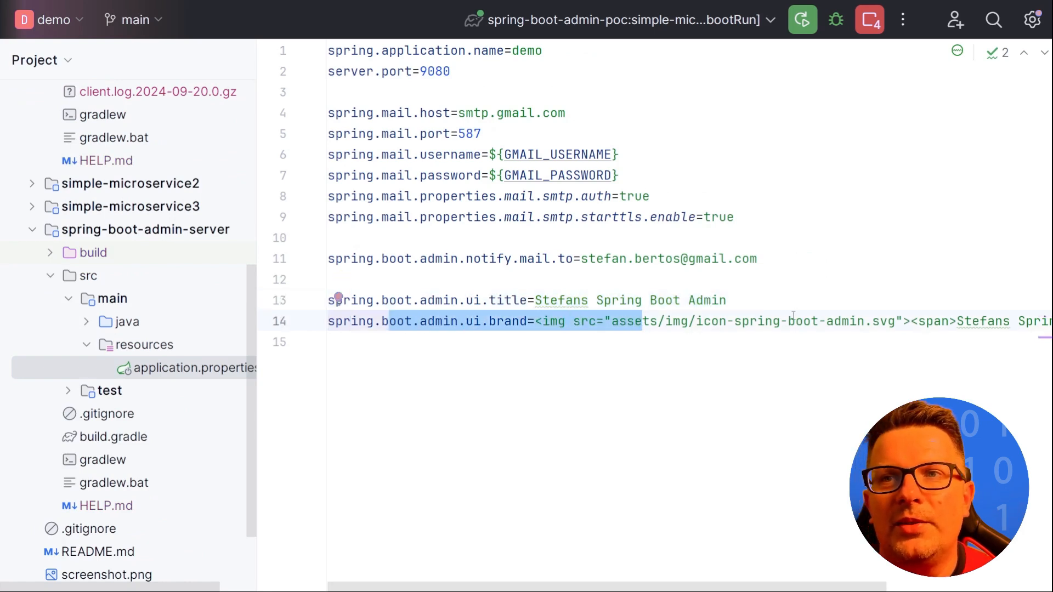
scroll(right, 3)
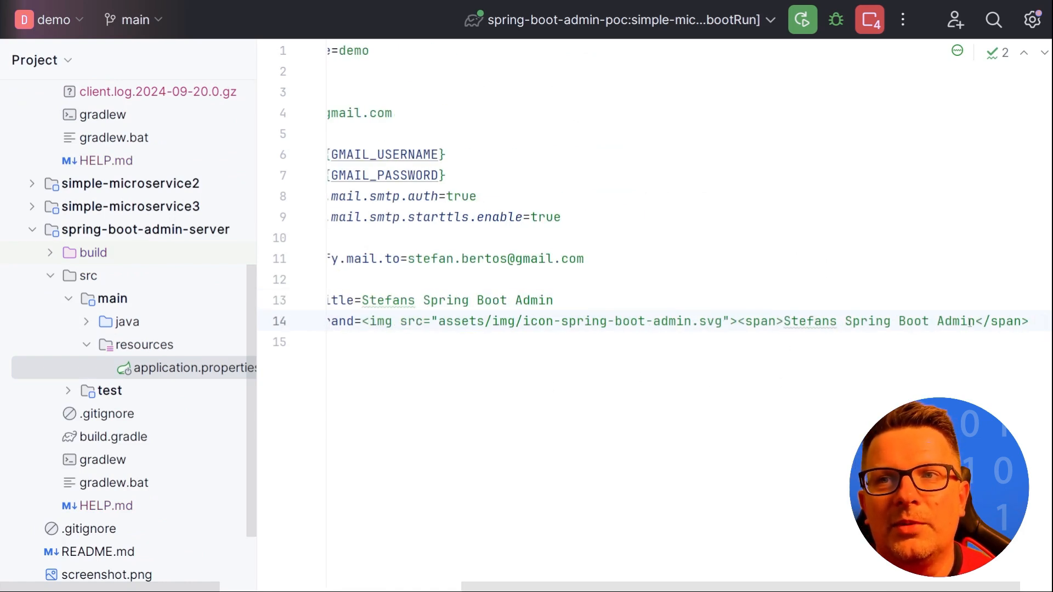
click(600, 321)
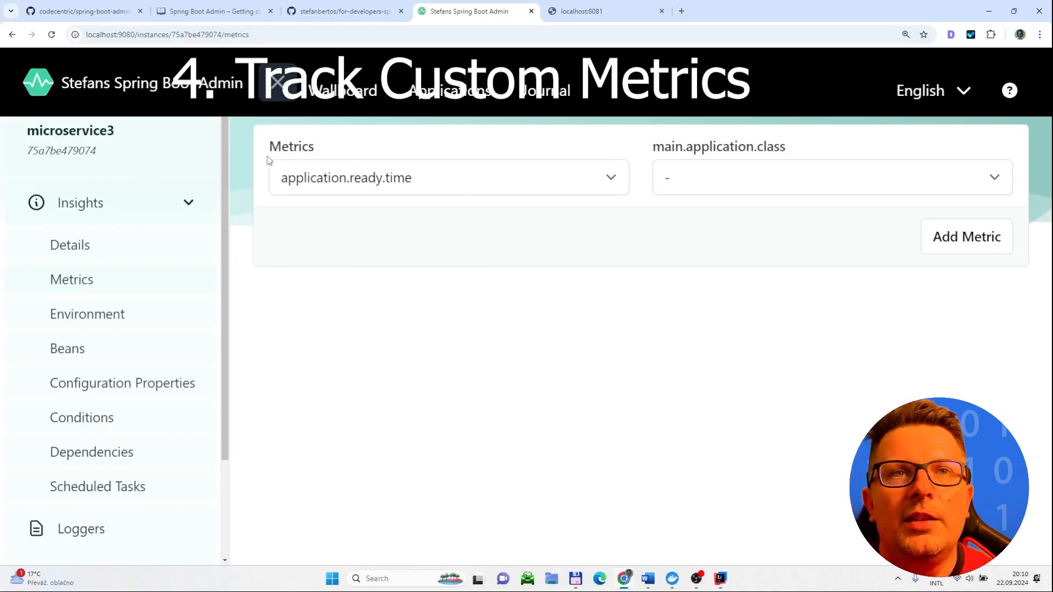
- Browse microservice3's metrics list, then switch to its environment settings
click(449, 178)
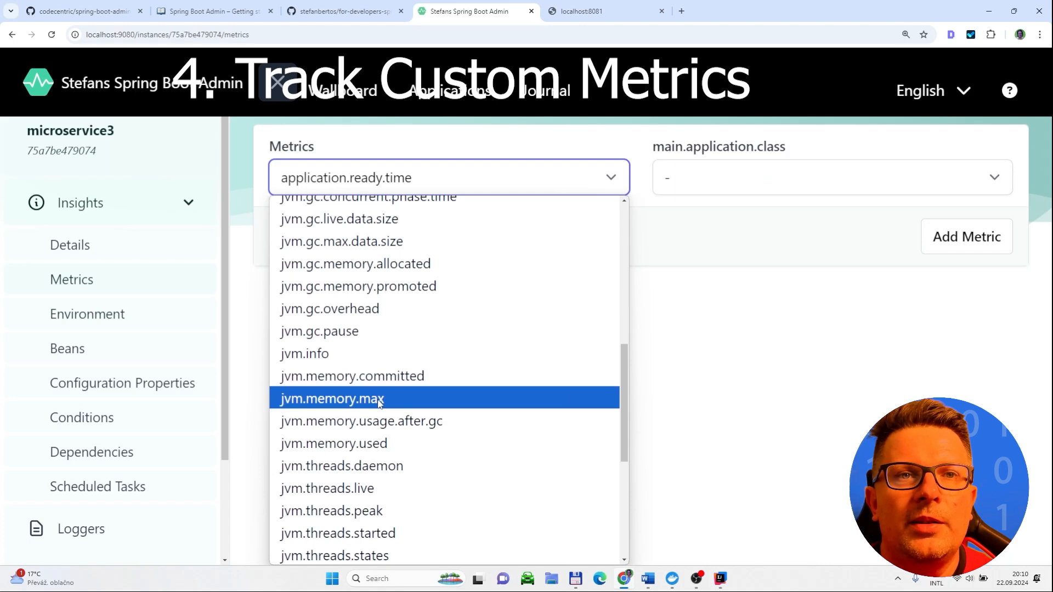
scroll(down, 3)
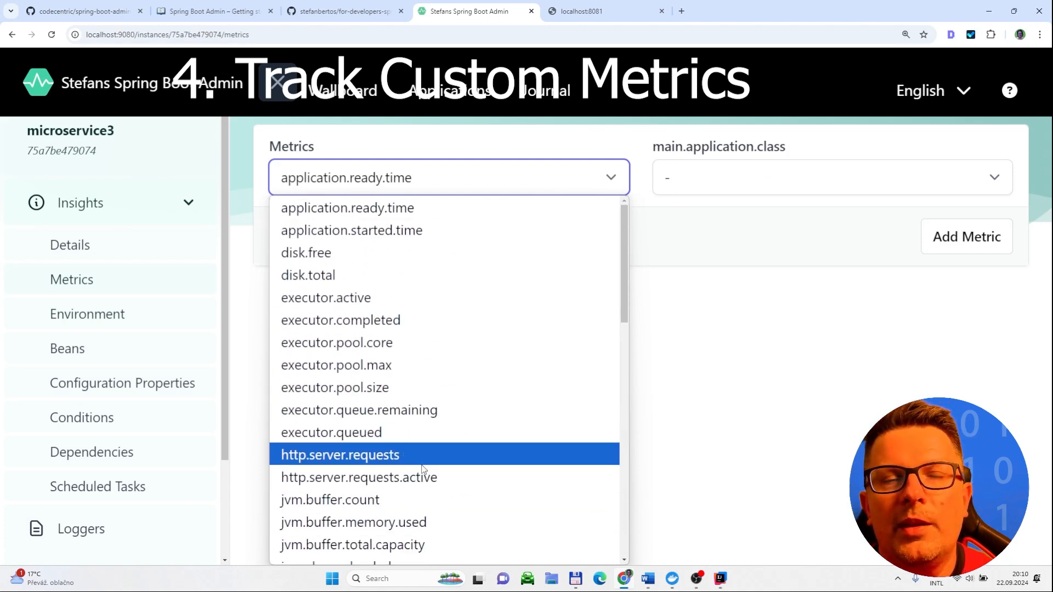
mouse_move(474, 409)
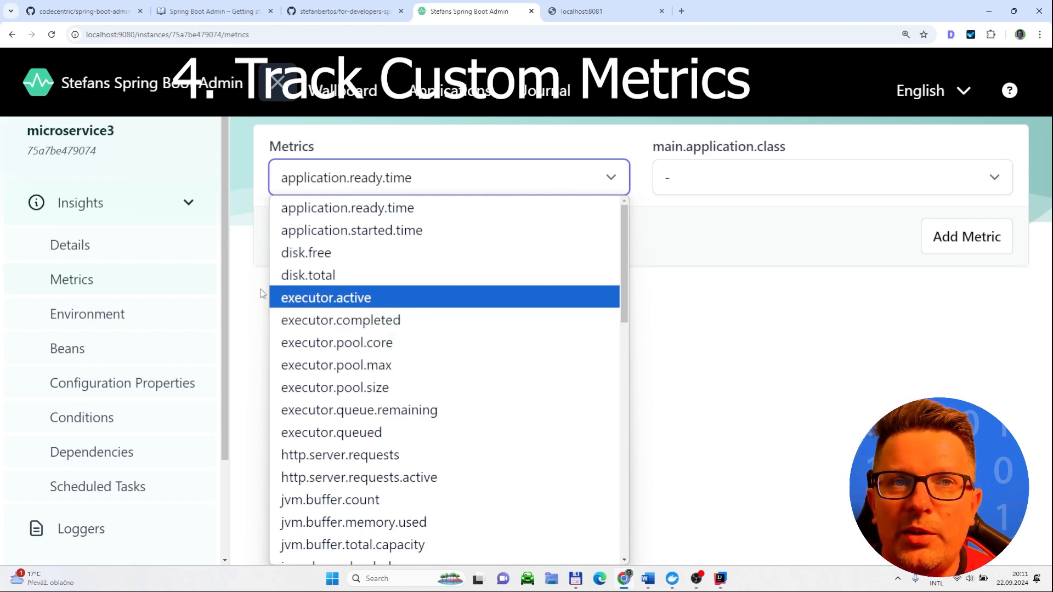
mouse_move(306, 253)
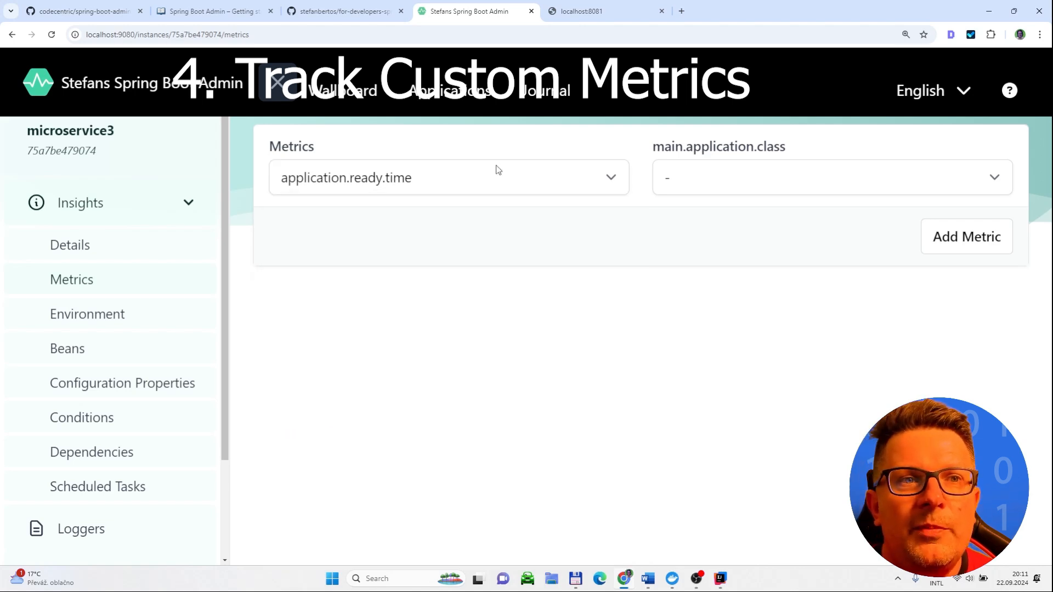
mouse_move(504, 307)
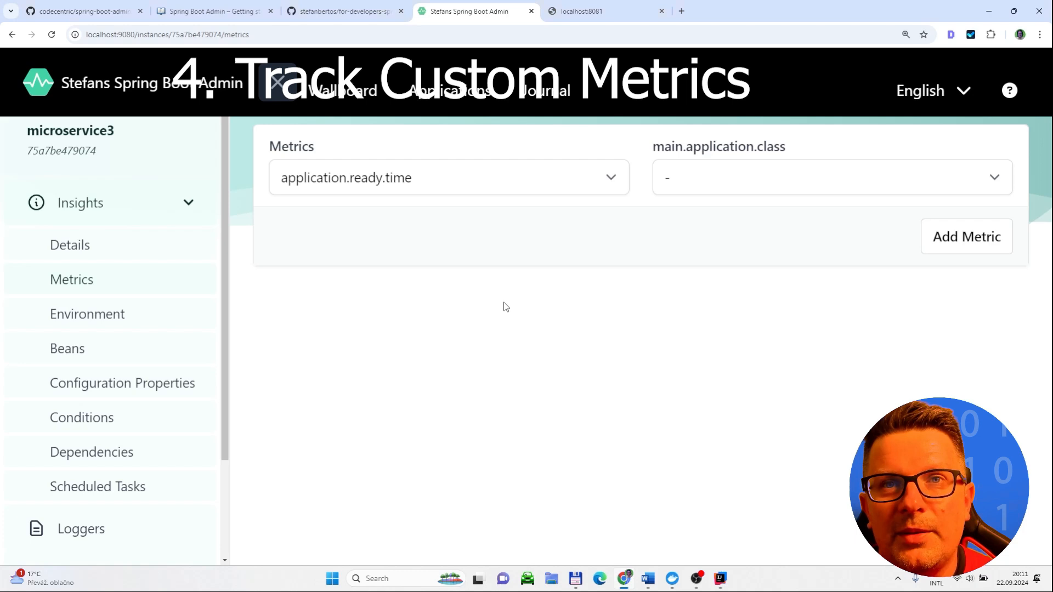
click(88, 314)
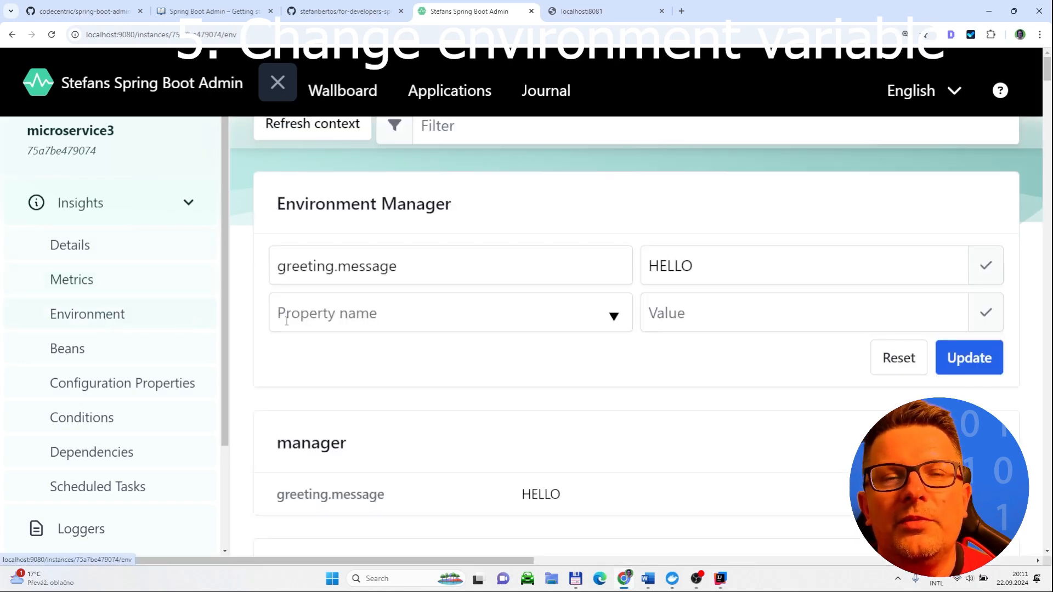
mouse_move(548, 186)
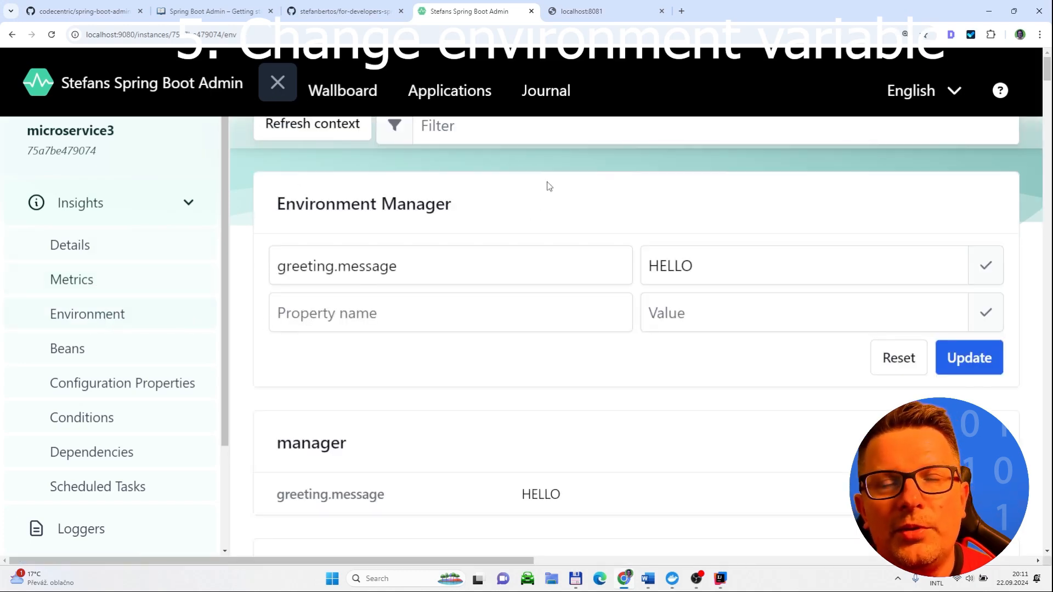
mouse_move(566, 212)
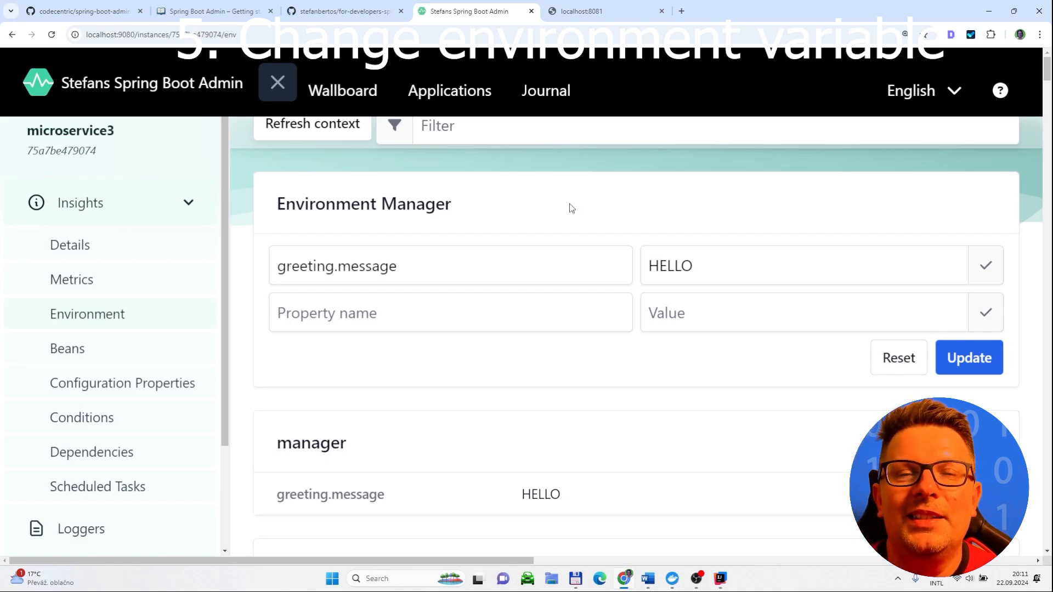
mouse_move(618, 358)
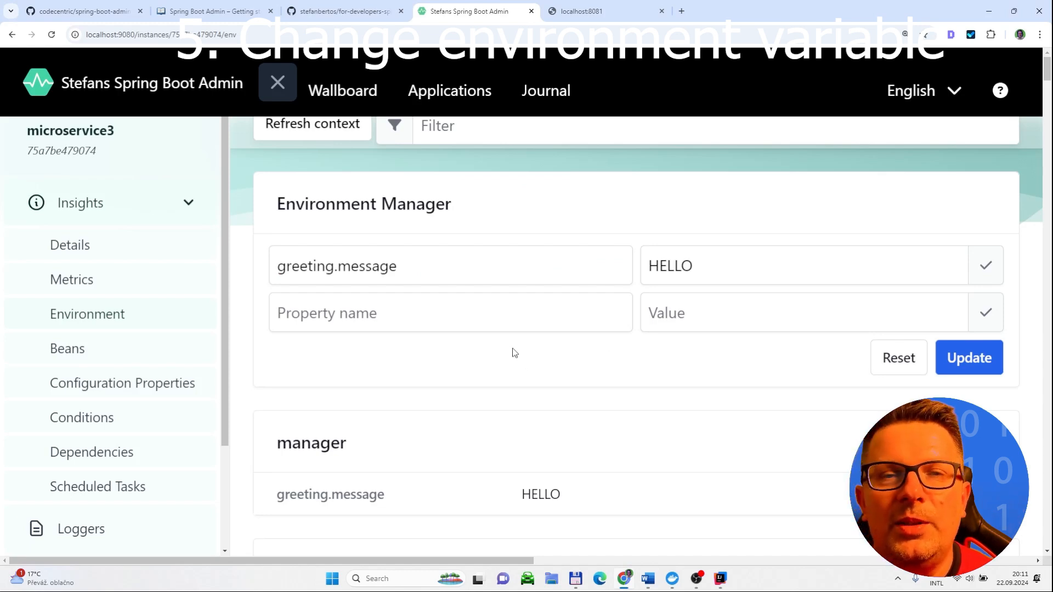
mouse_move(232, 227)
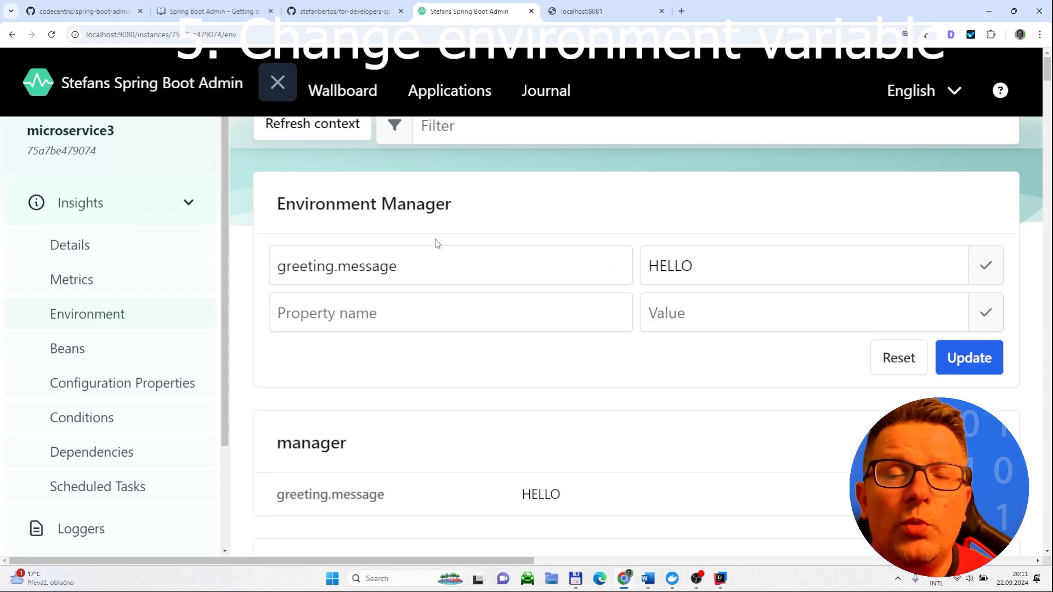
mouse_move(460, 242)
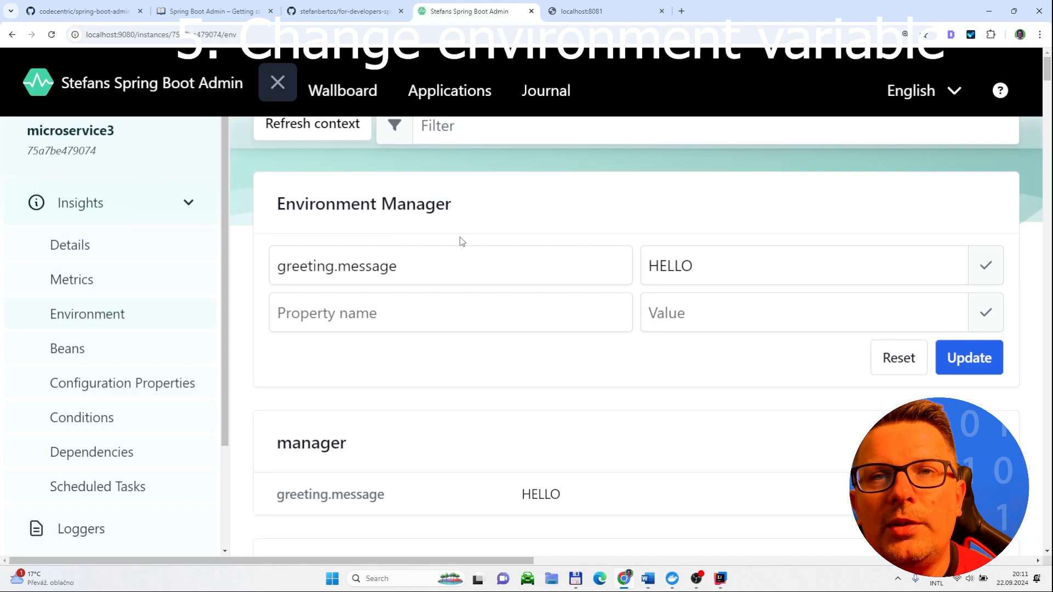
mouse_move(459, 364)
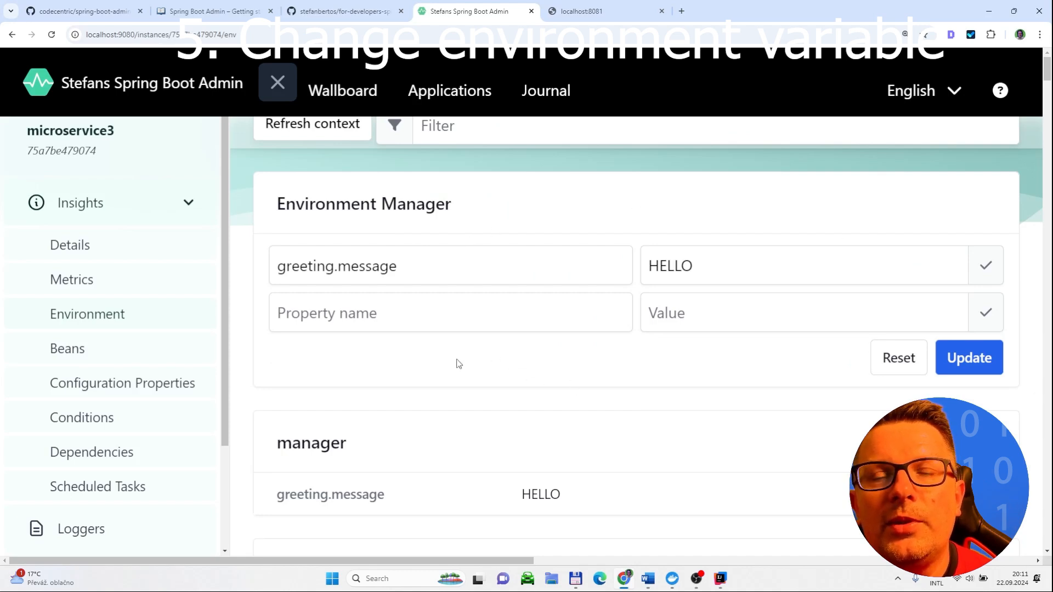
- Leave the environment page and show the wallboard of microservice1, 2 and 3
click(450, 313)
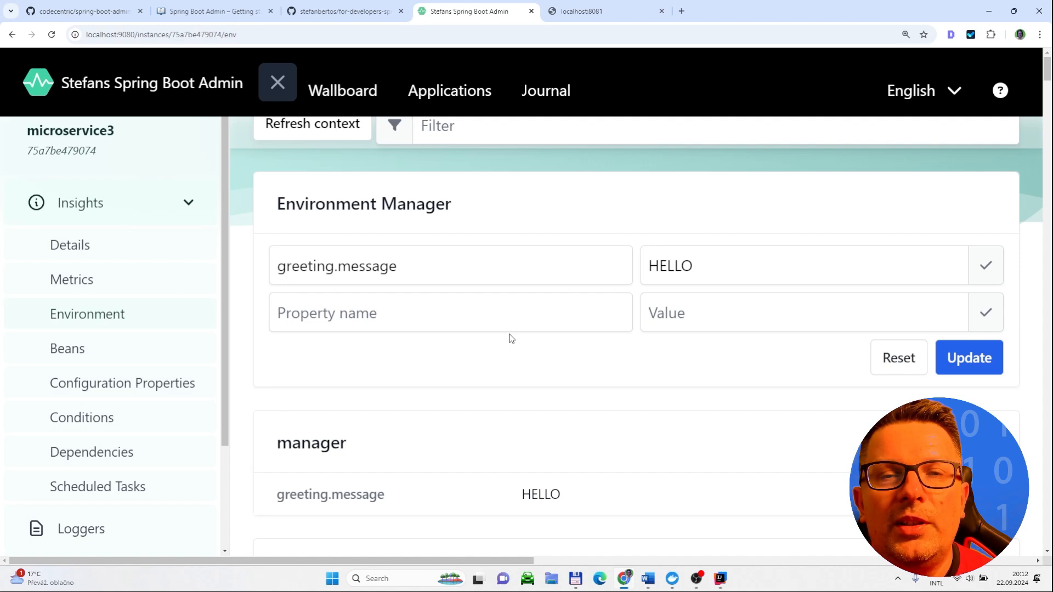
mouse_move(525, 366)
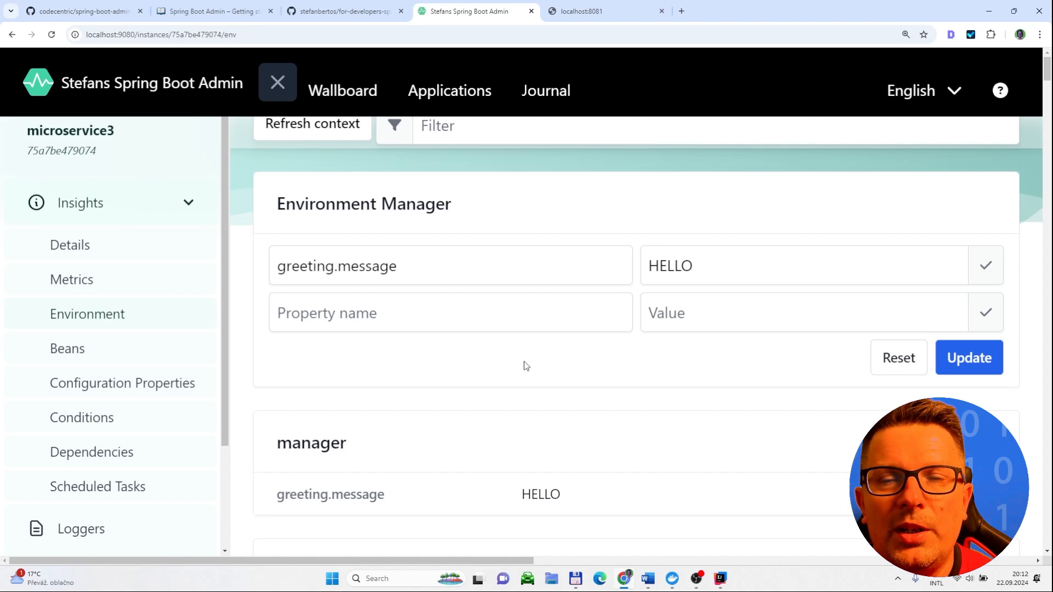
click(450, 266)
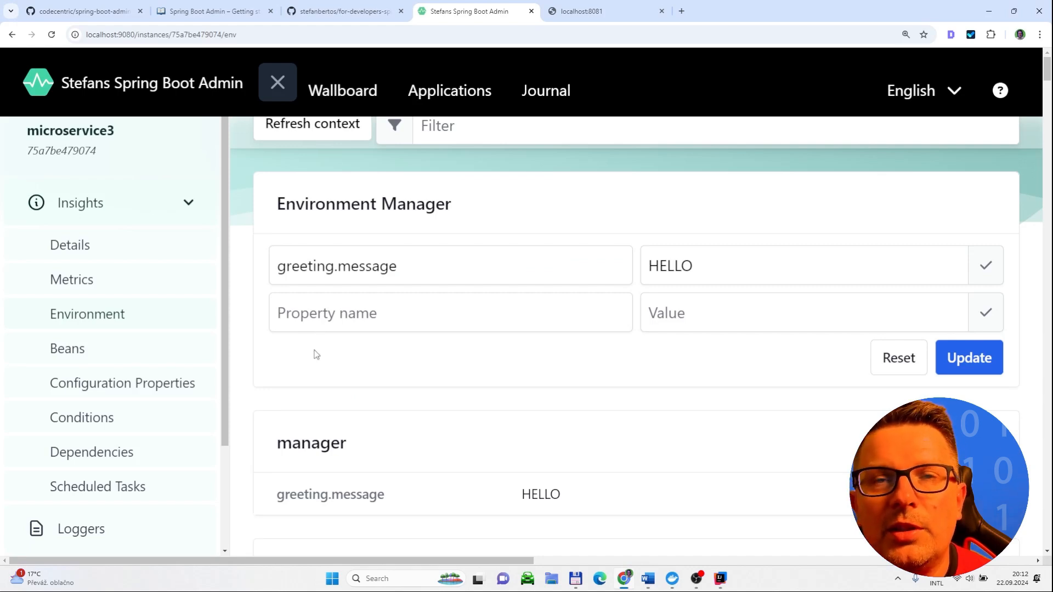
mouse_move(355, 363)
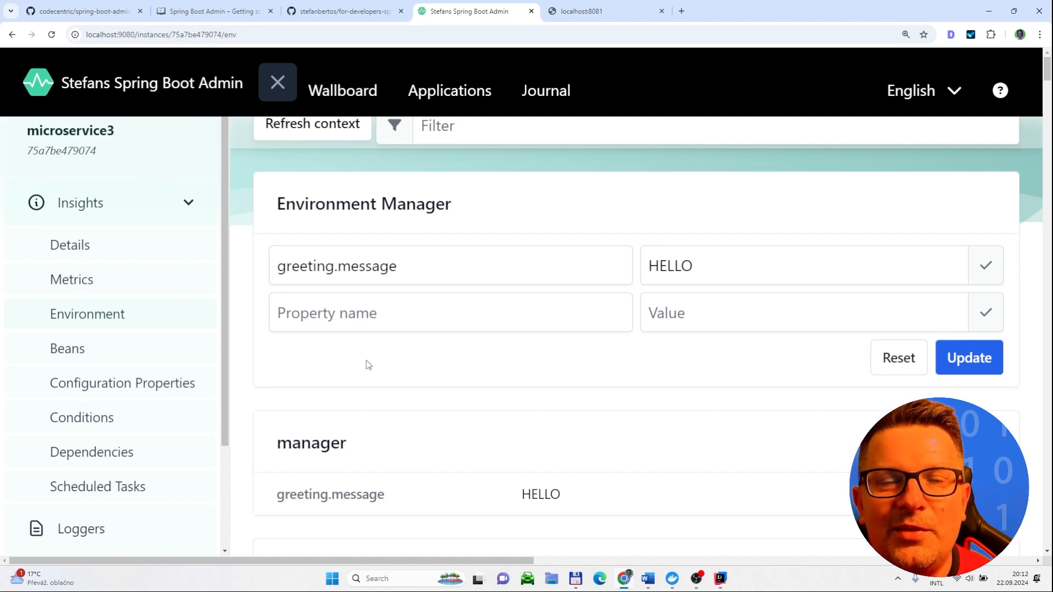
mouse_move(362, 375)
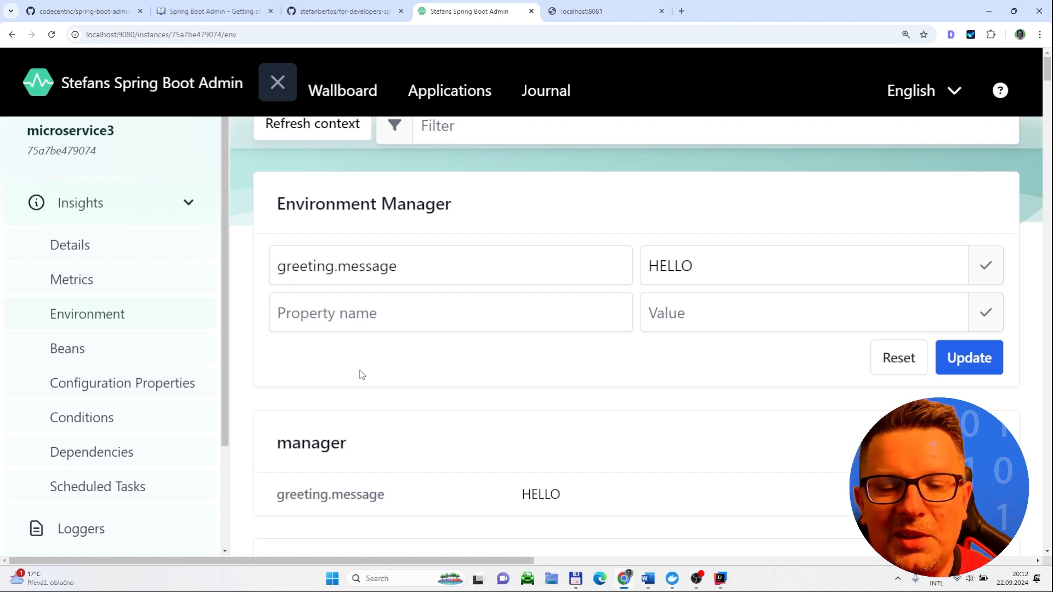
click(342, 91)
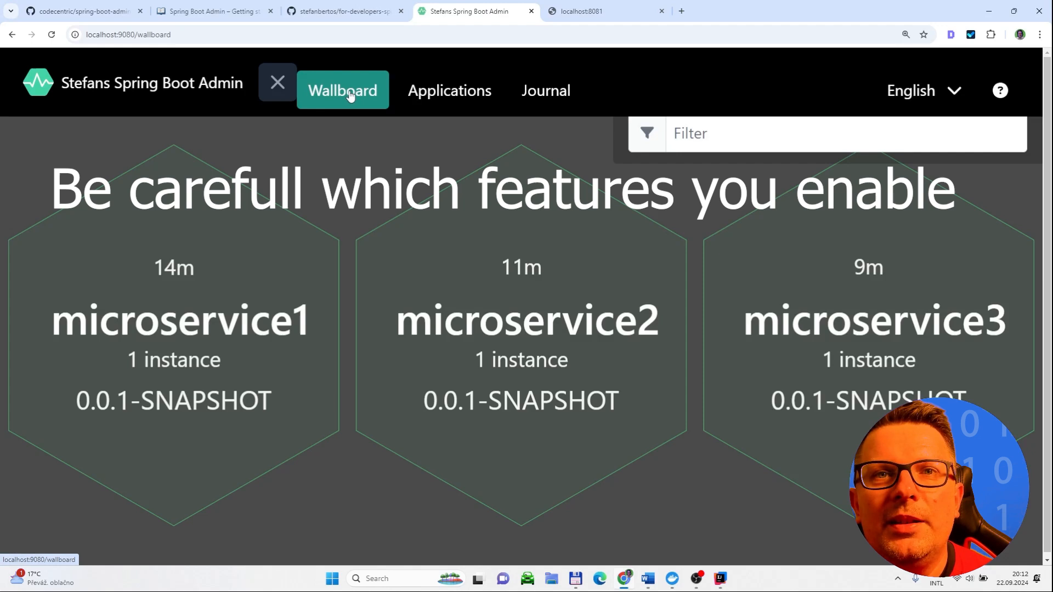
mouse_move(761, 233)
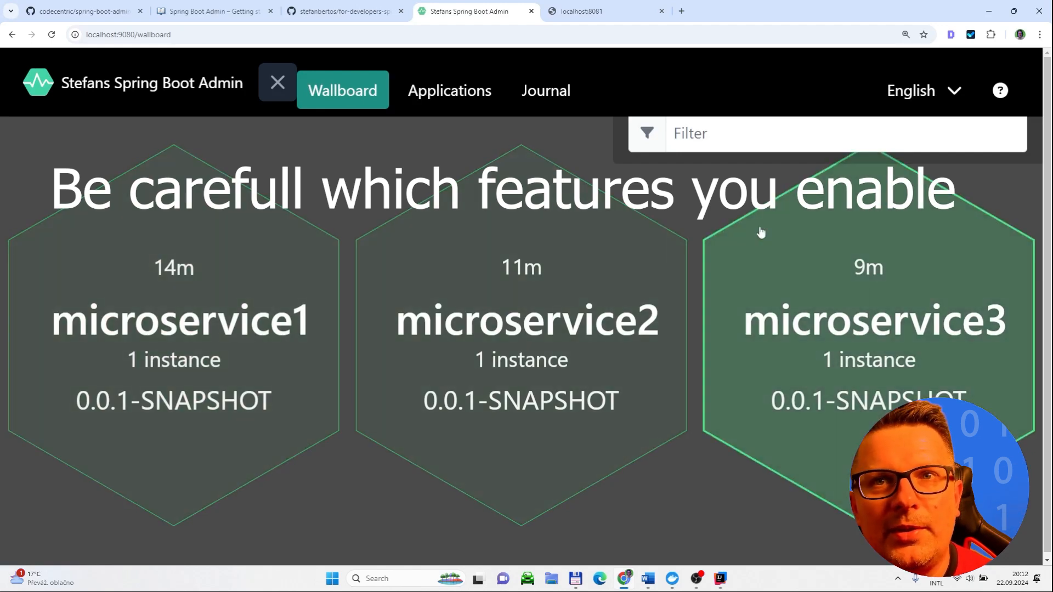
mouse_move(700, 336)
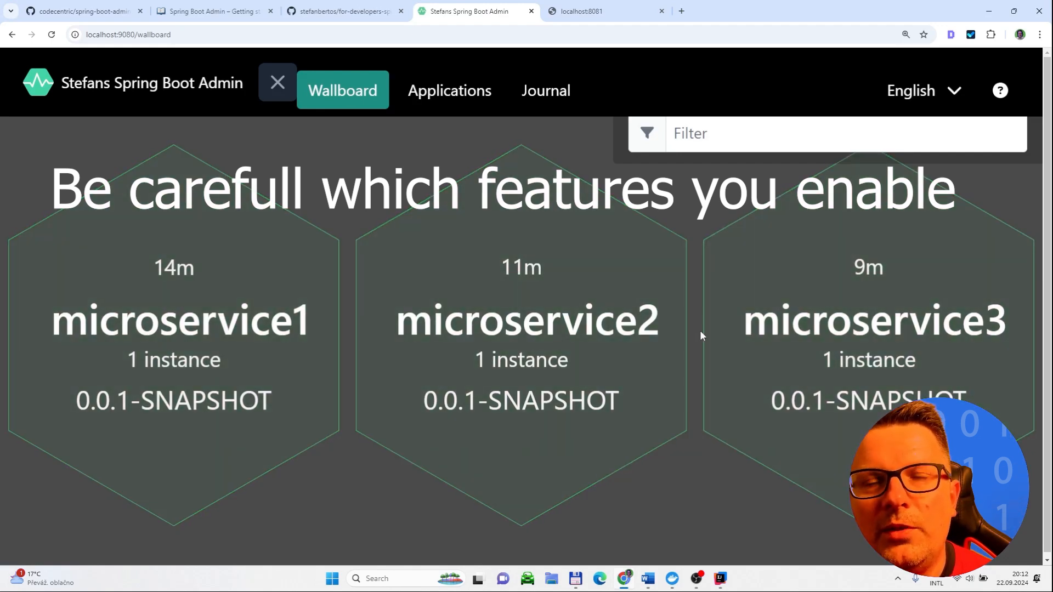
mouse_move(350, 249)
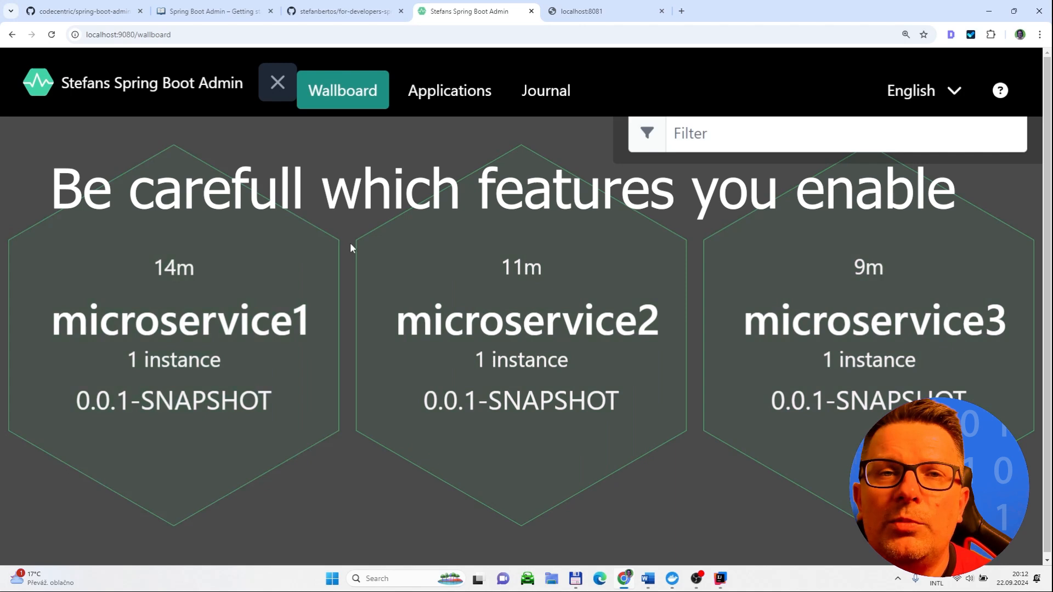
mouse_move(357, 196)
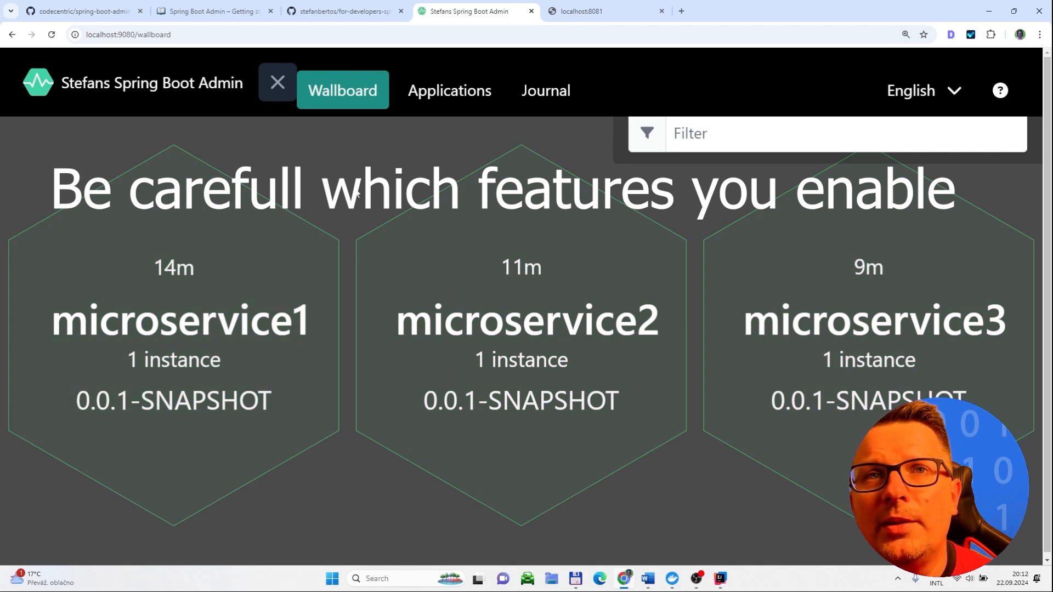
- View microservice1's details with build info and UP status, then switch to the server configuration docs
click(277, 82)
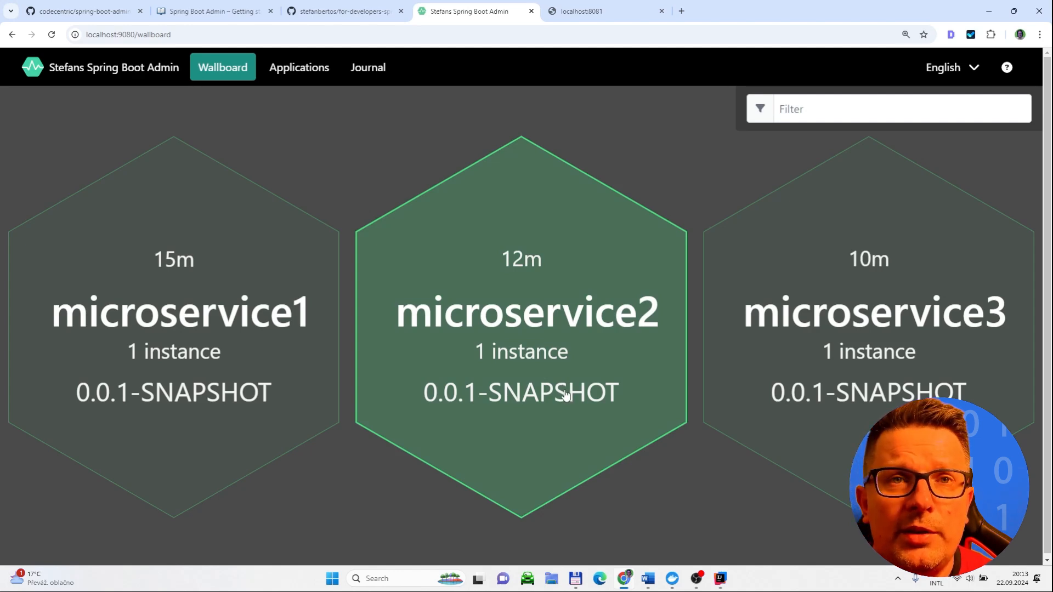
mouse_move(940, 336)
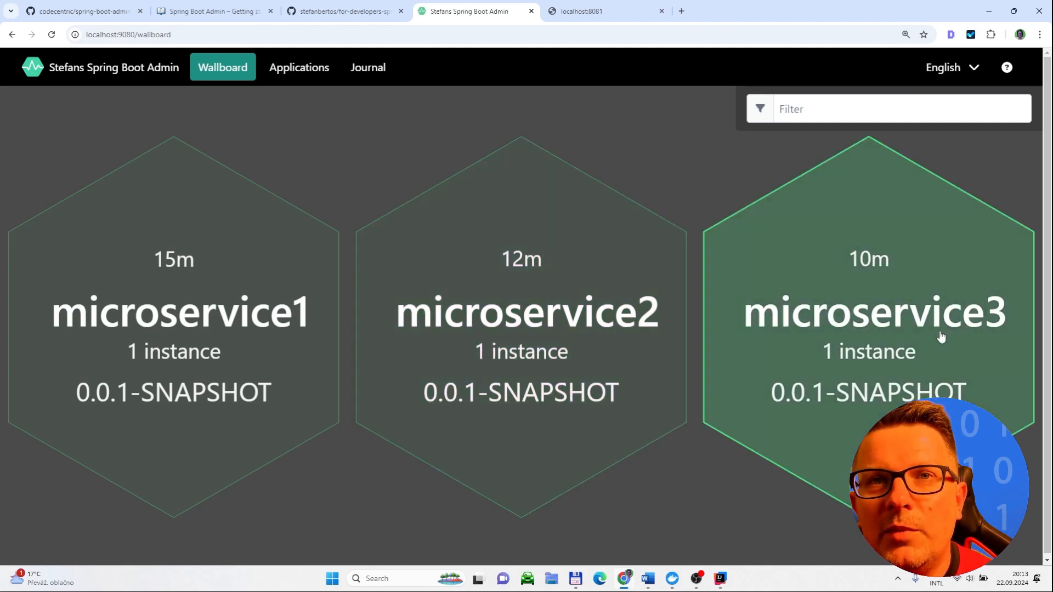
click(173, 311)
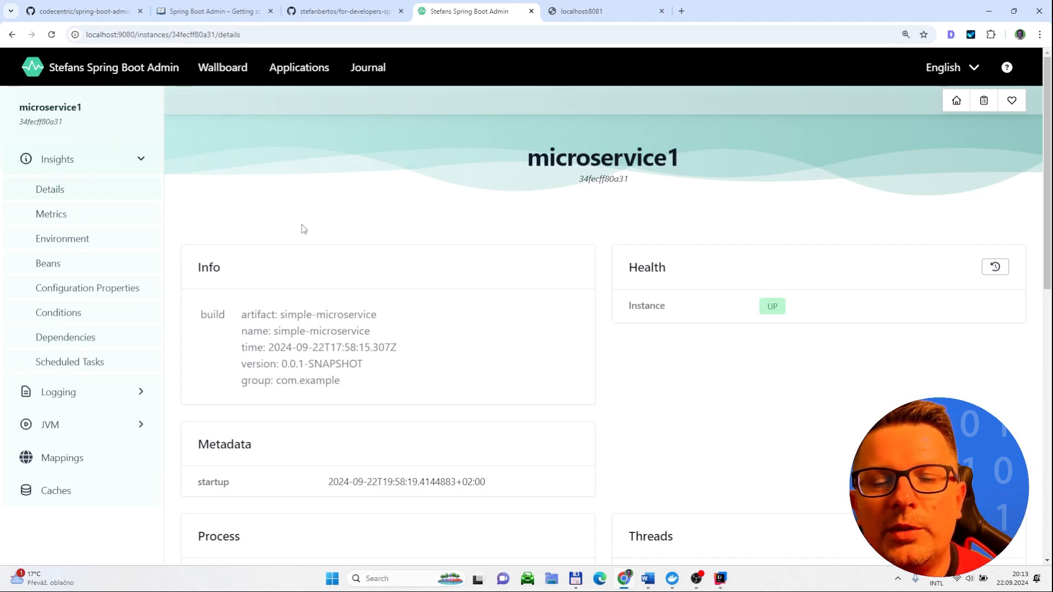
mouse_move(504, 239)
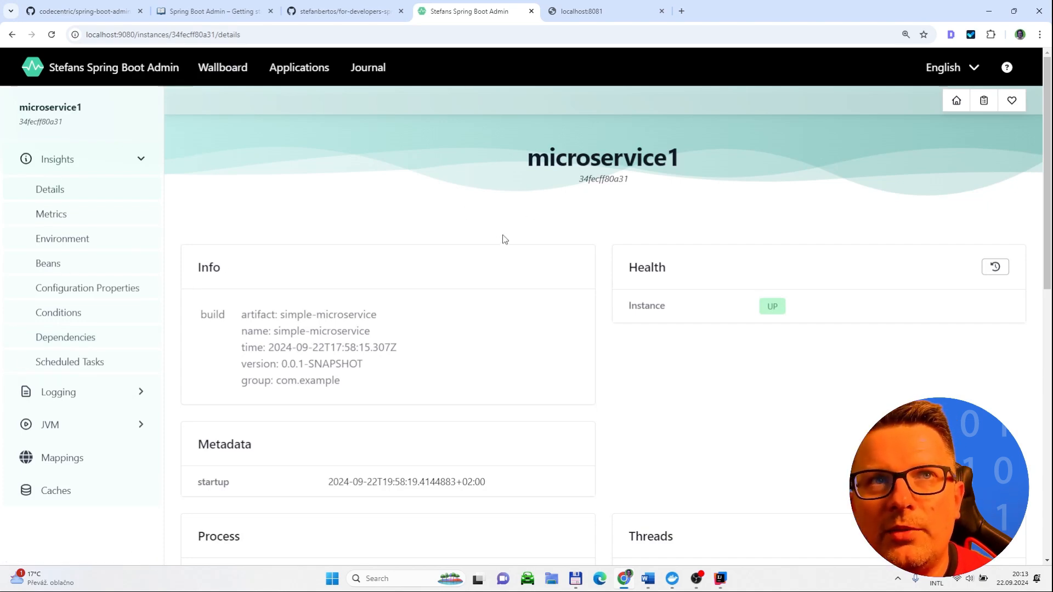
click(212, 11)
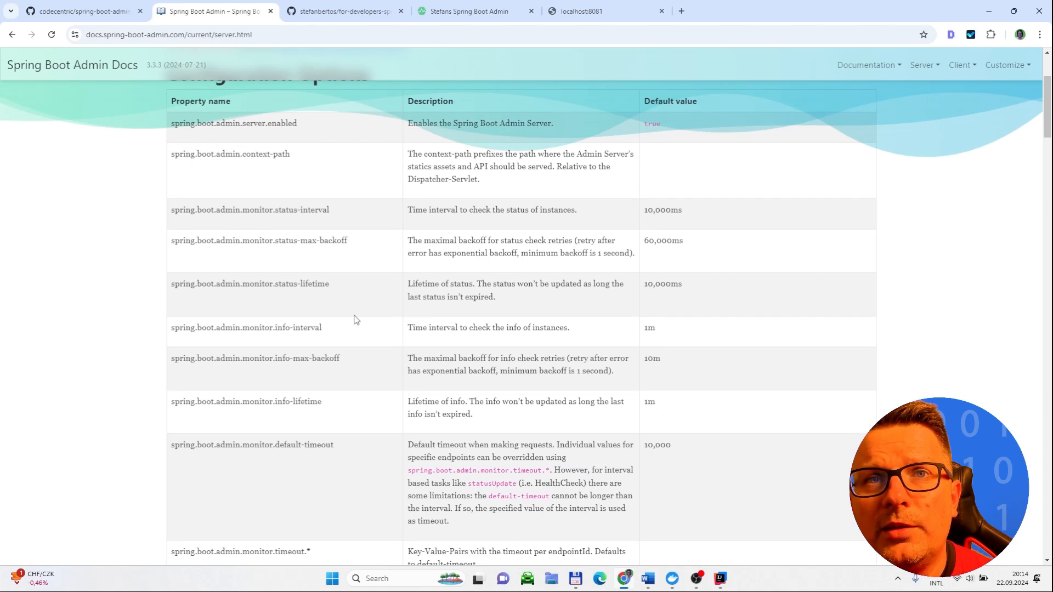
scroll(down, 3)
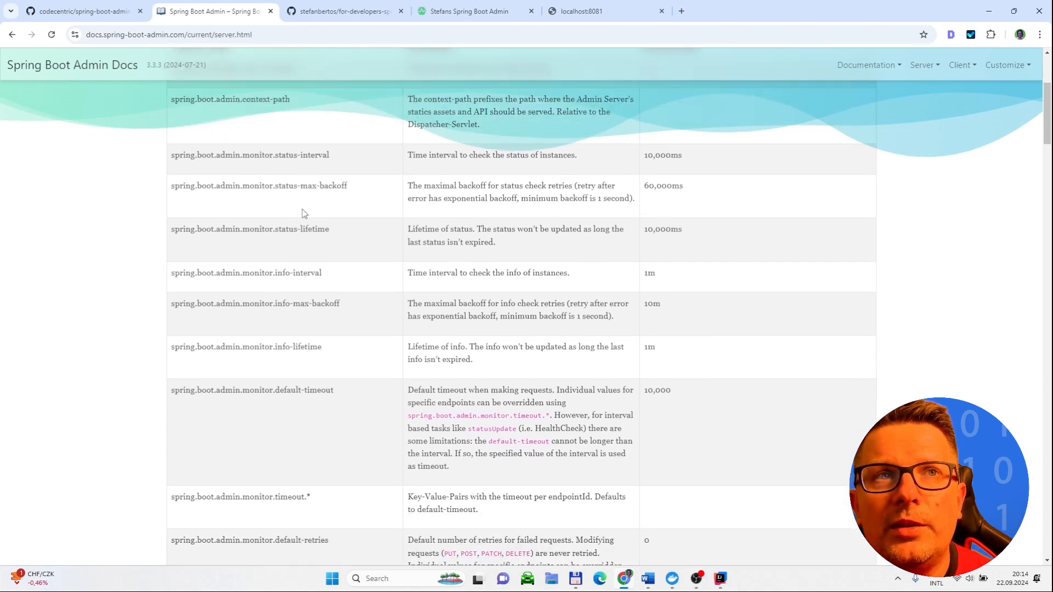
mouse_move(189, 208)
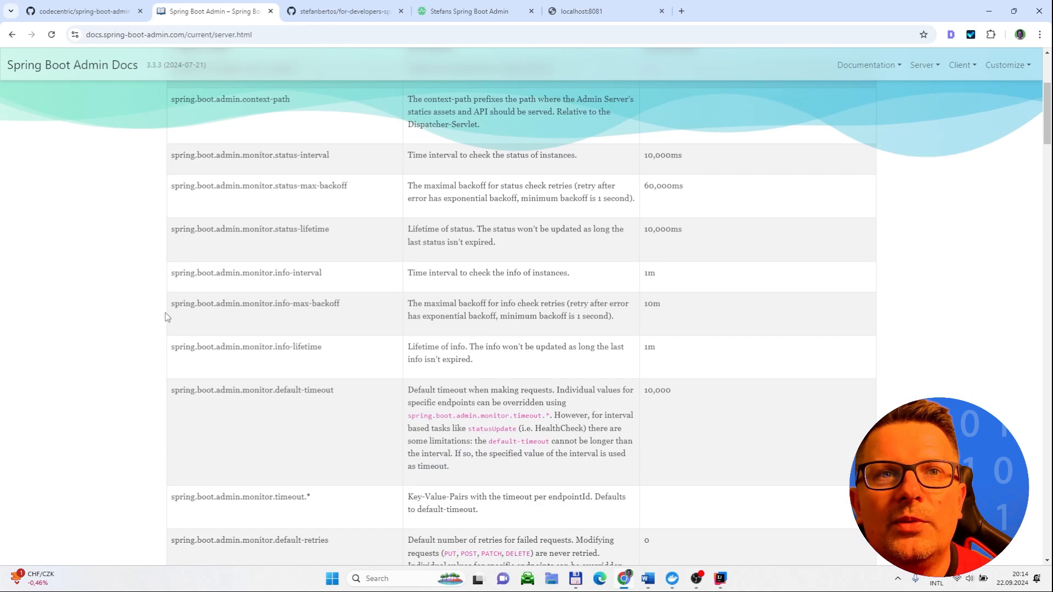
mouse_move(495, 428)
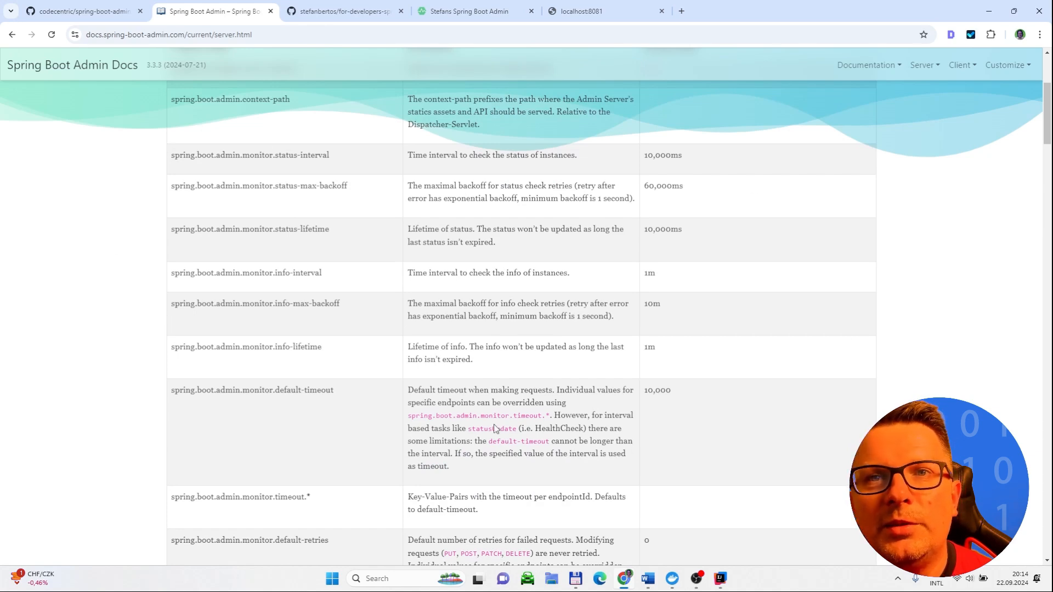
mouse_move(414, 209)
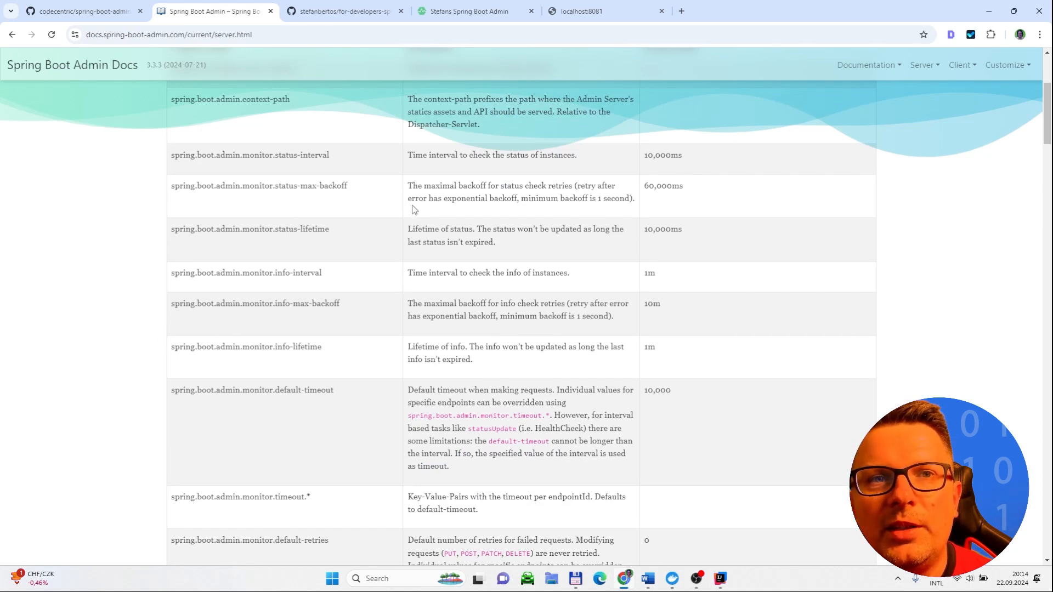
mouse_move(459, 264)
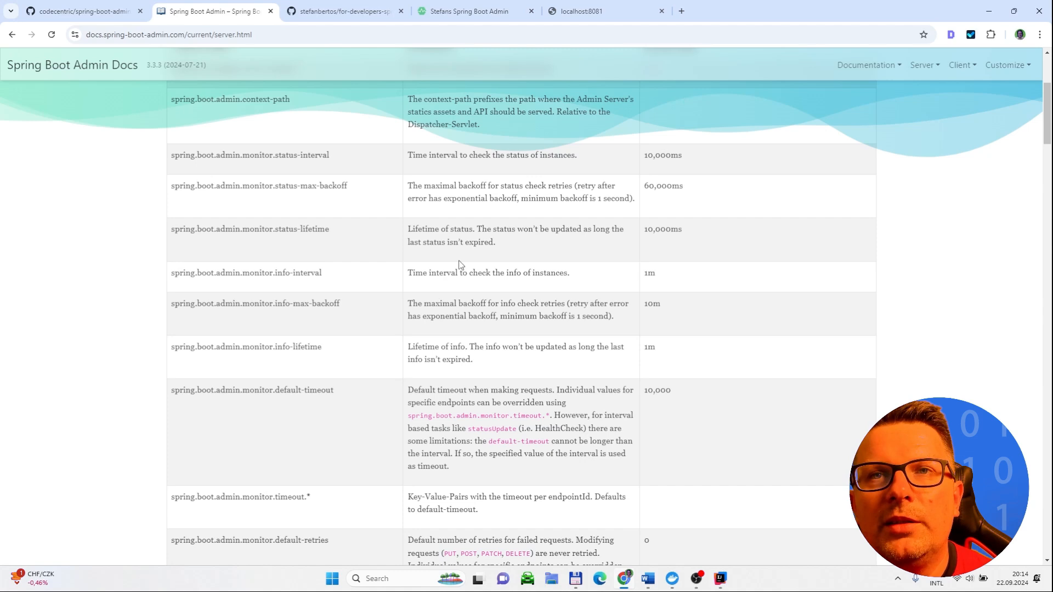
mouse_move(279, 270)
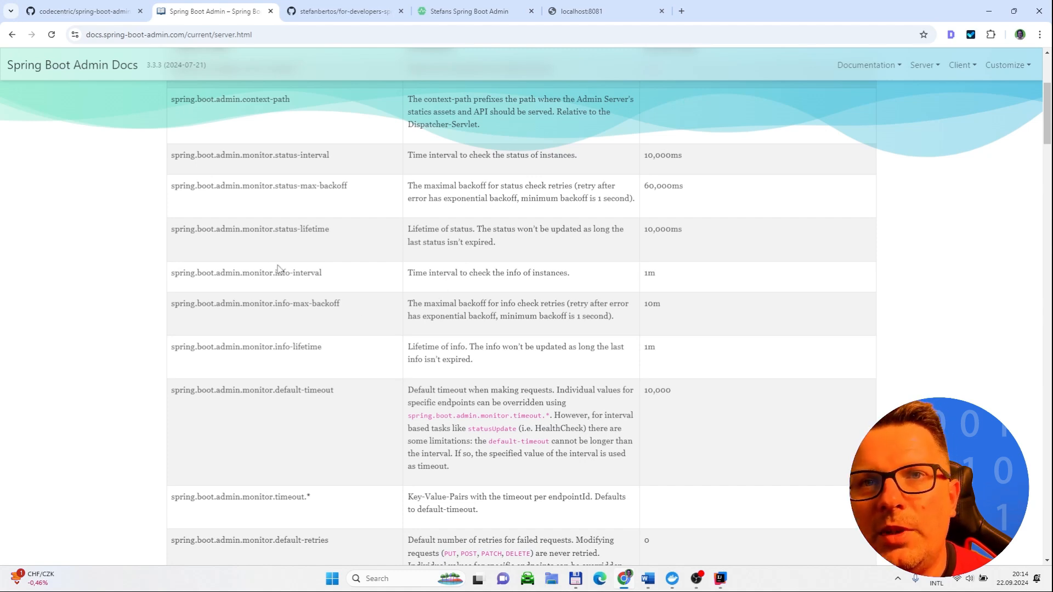
mouse_move(610, 318)
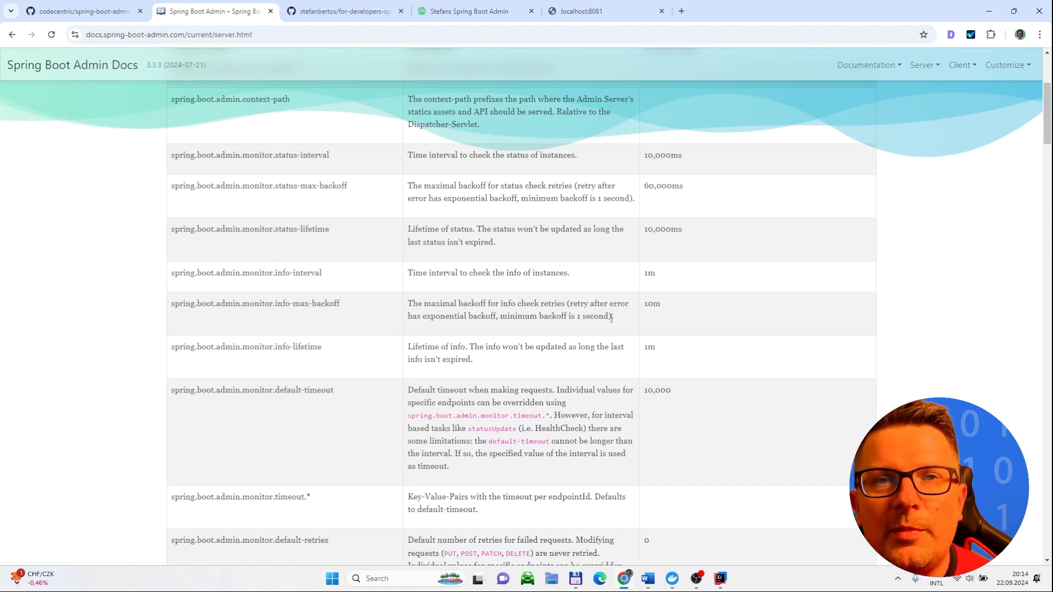
mouse_move(602, 333)
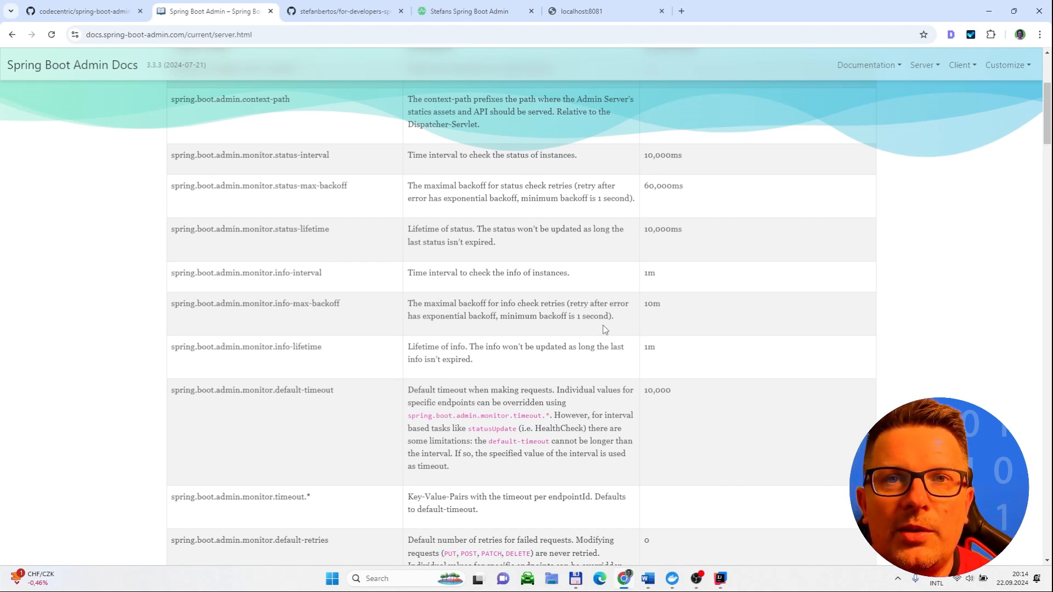
mouse_move(223, 271)
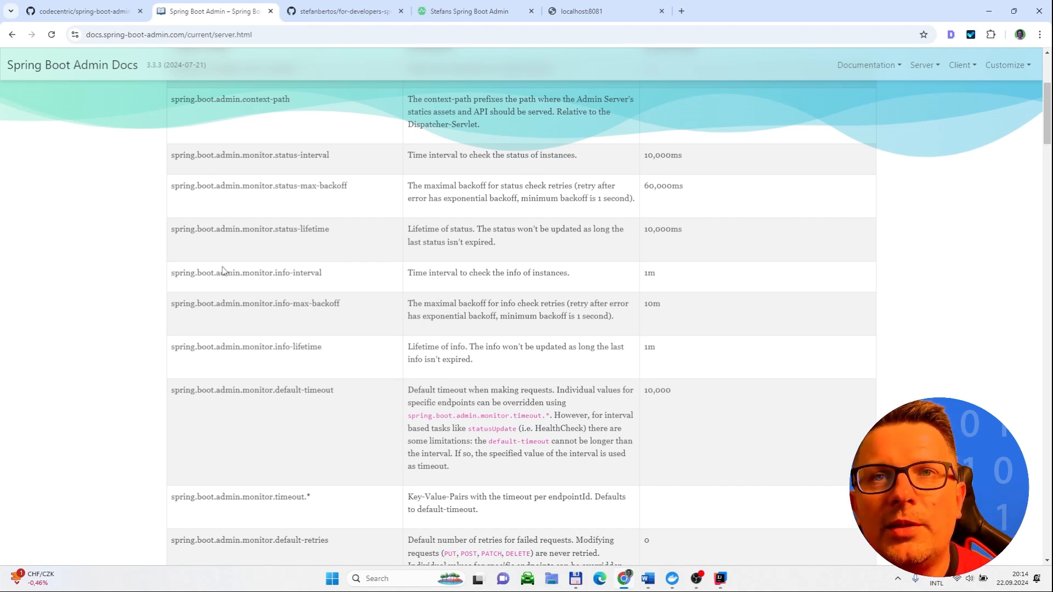
mouse_move(579, 261)
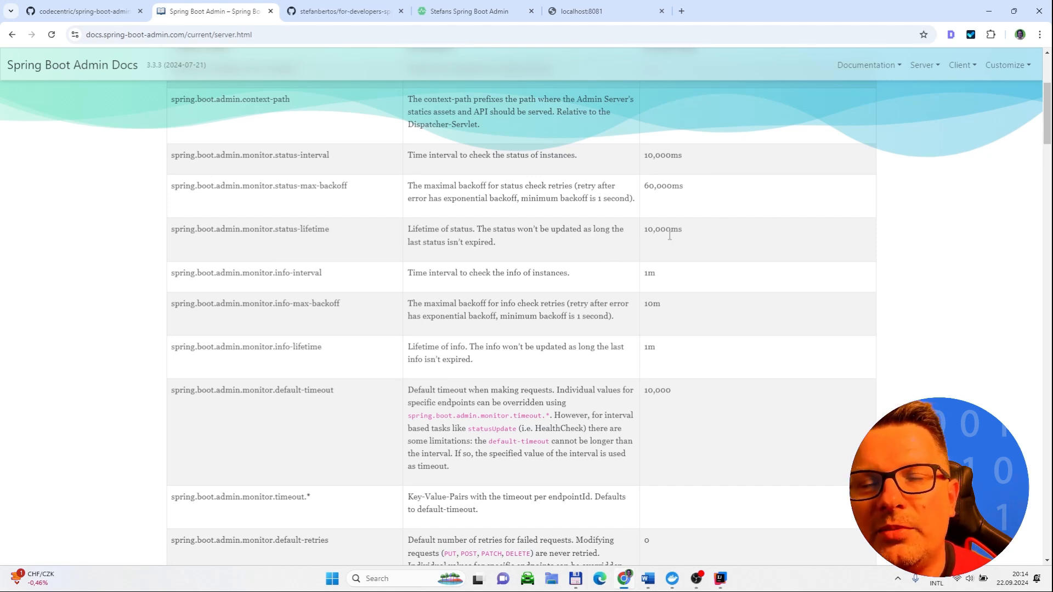
mouse_move(632, 295)
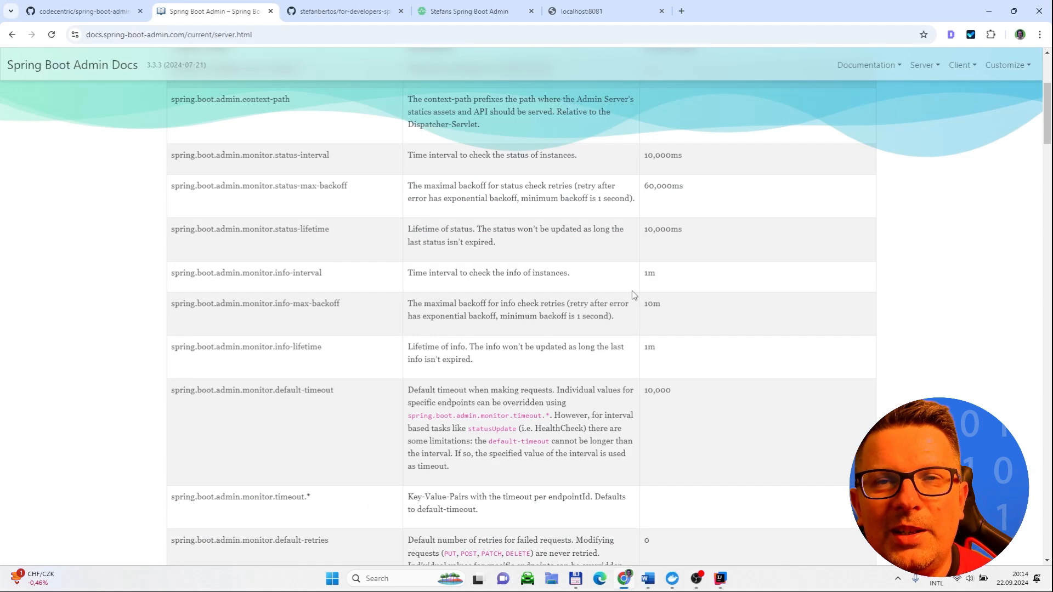
mouse_move(642, 294)
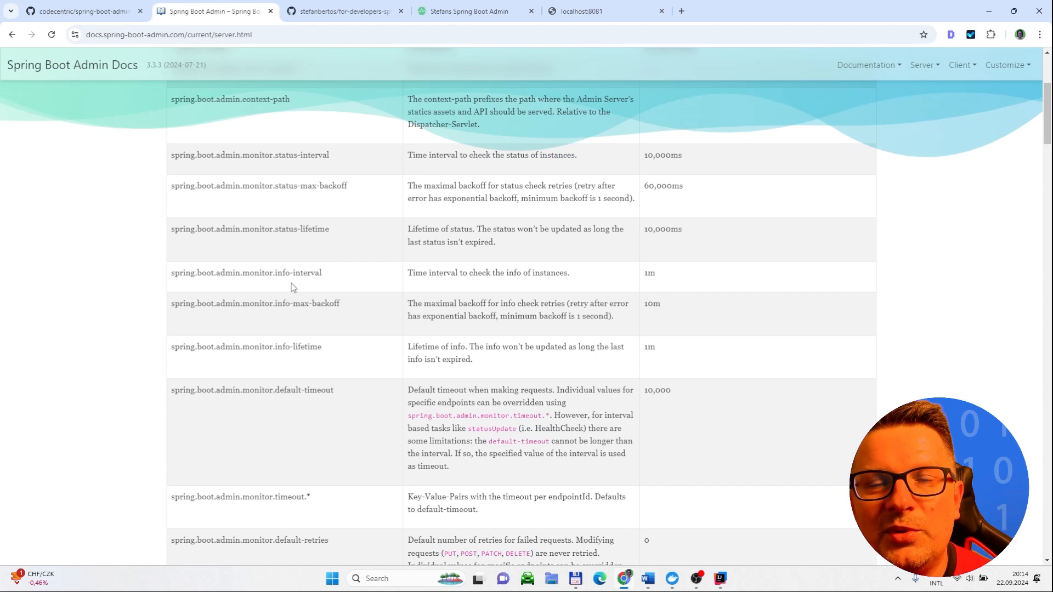
mouse_move(512, 325)
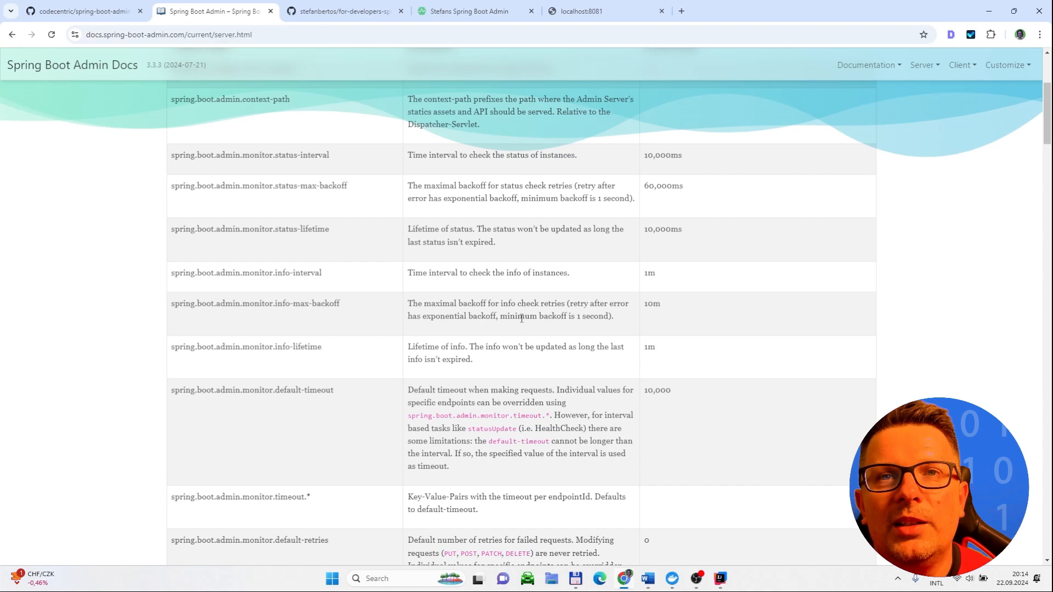
scroll(up, 3)
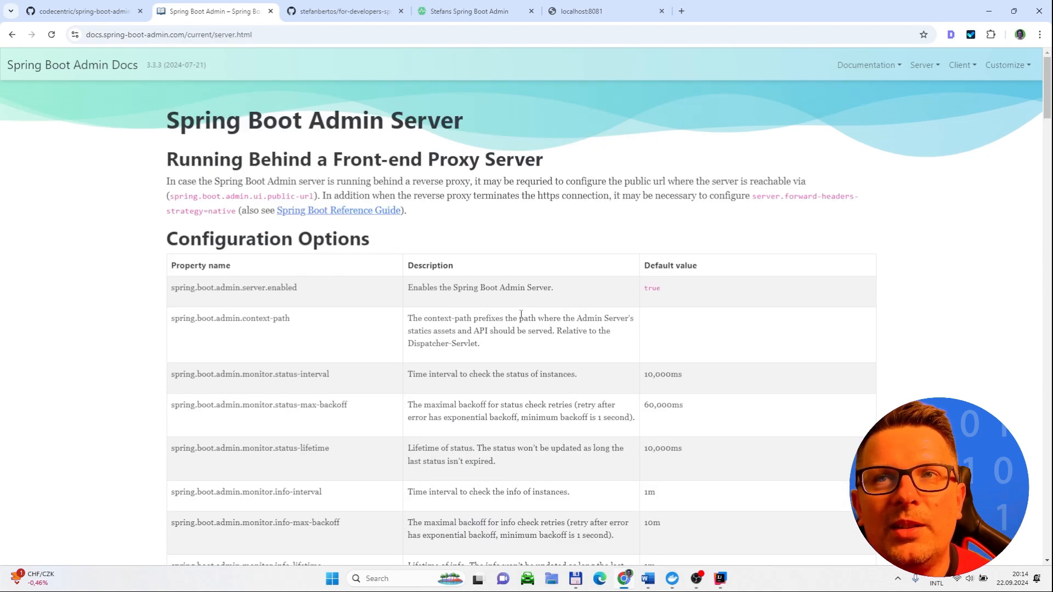